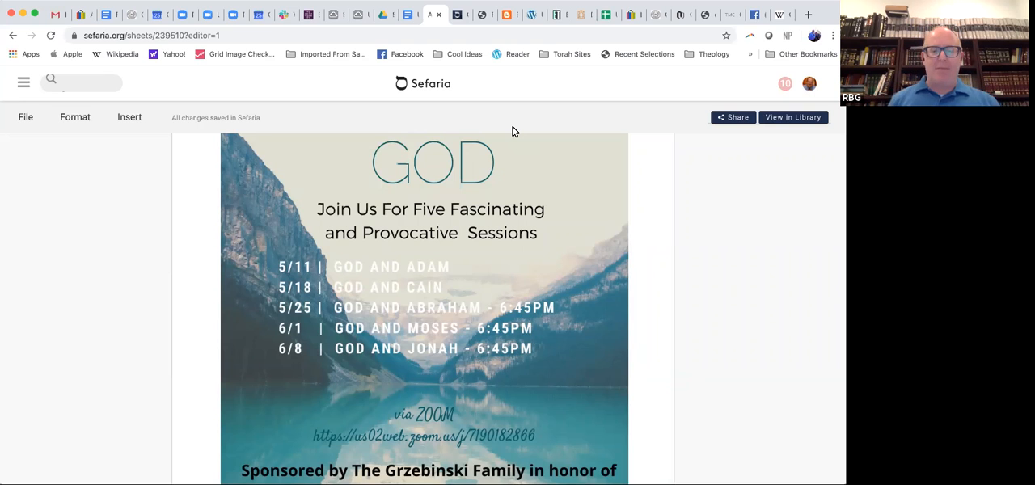
Scroll past the 'God' session flyer to the 'Job Challenges God' source and its first Job verses.
scroll("down", 3)
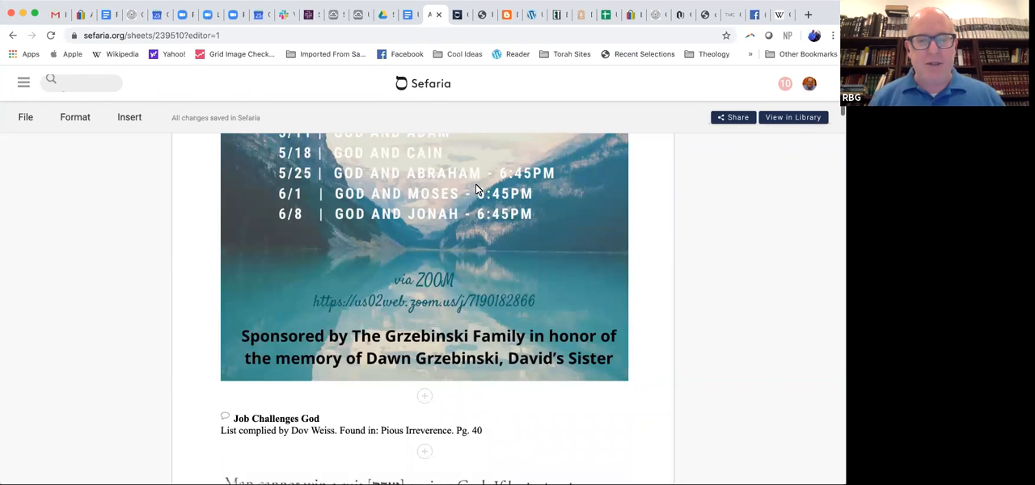
scroll("down", 3)
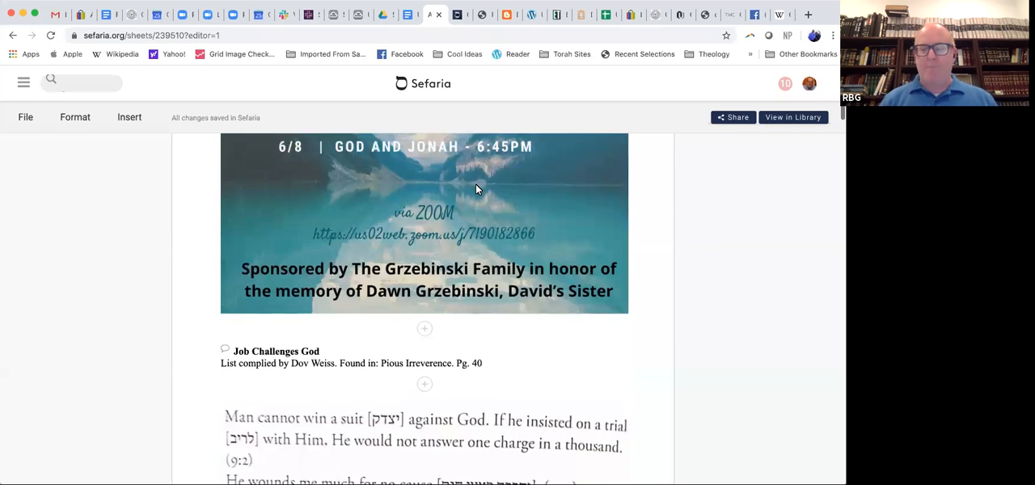
scroll("down", 3)
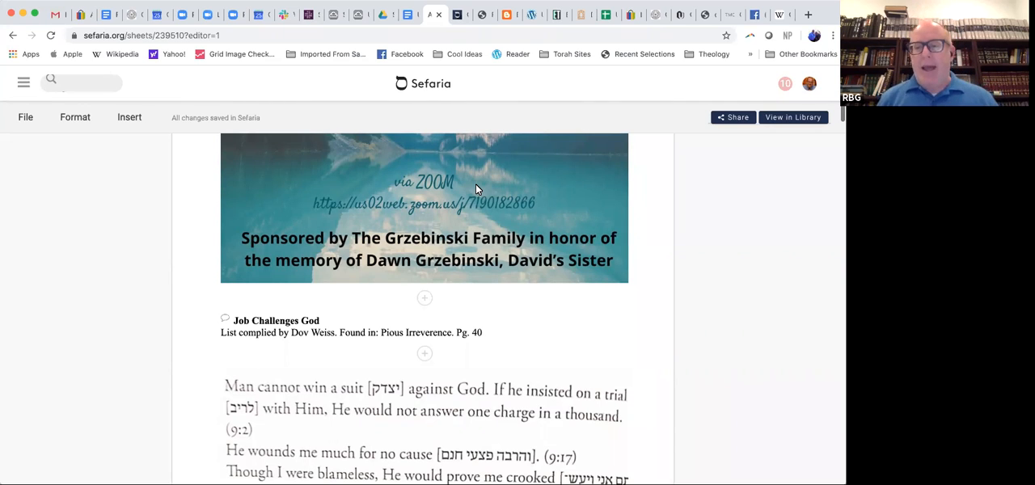
mouse_move(653, 427)
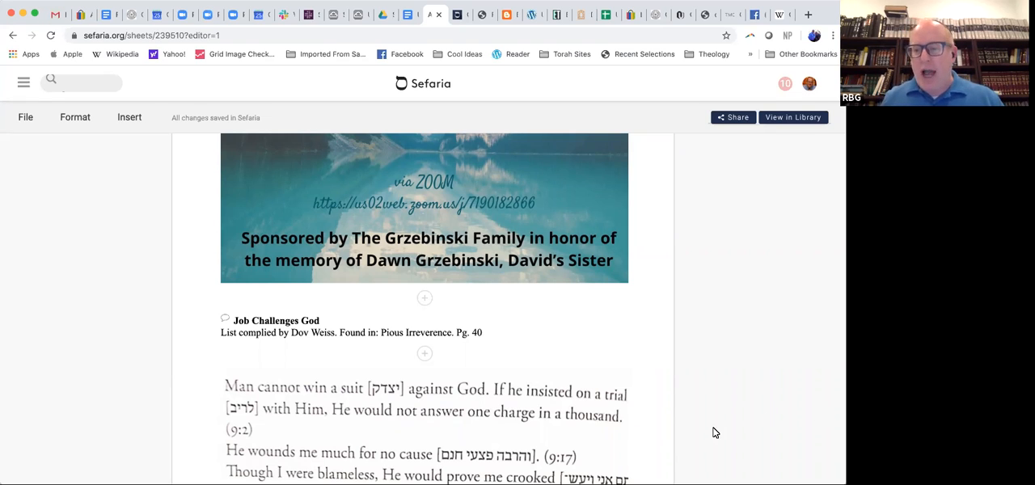
mouse_move(556, 136)
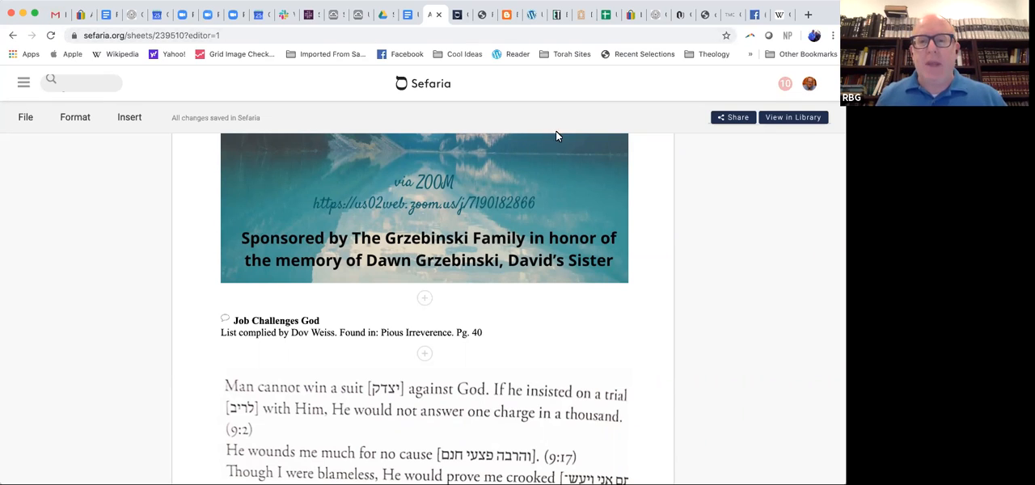
mouse_move(574, 110)
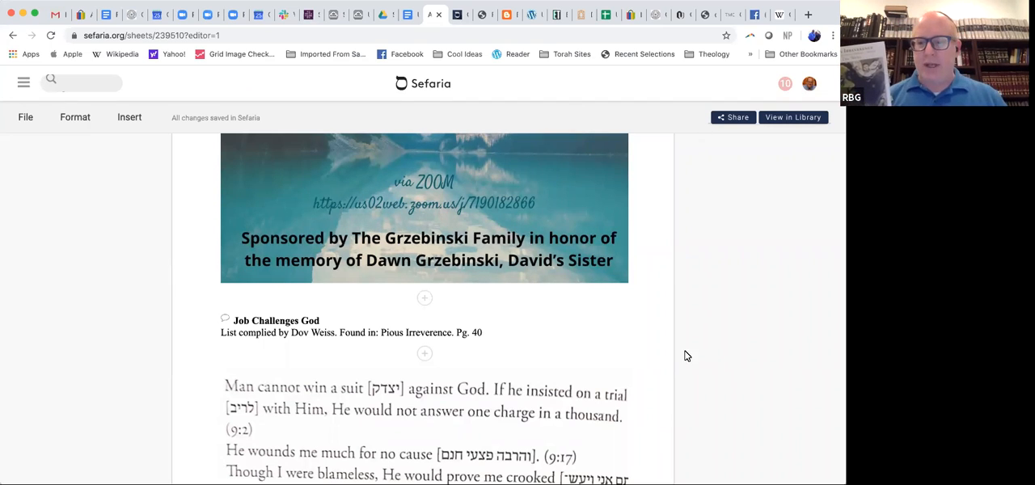
mouse_move(663, 427)
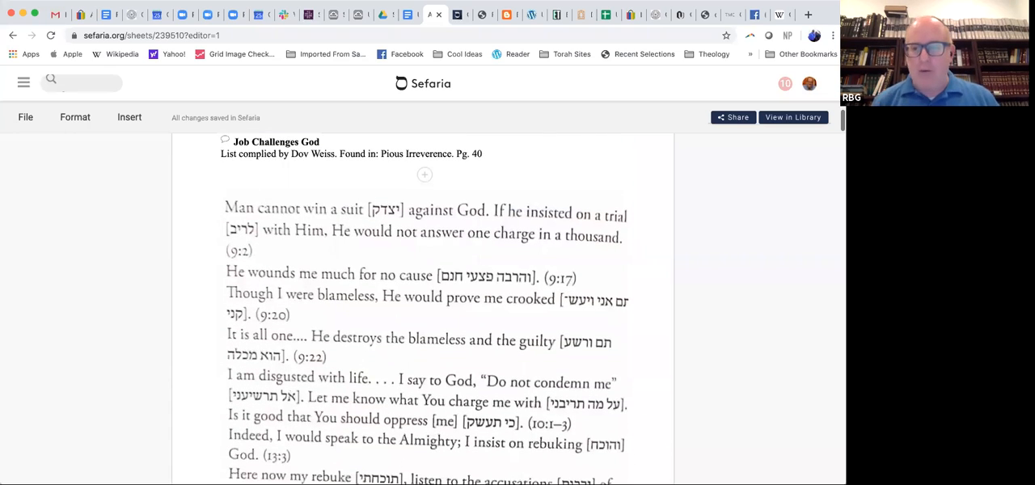
mouse_move(650, 435)
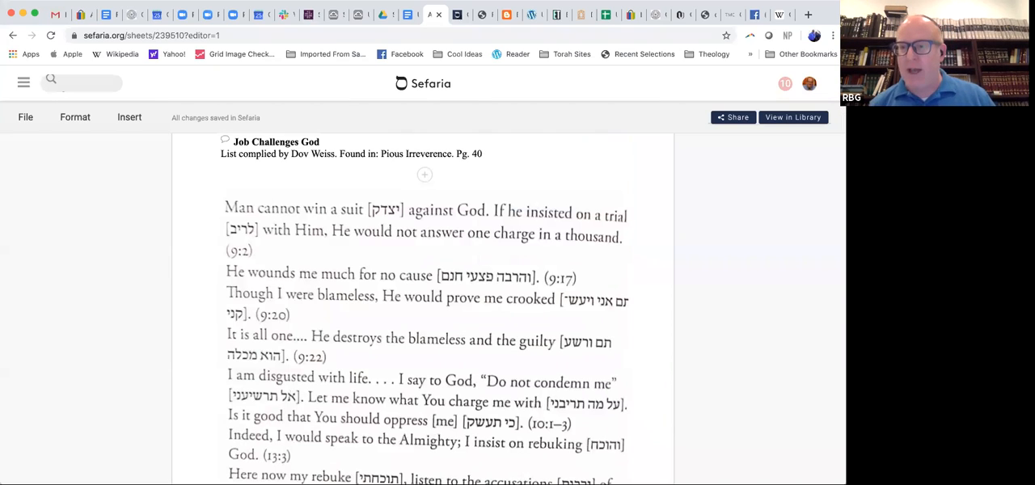
mouse_move(556, 356)
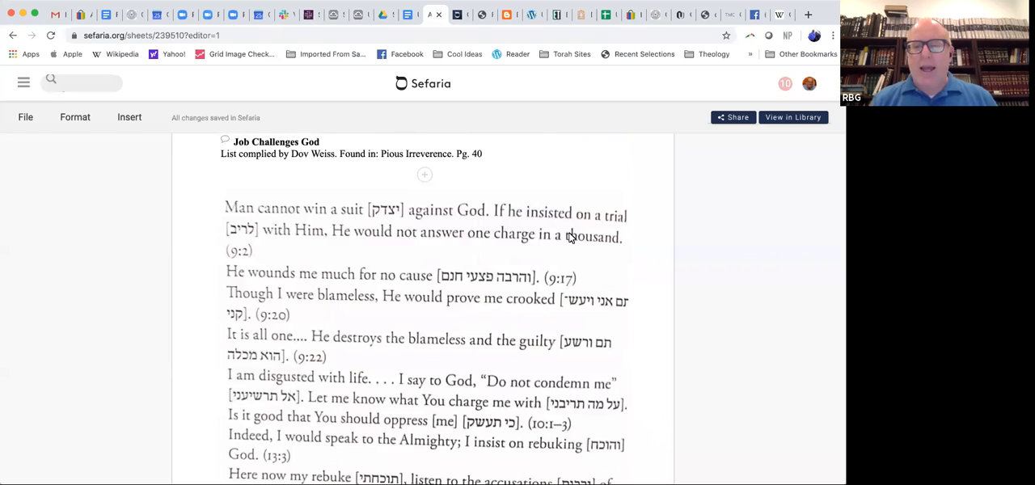
mouse_move(541, 291)
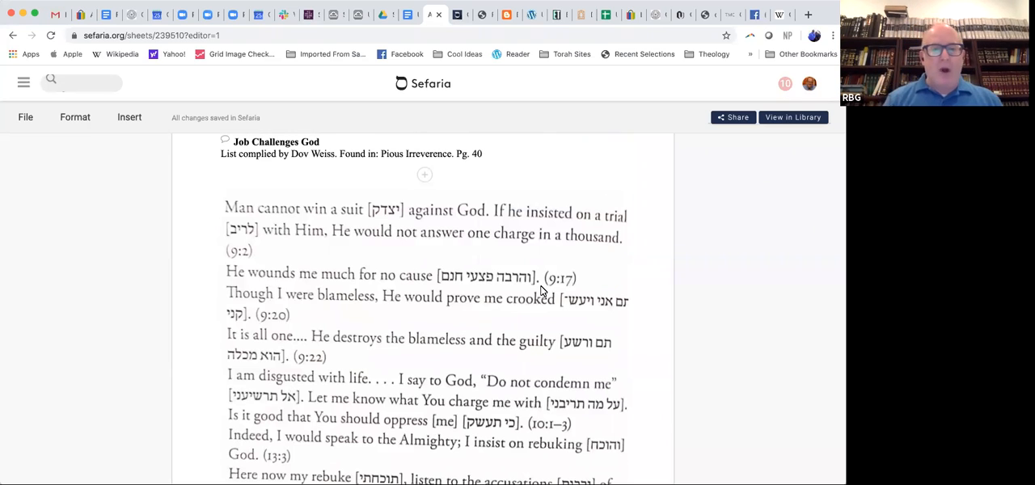
Scroll through the Job verses from 9:2 down to 23:13–15 until the Pesikta Rabbati source appears.
scroll("down", 3)
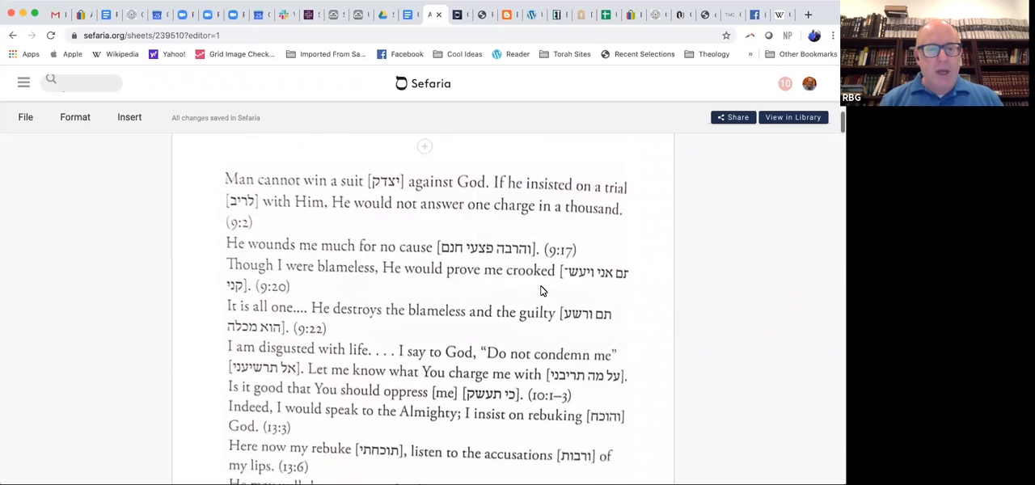
scroll("down", 3)
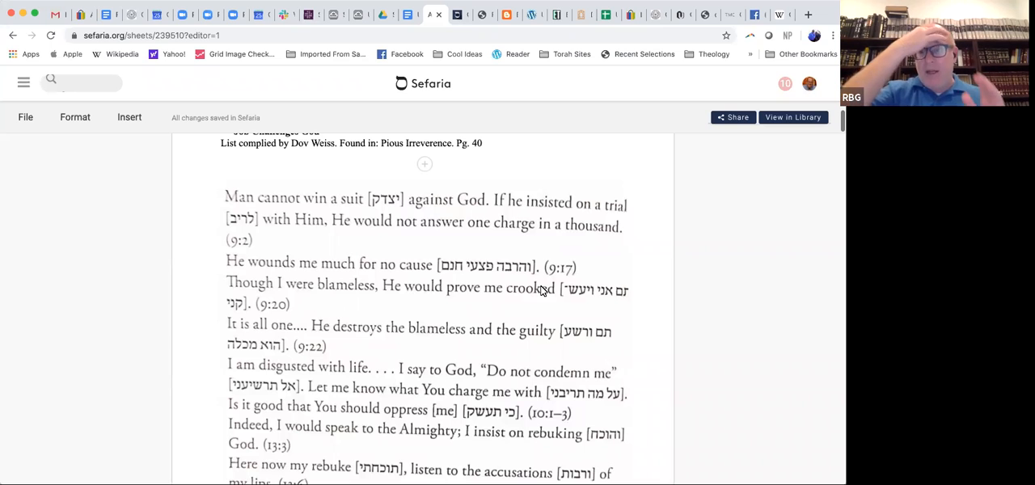
scroll("down", 3)
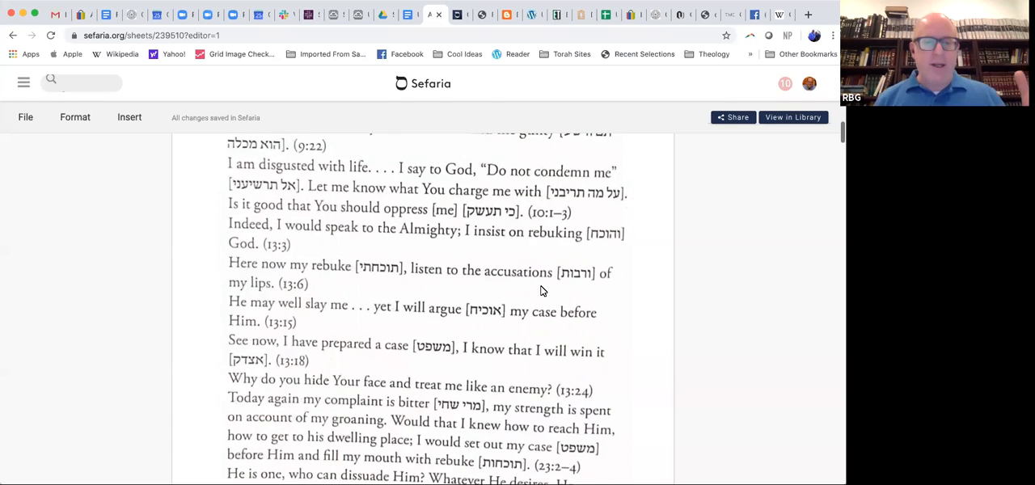
scroll("down", 3)
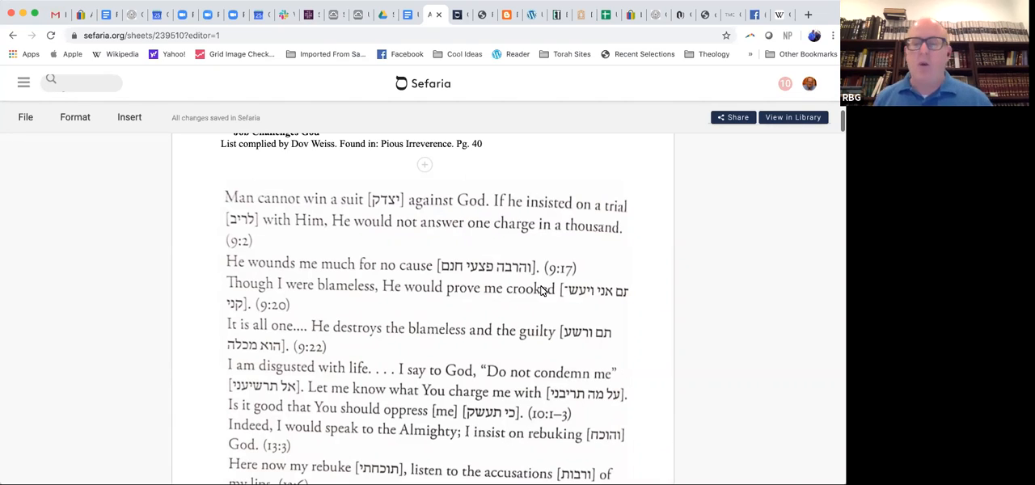
mouse_move(531, 285)
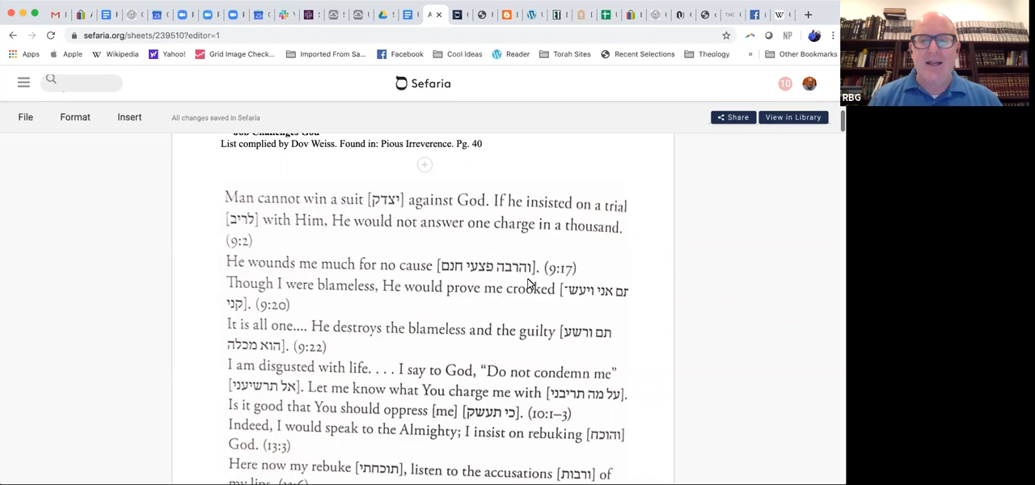
mouse_move(687, 414)
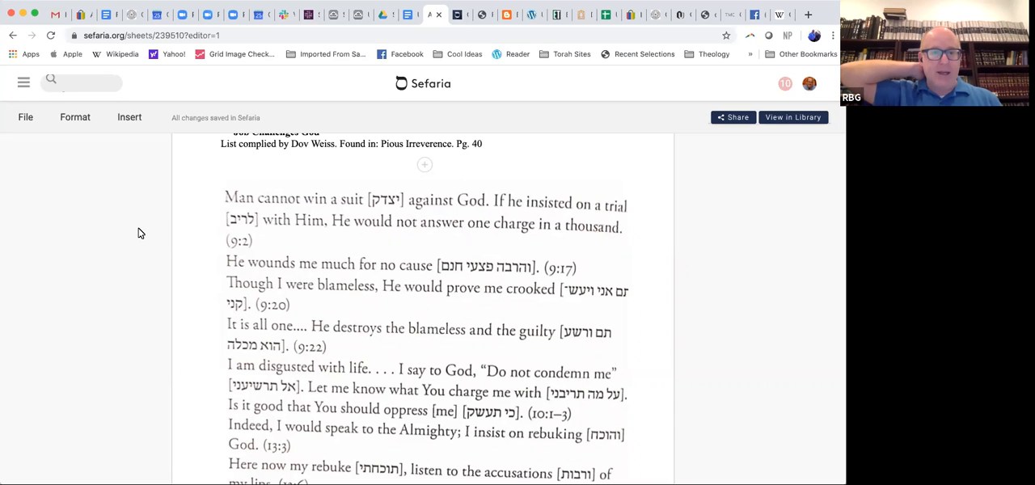
scroll("down", 3)
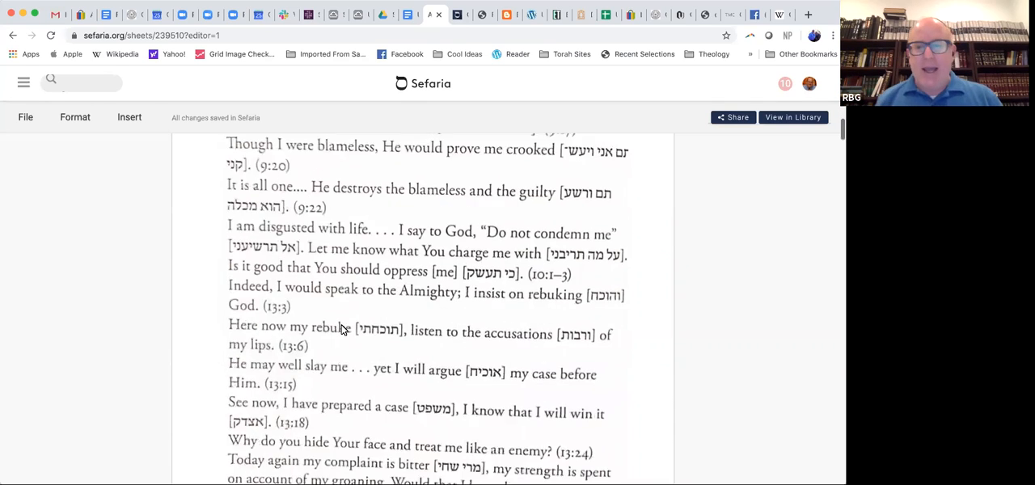
scroll("down", 3)
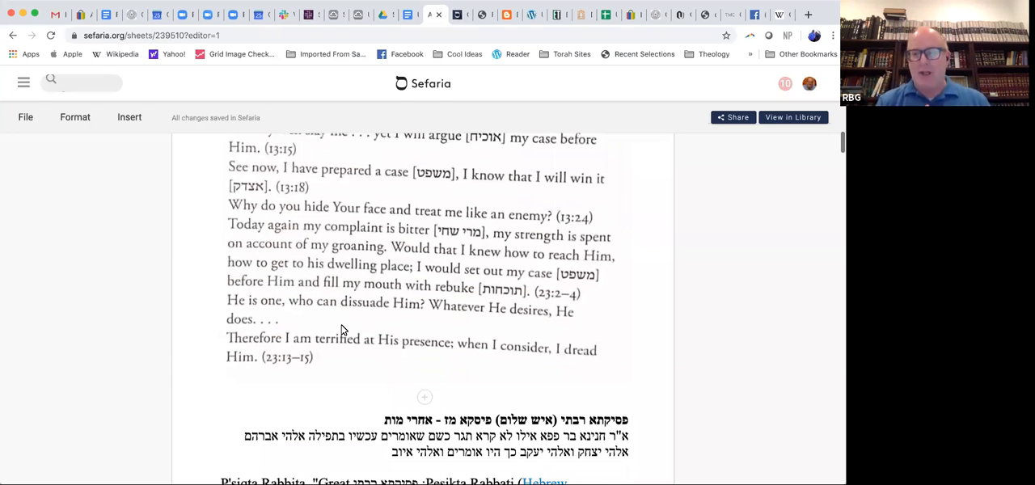
Bring the Pesikta Rabbati Acharei Mot Hebrew text and its description paragraph fully on screen.
scroll("up", 3)
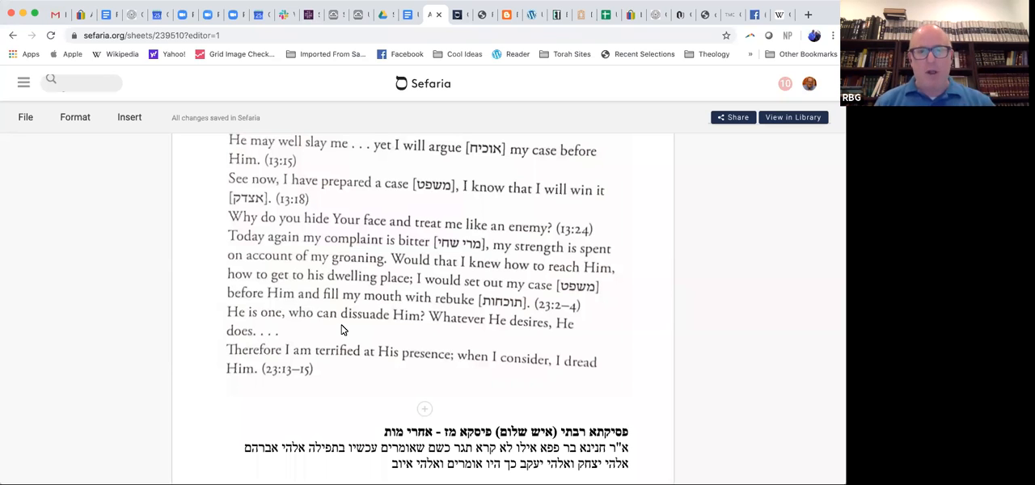
scroll("down", 3)
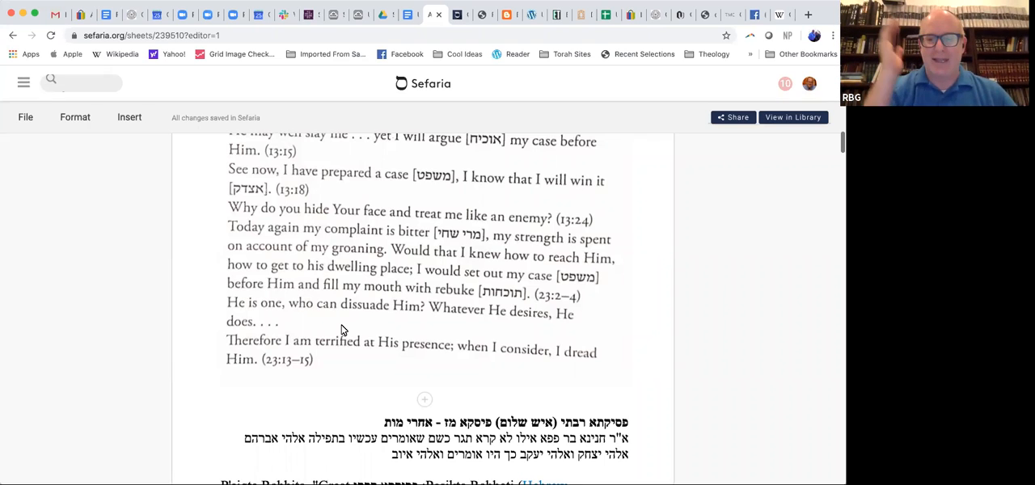
scroll("down", 3)
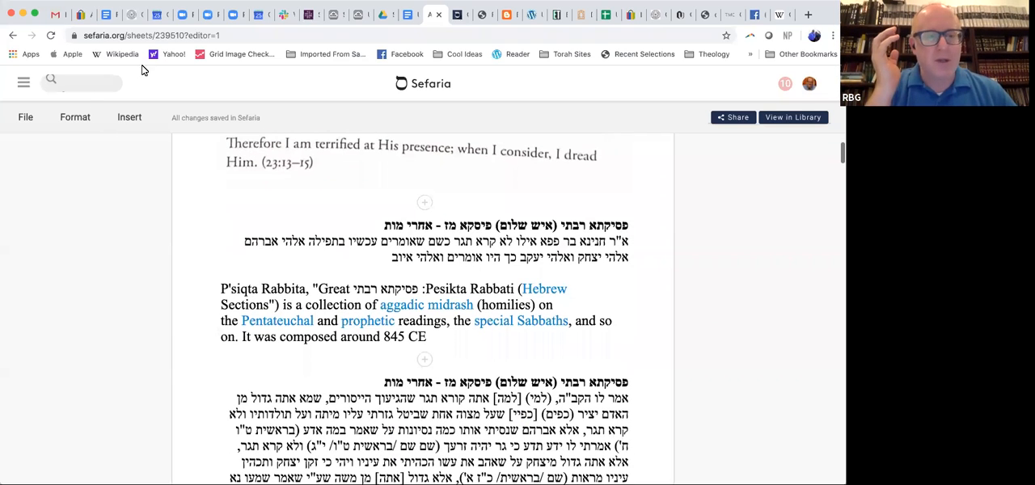
scroll("down", 3)
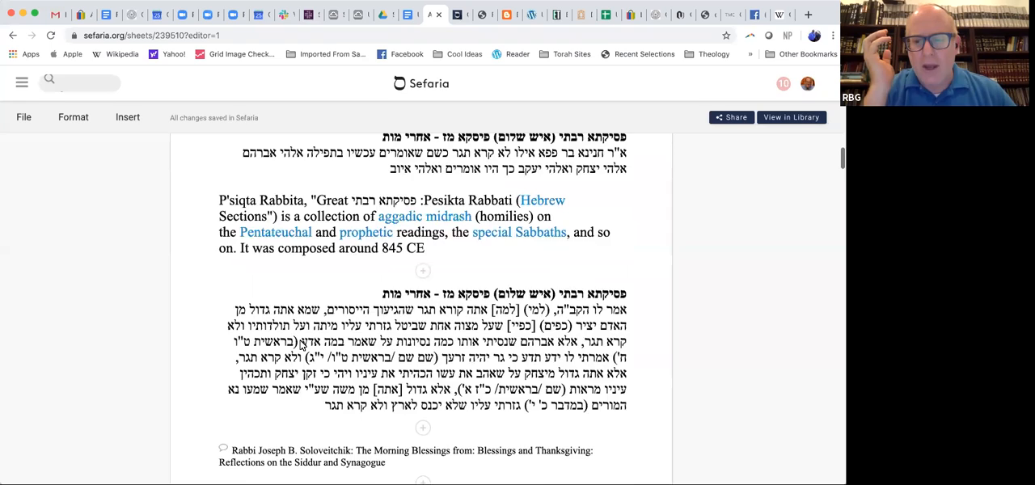
left_click(22, 116)
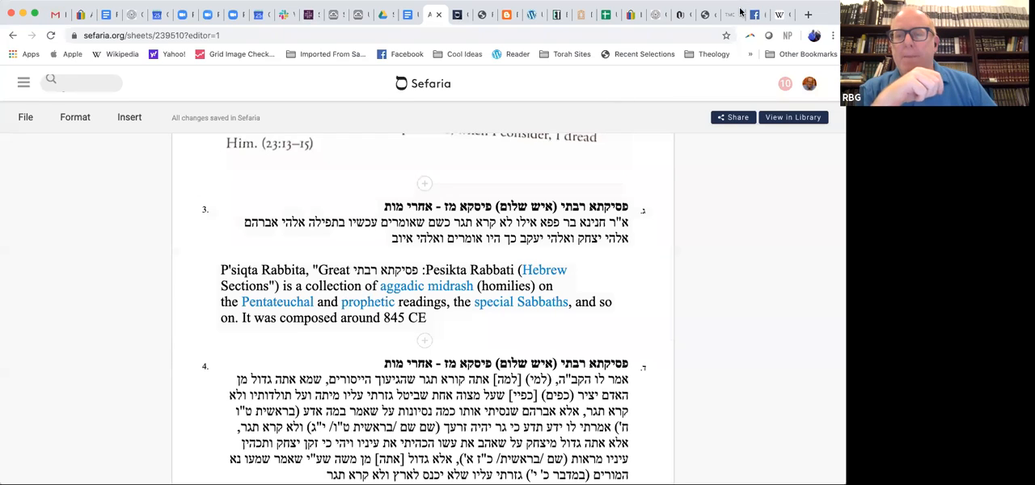
mouse_move(521, 246)
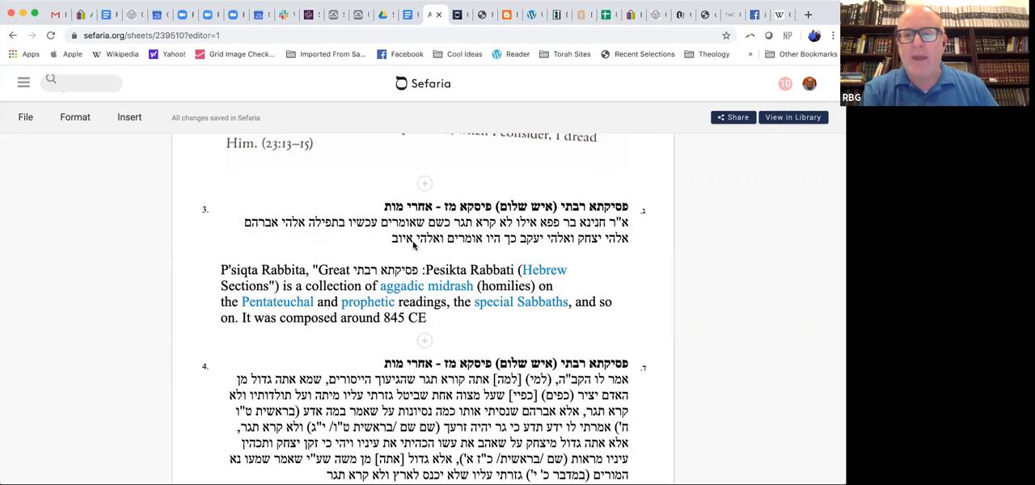
mouse_move(524, 246)
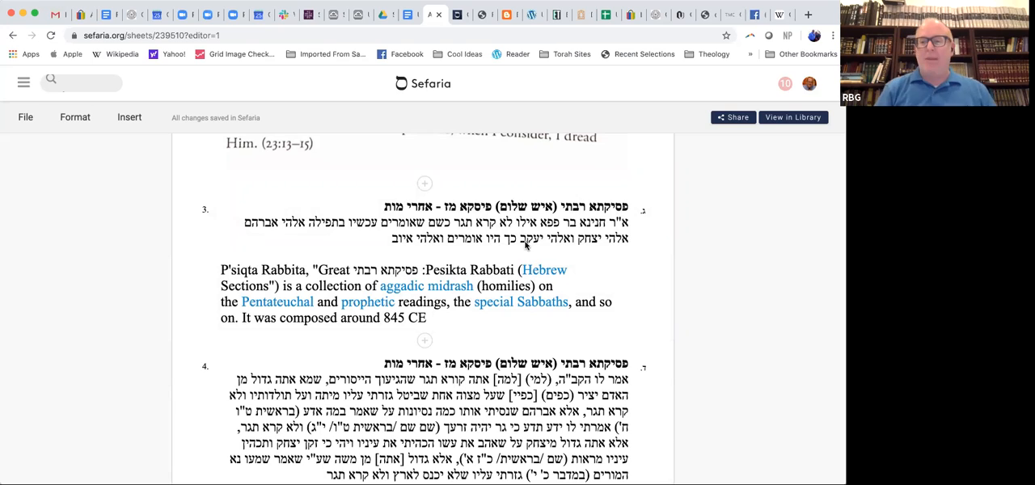
mouse_move(571, 251)
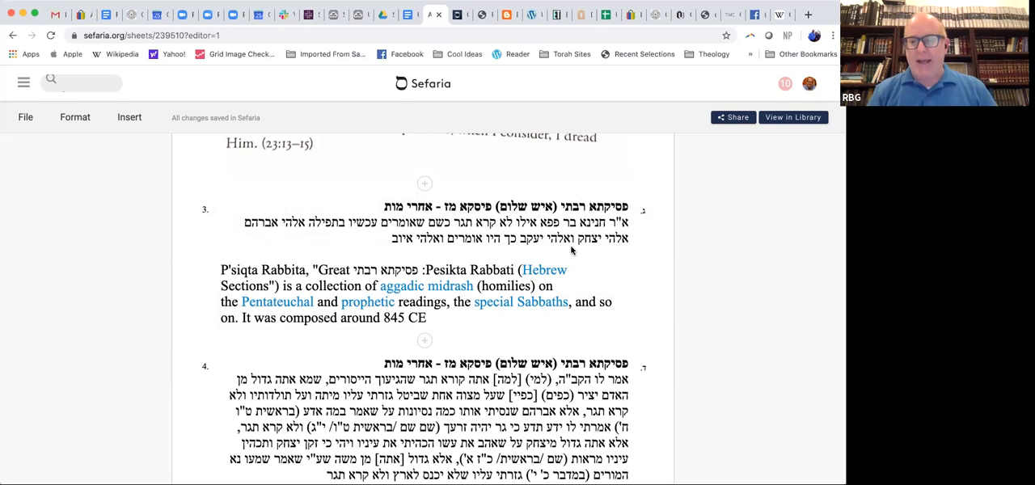
mouse_move(705, 350)
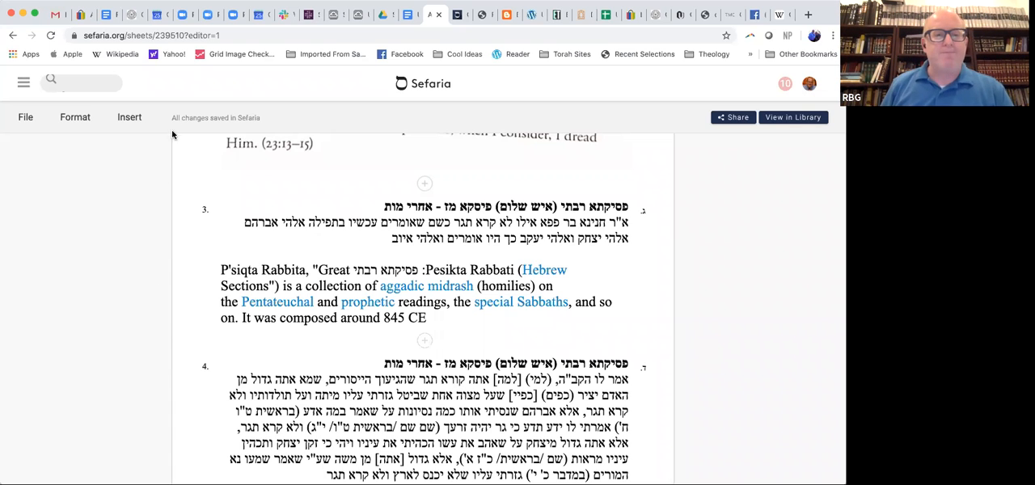
mouse_move(158, 260)
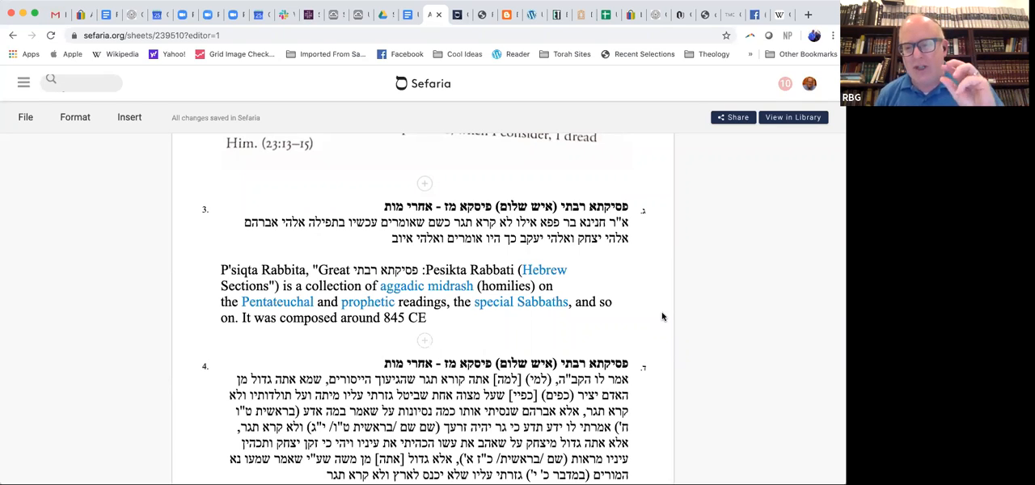
mouse_move(705, 354)
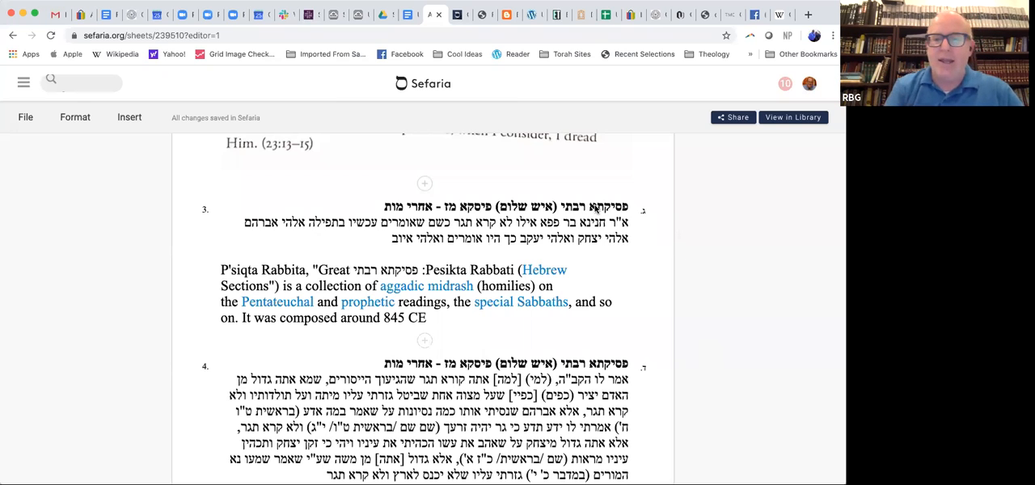
Scroll past source 4 to the Rabbi Soloveitchik Blessings citation and source 5's heading.
scroll("down", 3)
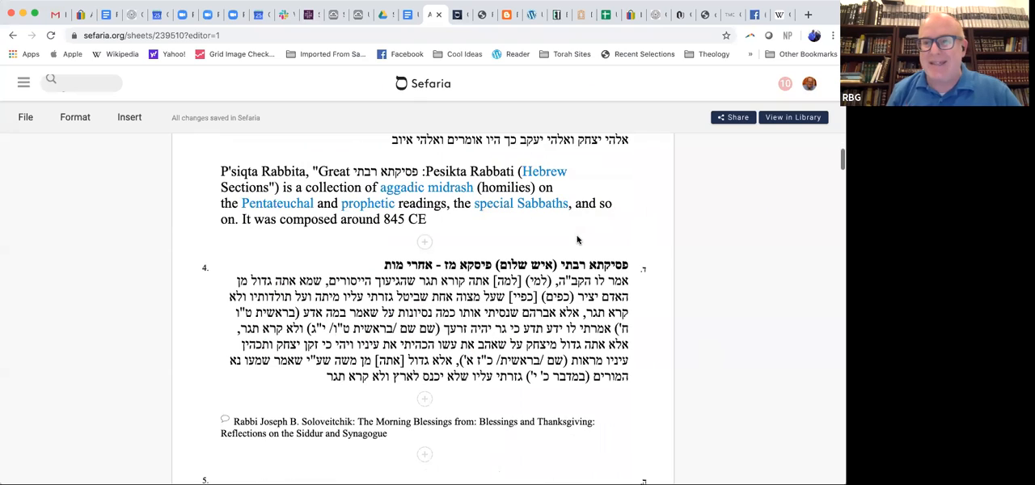
scroll("down", 3)
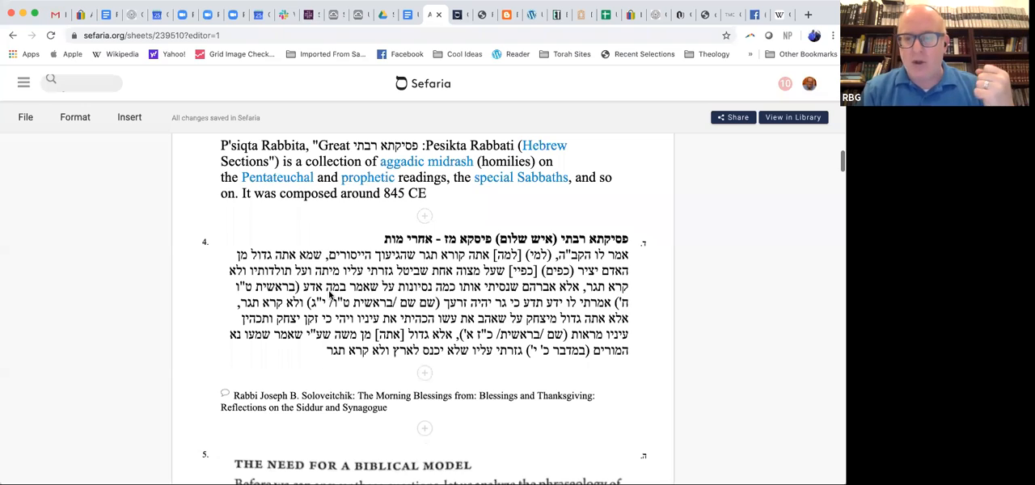
mouse_move(452, 315)
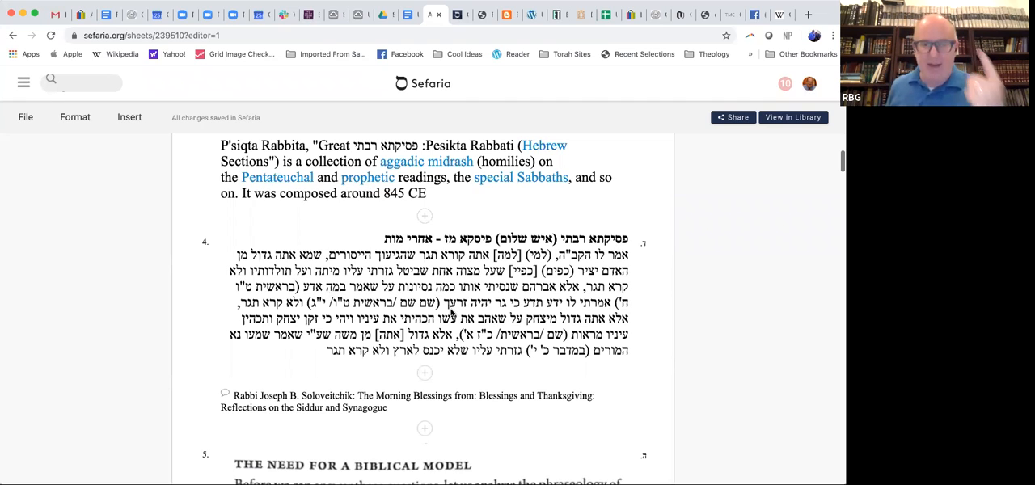
mouse_move(582, 366)
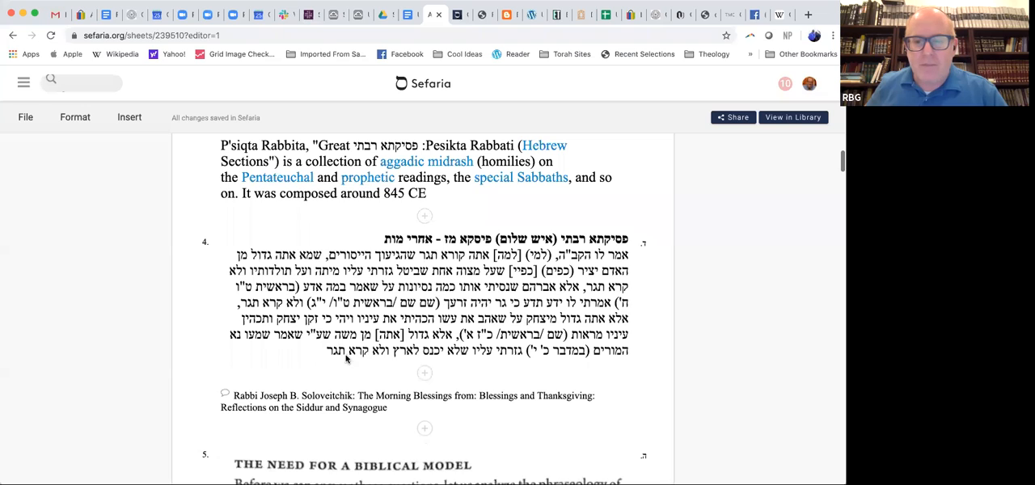
mouse_move(343, 368)
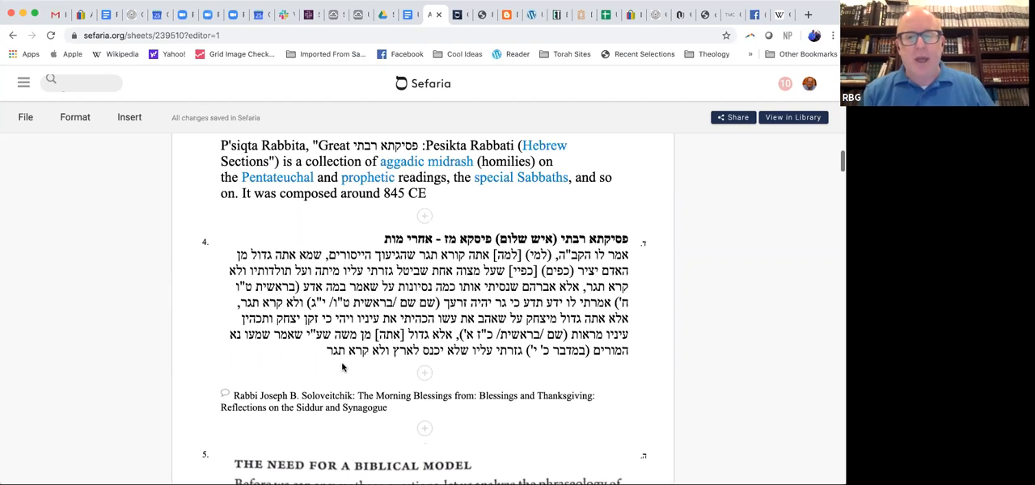
mouse_move(356, 370)
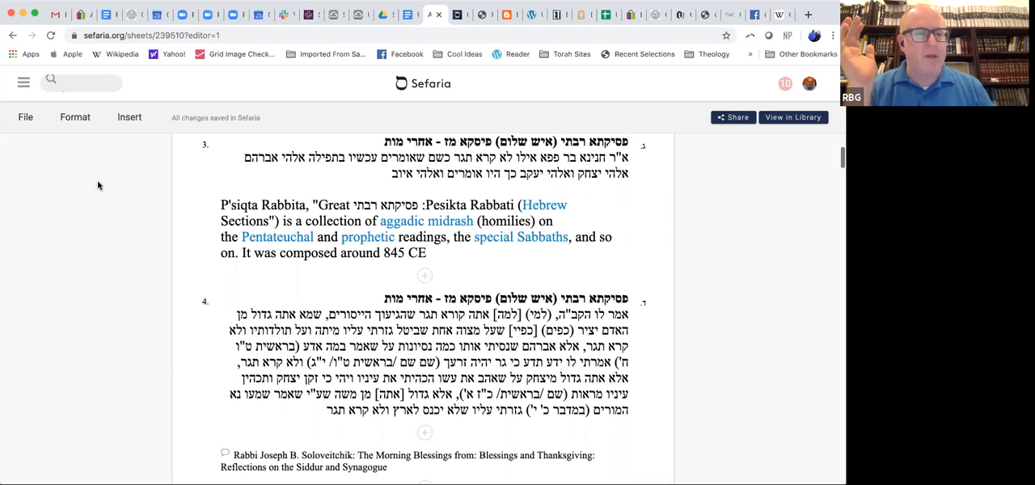
mouse_move(126, 181)
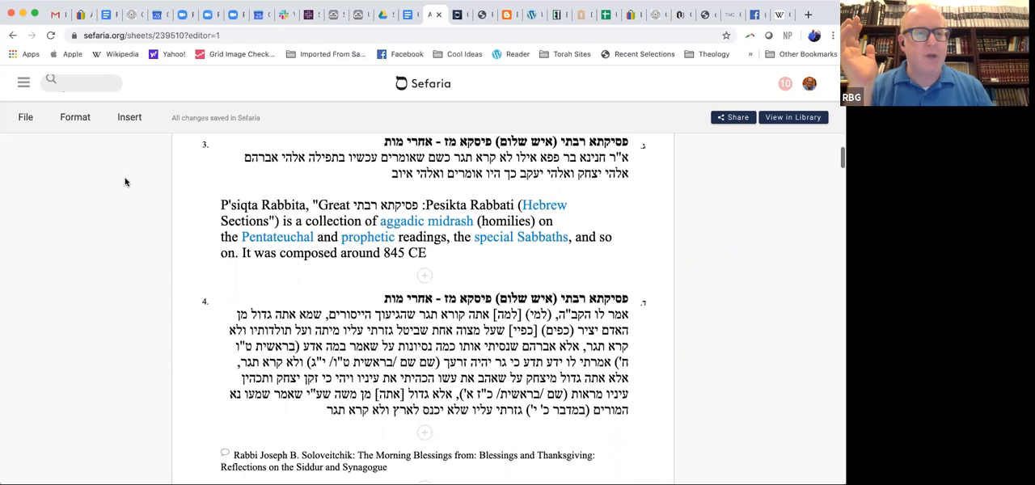
mouse_move(132, 179)
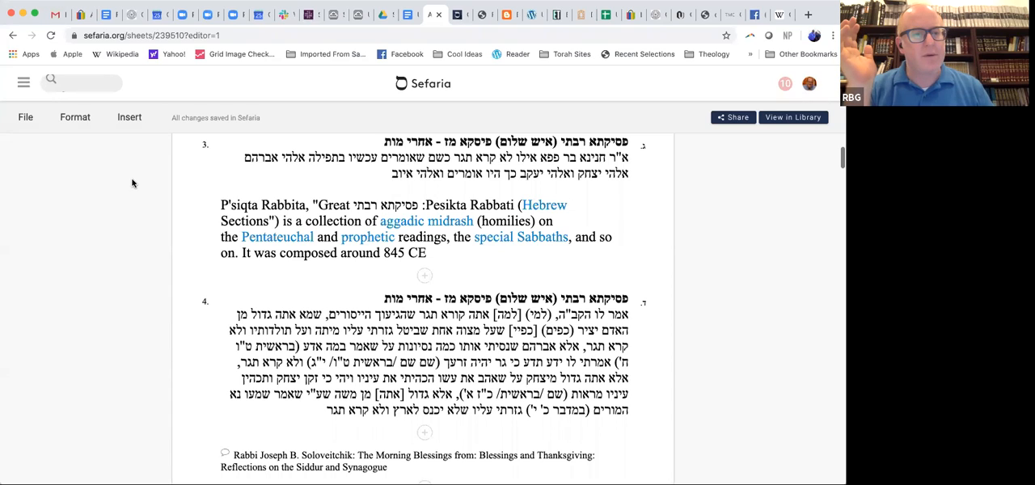
mouse_move(641, 175)
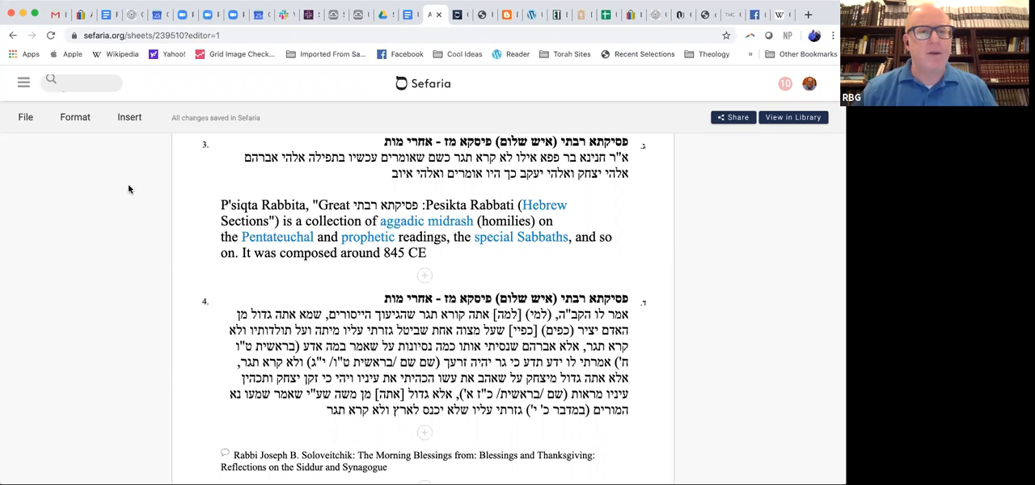
mouse_move(128, 186)
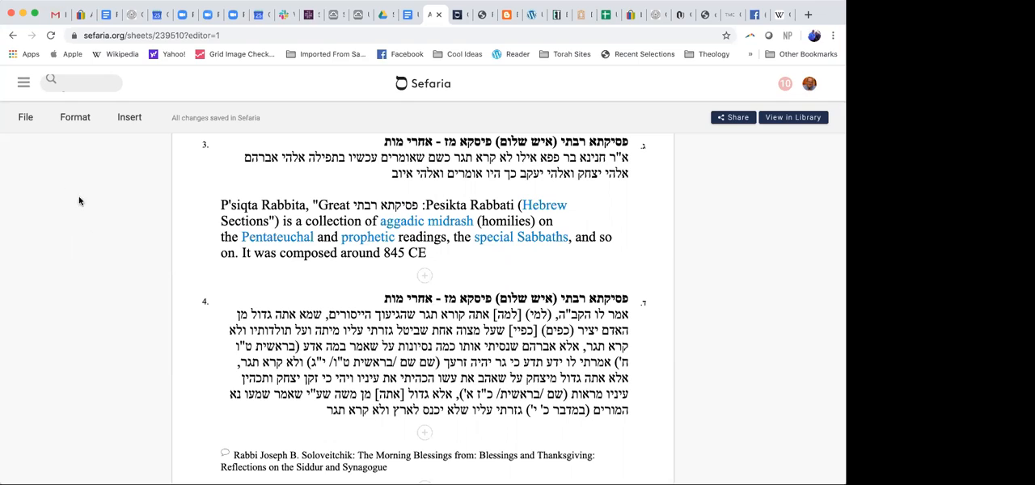
mouse_move(453, 245)
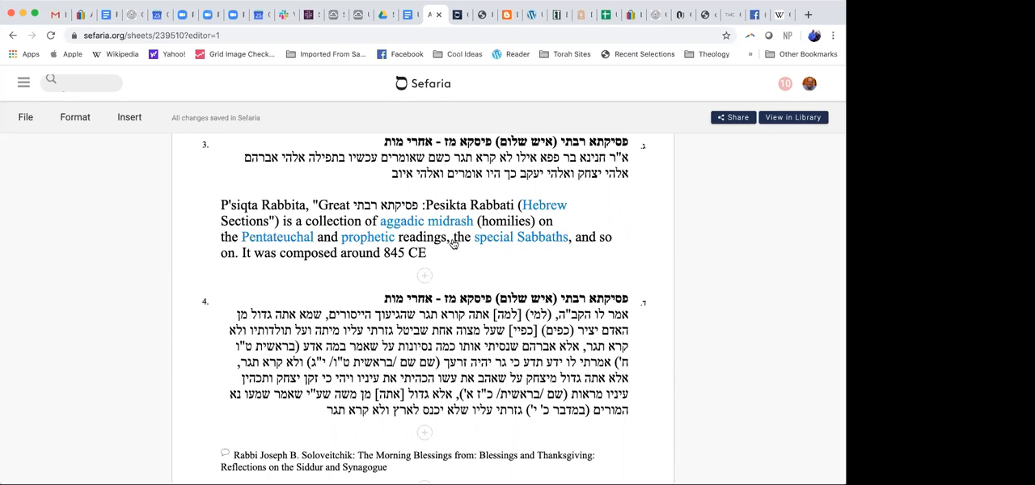
mouse_move(472, 196)
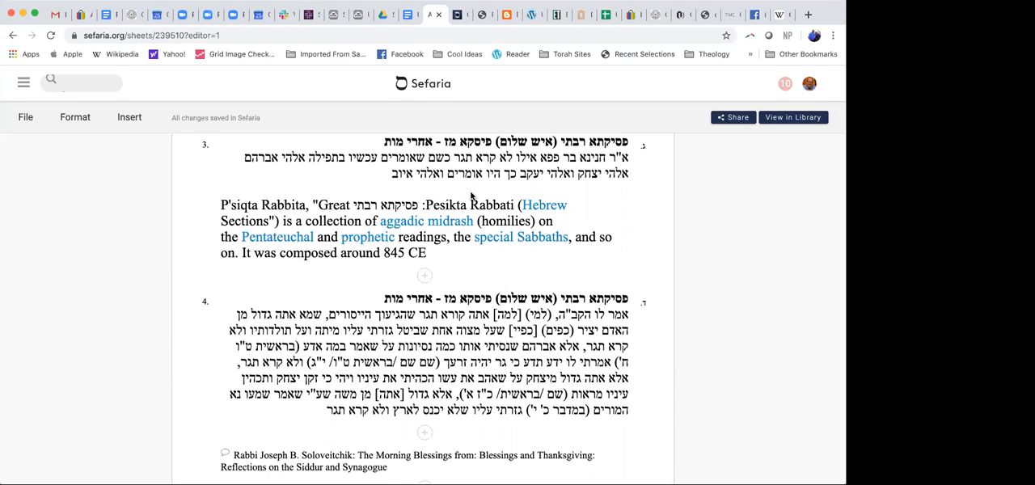
mouse_move(411, 132)
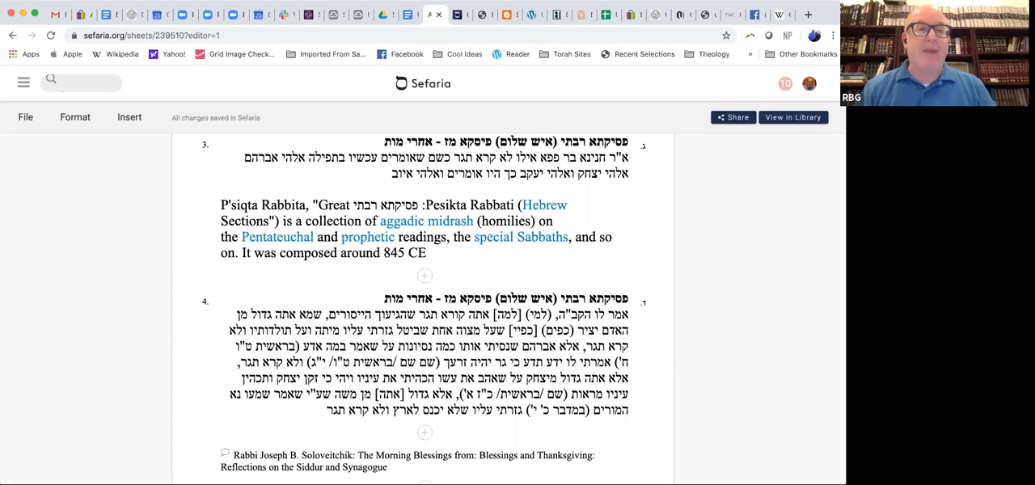
mouse_move(414, 149)
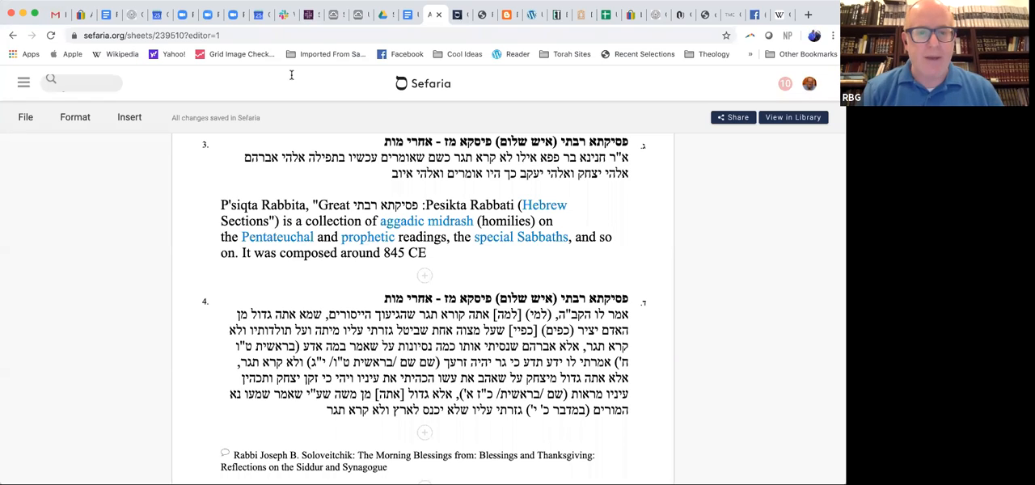
mouse_move(294, 129)
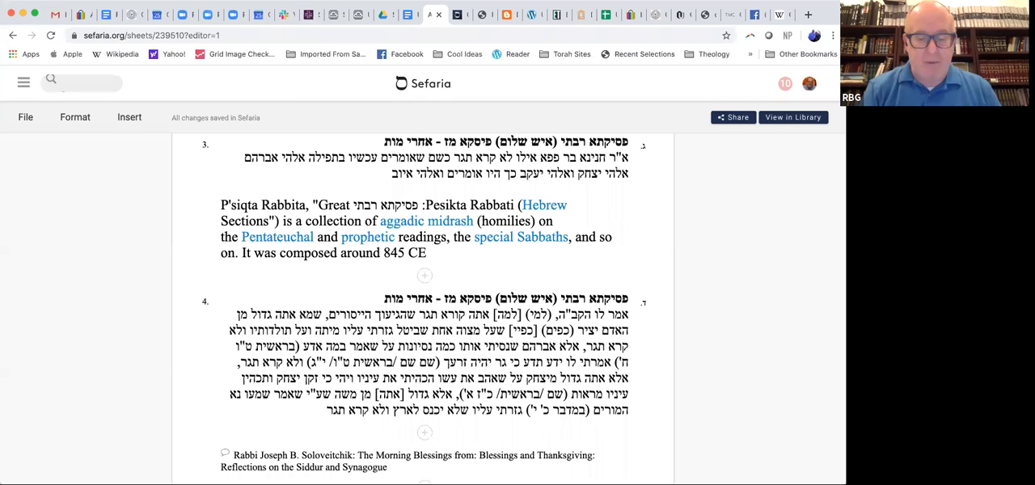
mouse_move(271, 188)
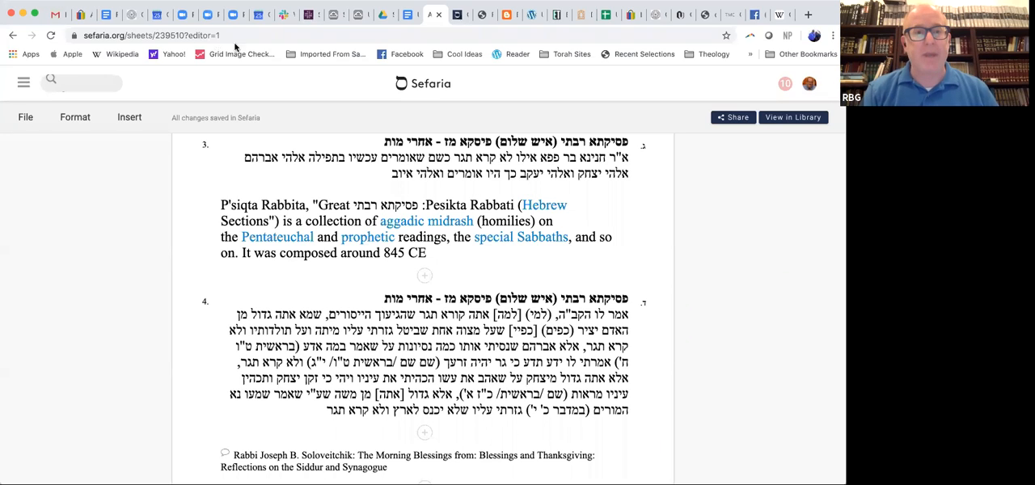
mouse_move(145, 192)
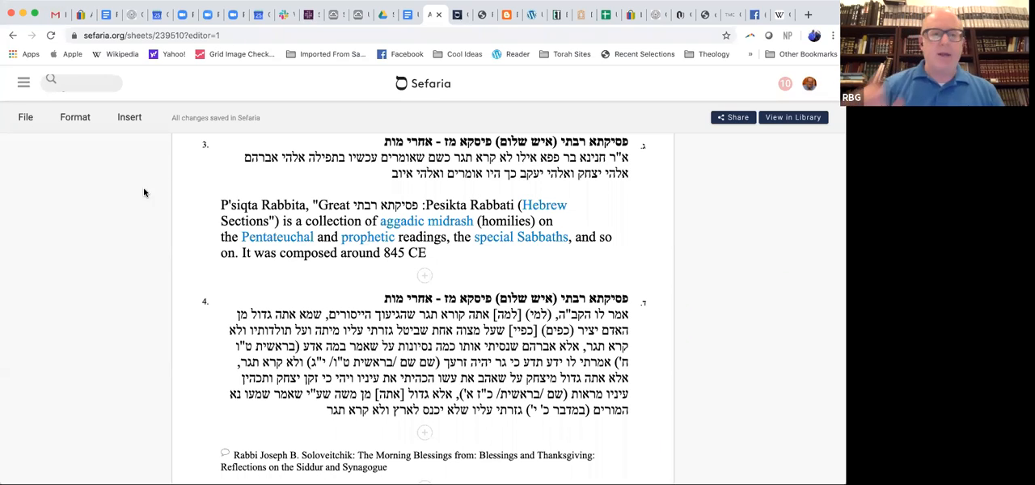
mouse_move(156, 86)
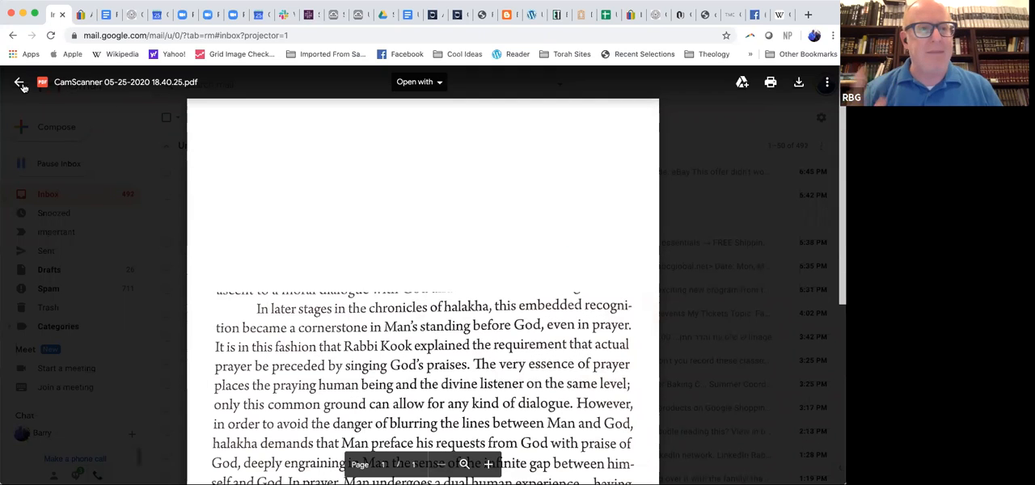
left_click(19, 82)
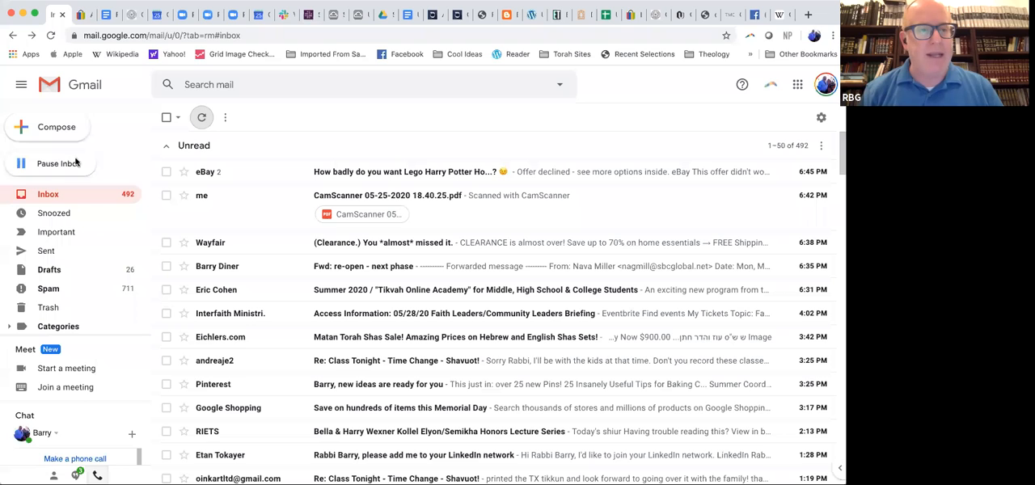
left_click(56, 126)
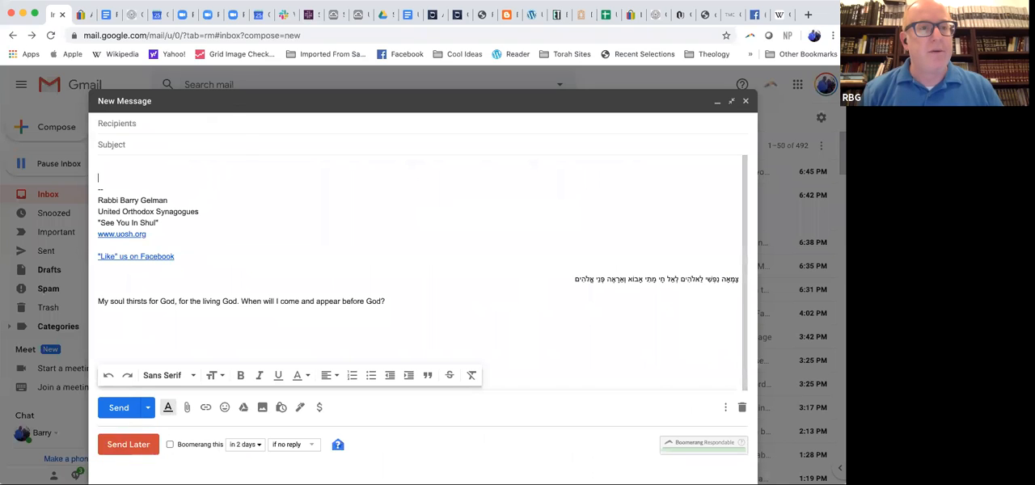
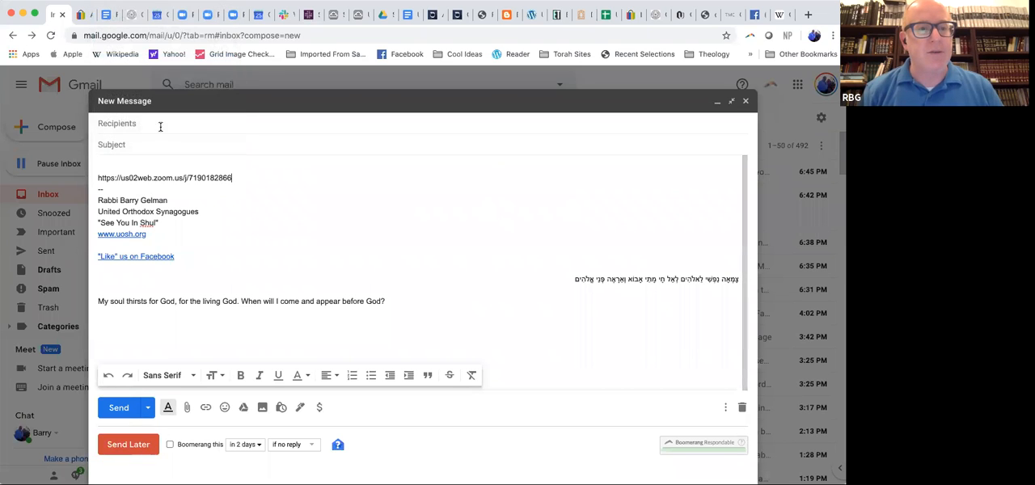
Address the message to the 'shul' contact from the suggestions and send it.
type("shul")
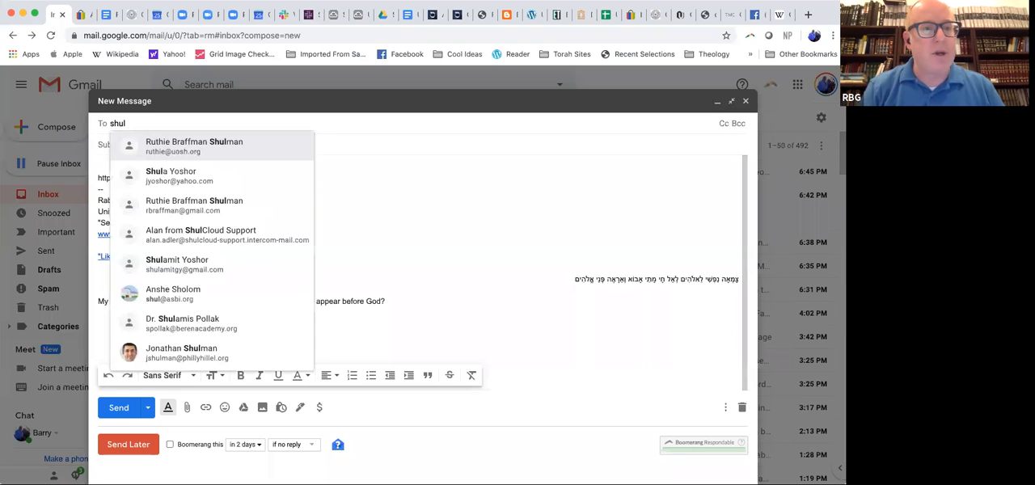
left_click(171, 176)
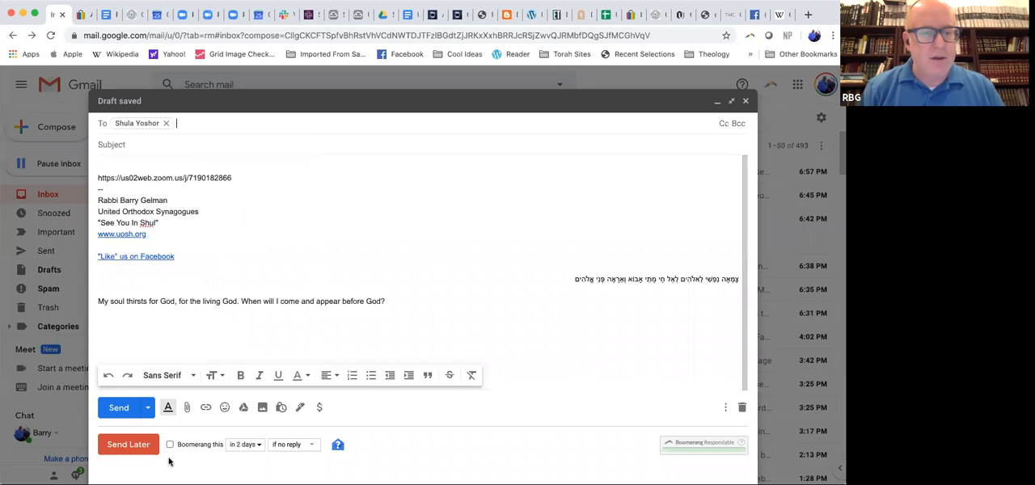
left_click(118, 408)
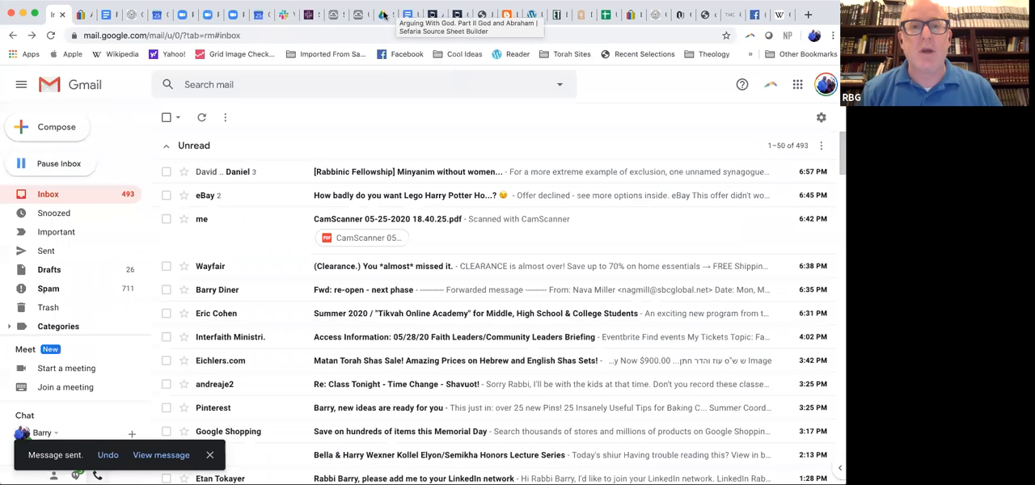
Switch back to the Sefaria sheet and scroll to source 5, 'The Need for a Biblical Model'.
left_click(433, 13)
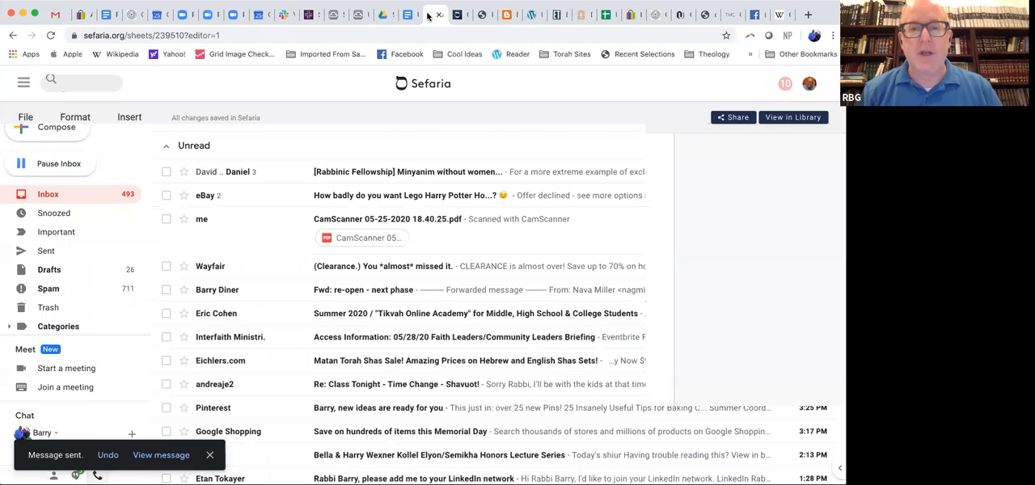
left_click(423, 14)
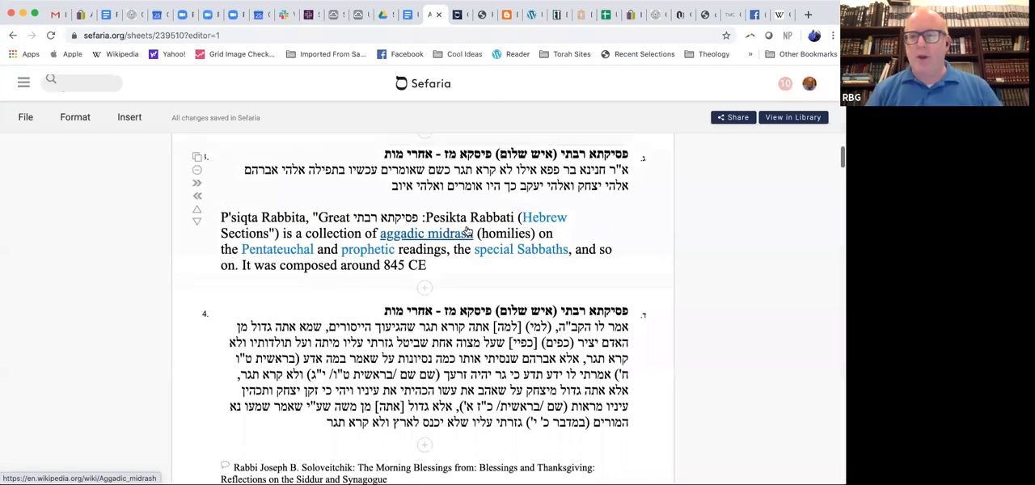
scroll("down", 3)
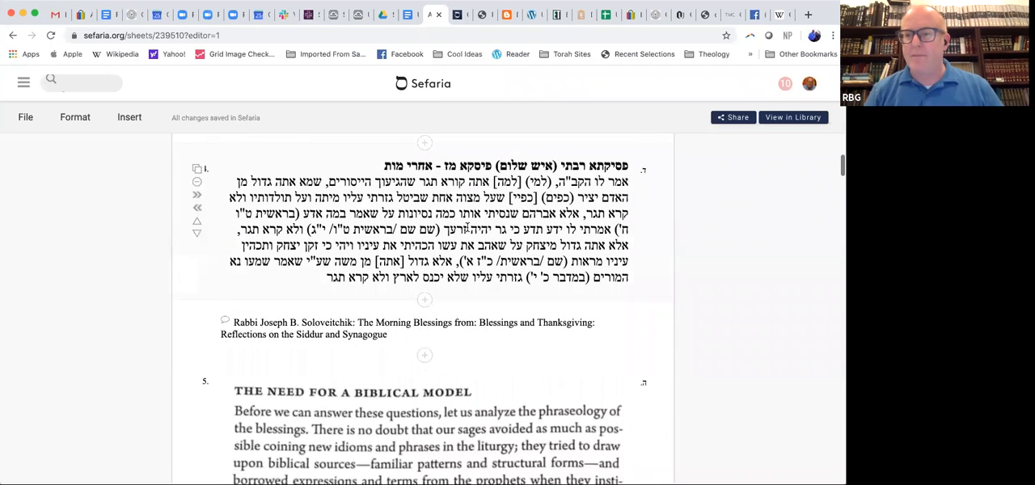
scroll("down", 3)
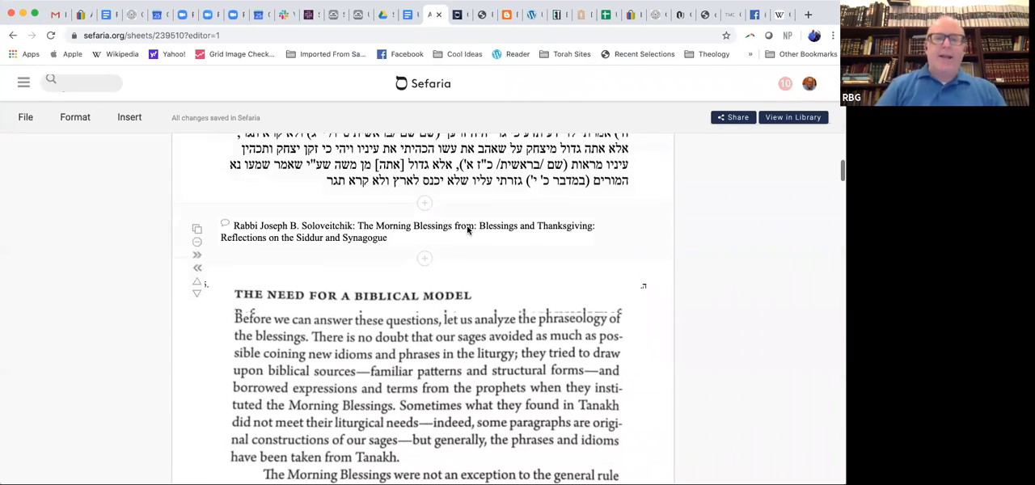
scroll("down", 3)
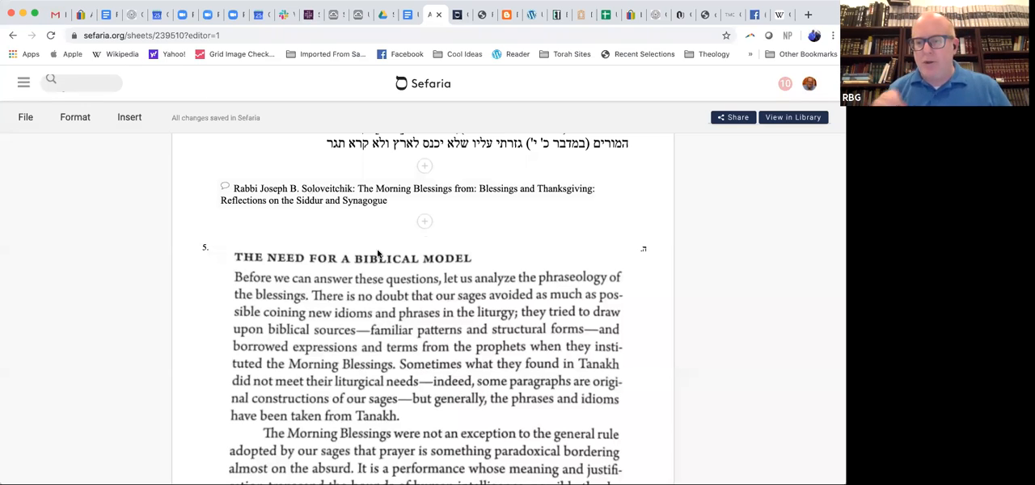
scroll("down", 3)
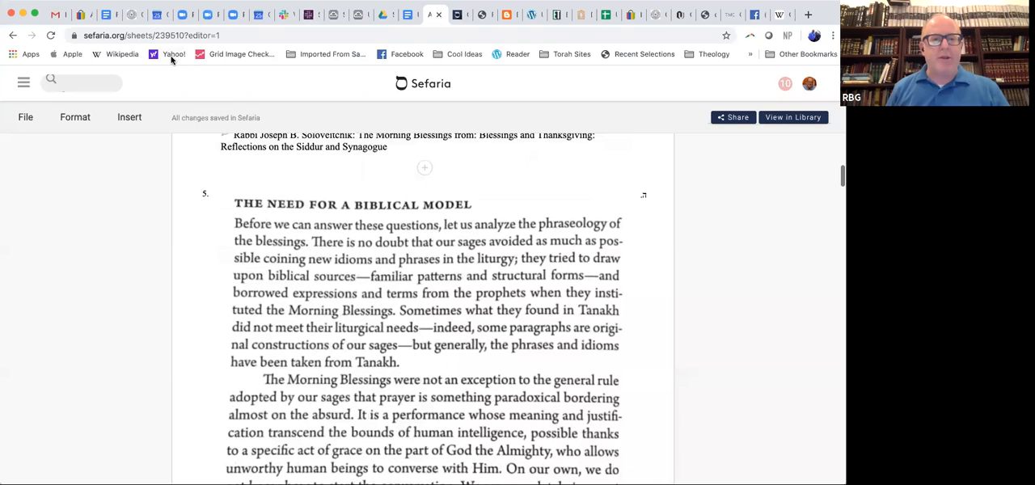
mouse_move(168, 55)
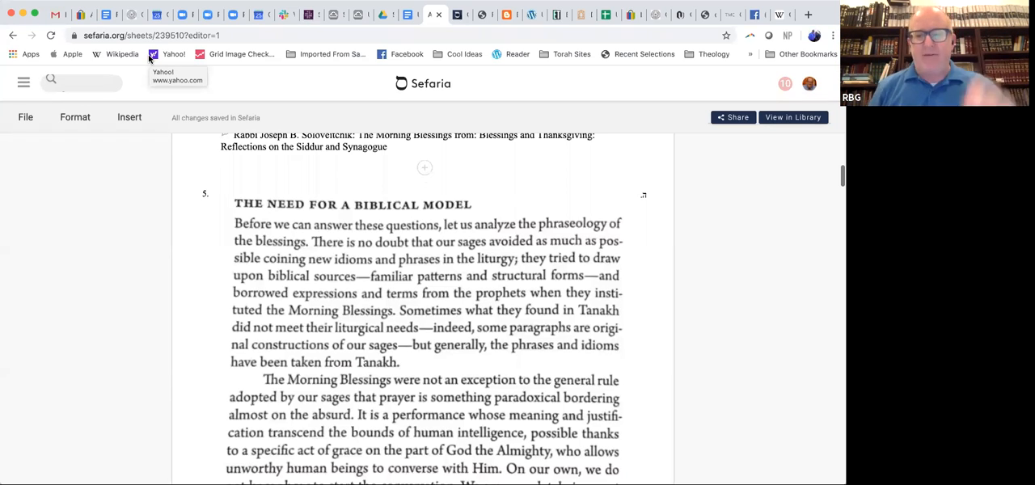
mouse_move(540, 327)
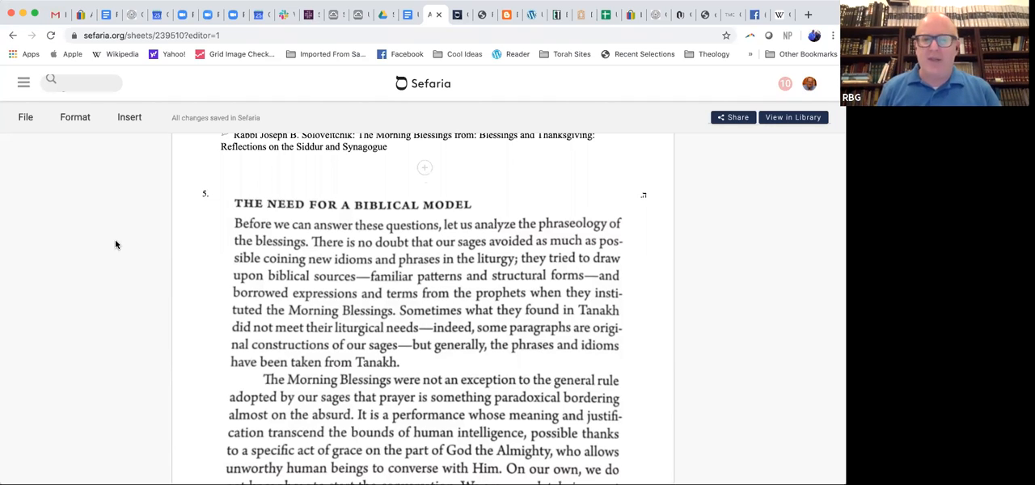
mouse_move(129, 414)
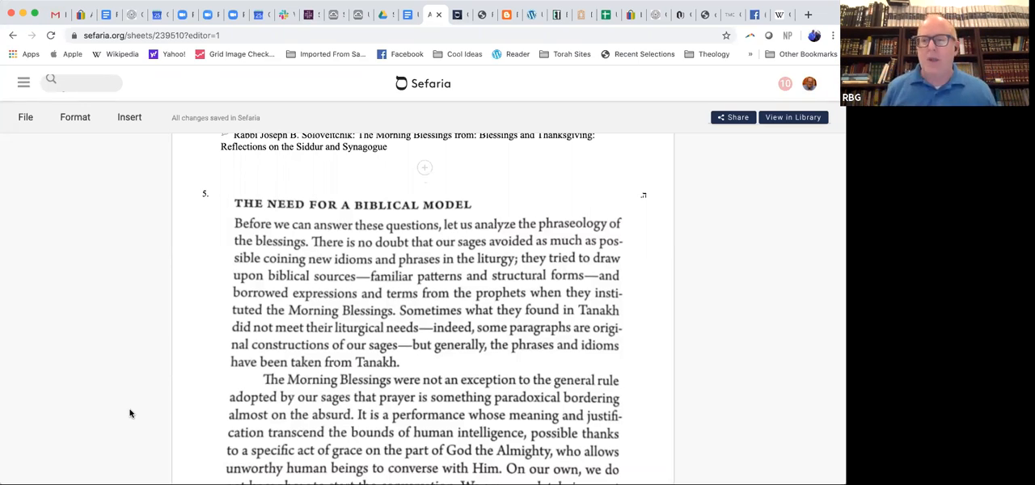
scroll("down", 3)
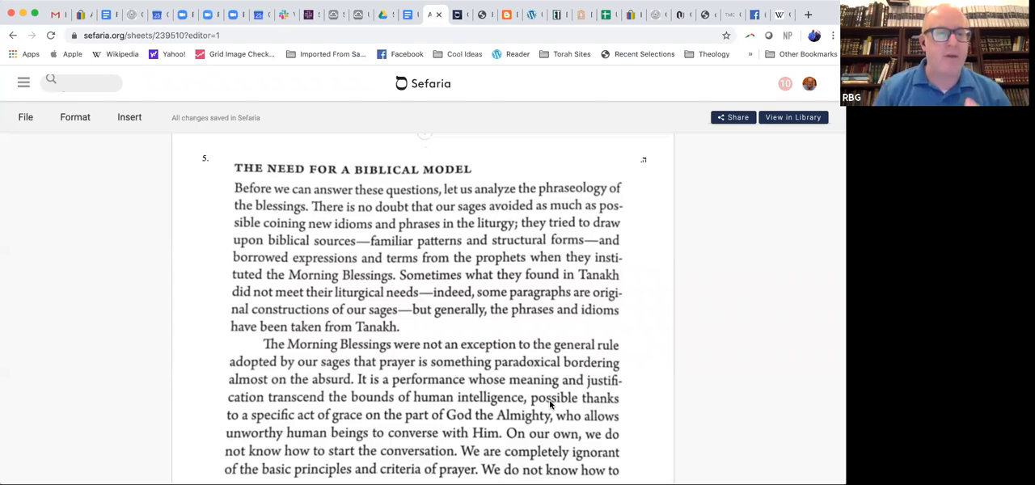
mouse_move(495, 377)
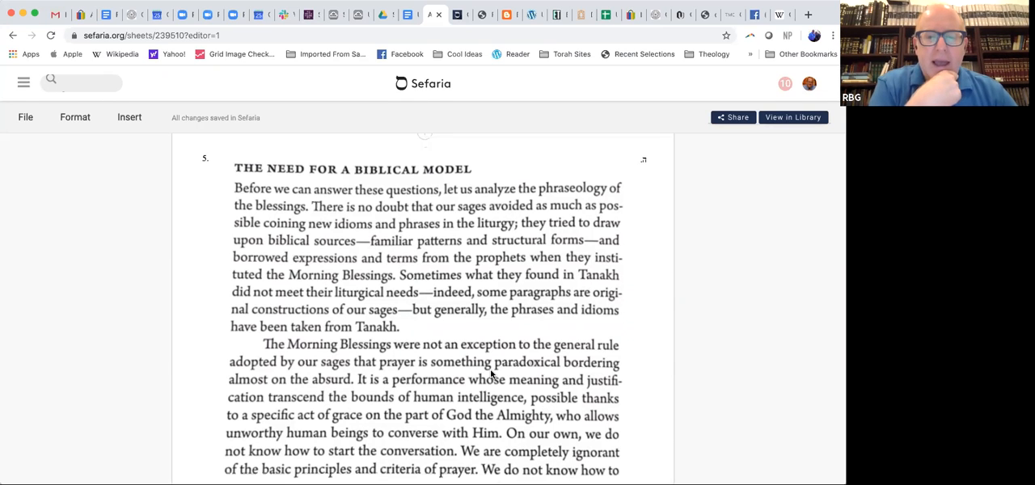
scroll("down", 3)
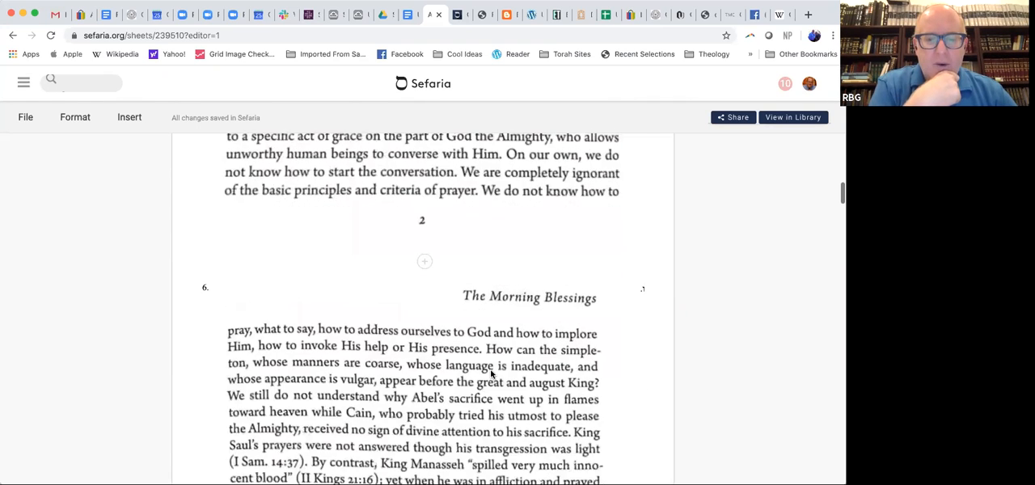
scroll("down", 3)
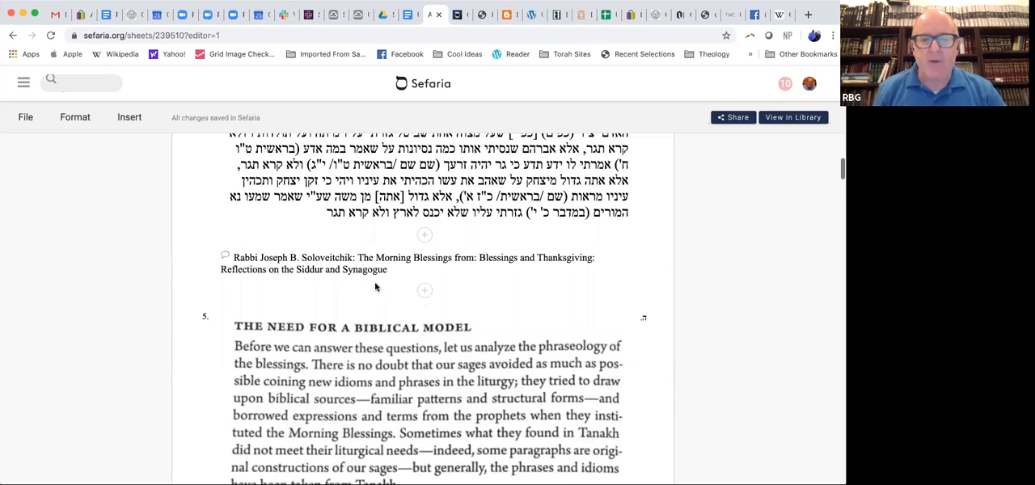
mouse_move(372, 294)
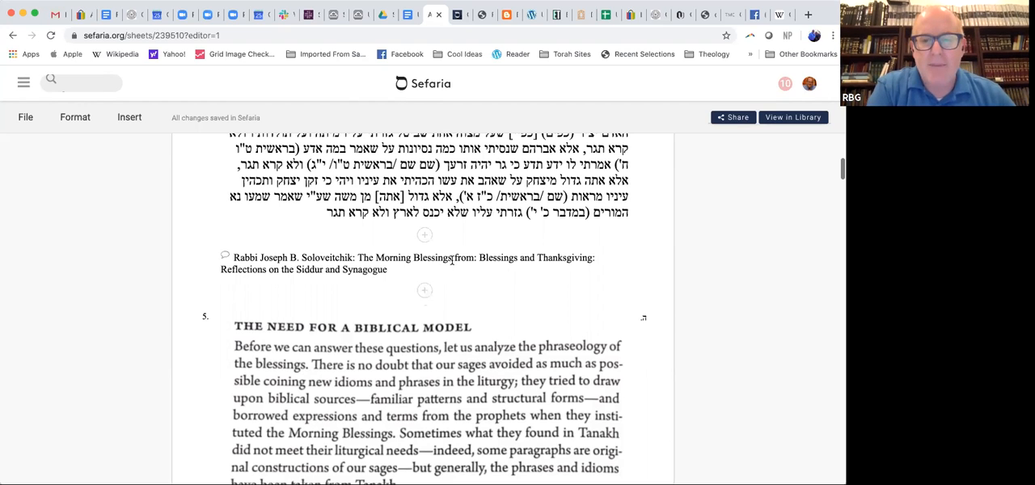
Scroll from the Soloveitchik citation down to source 6, the Morning Blessings page on Abel, Cain and King Saul.
left_click(423, 262)
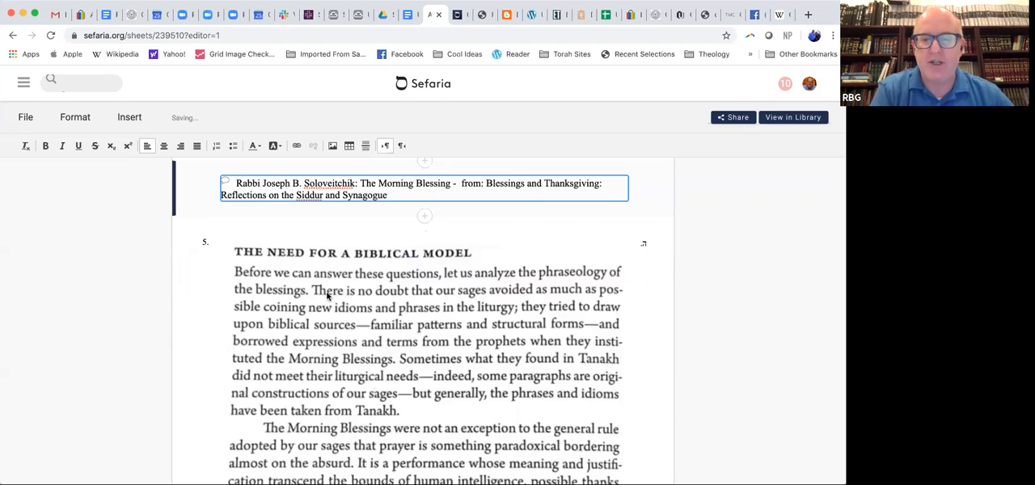
mouse_move(315, 301)
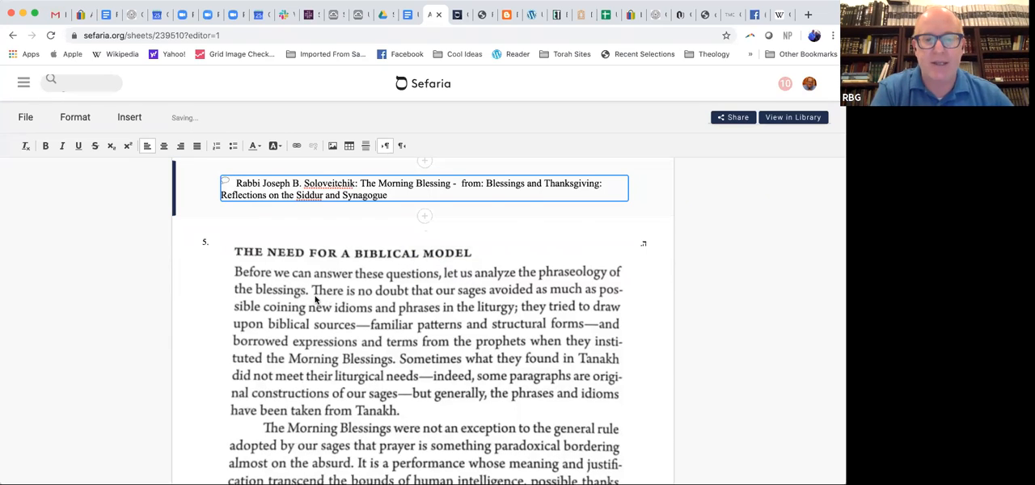
scroll("down", 3)
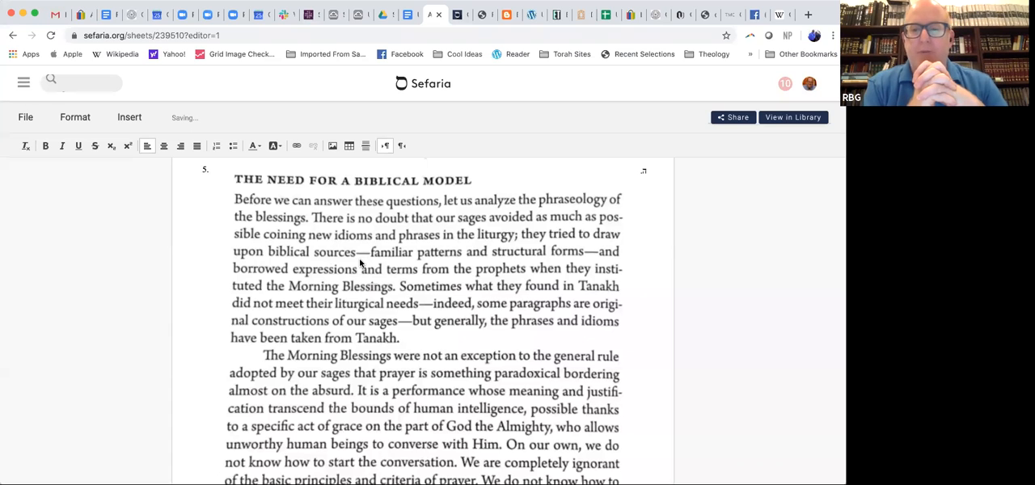
mouse_move(297, 300)
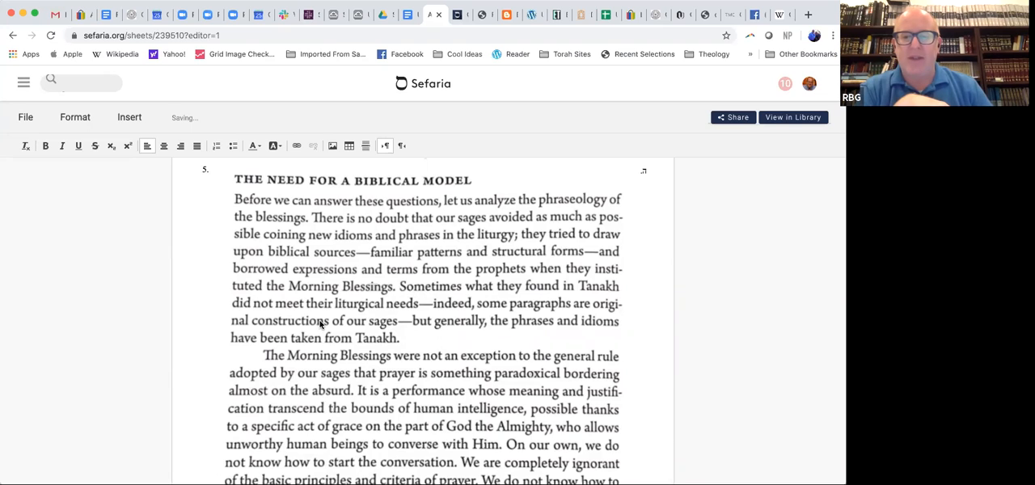
mouse_move(424, 322)
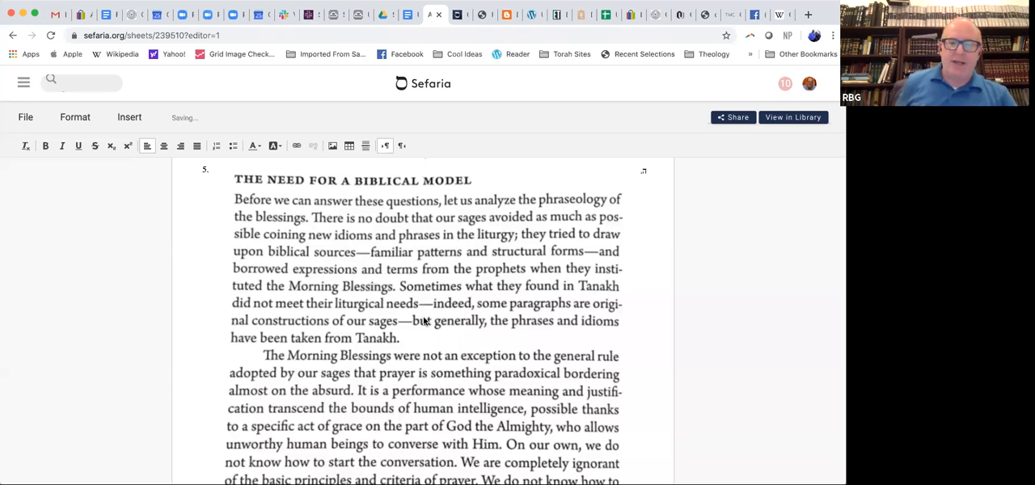
mouse_move(446, 330)
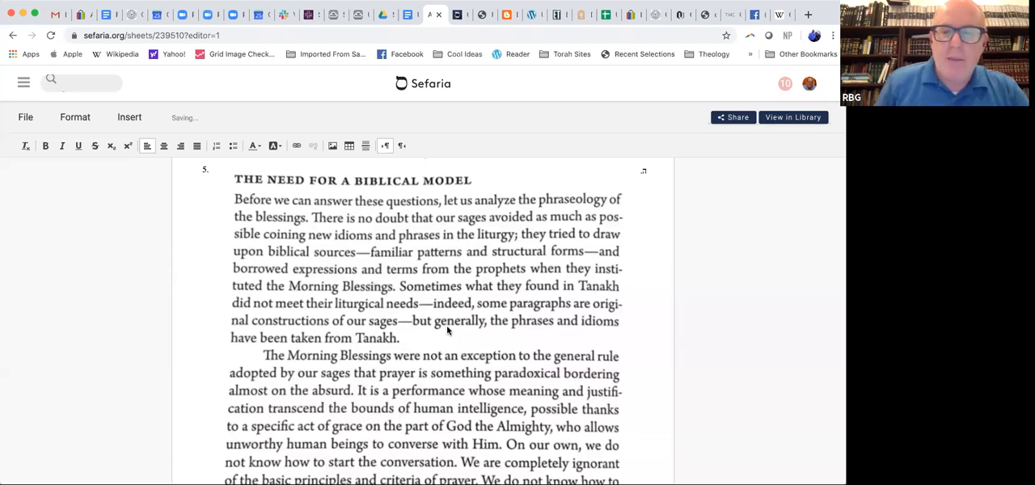
scroll("down", 3)
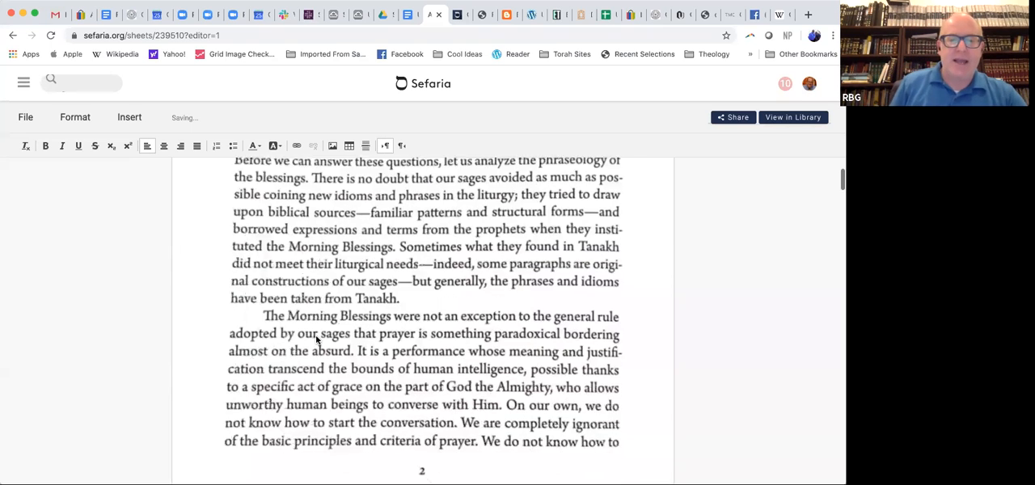
scroll("down", 3)
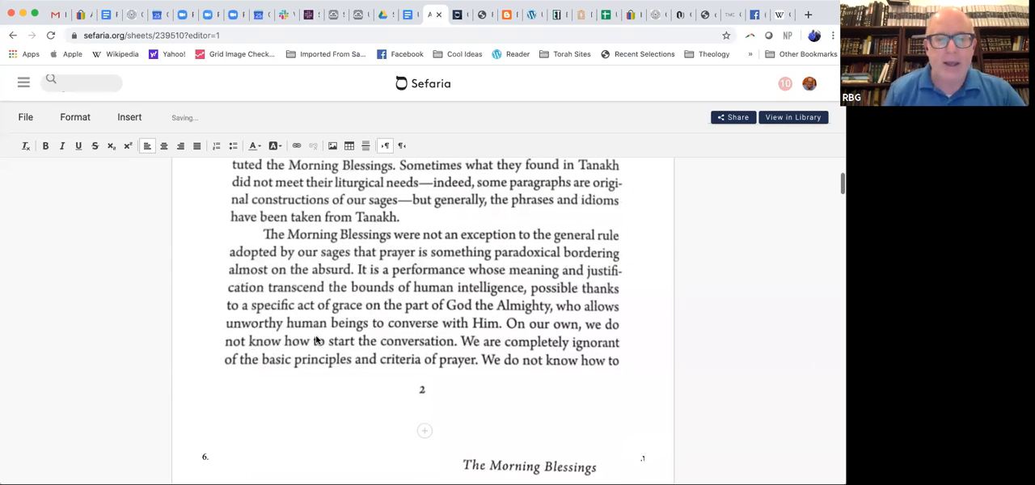
mouse_move(423, 252)
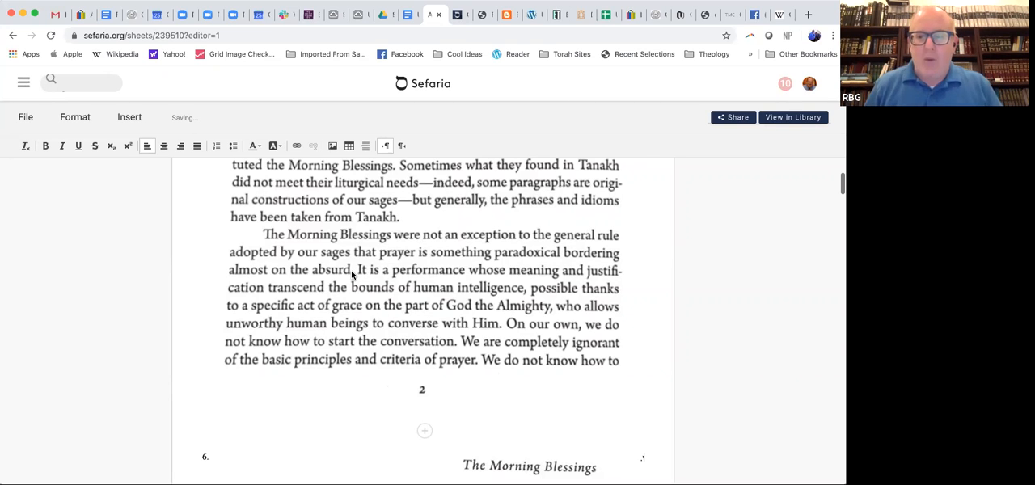
scroll("down", 3)
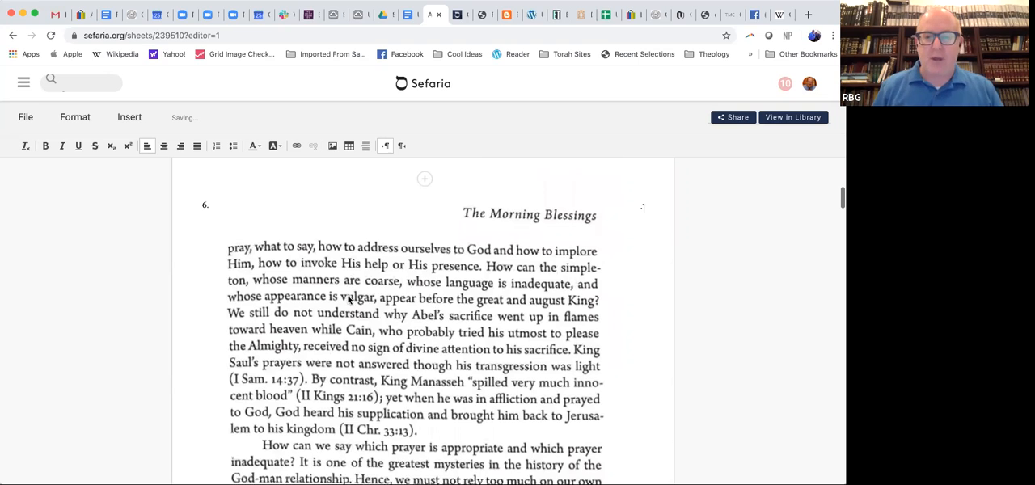
Scroll past the Manasseh example to the paragraphs on which prayer is appropriate and prayer's main function.
scroll("down", 3)
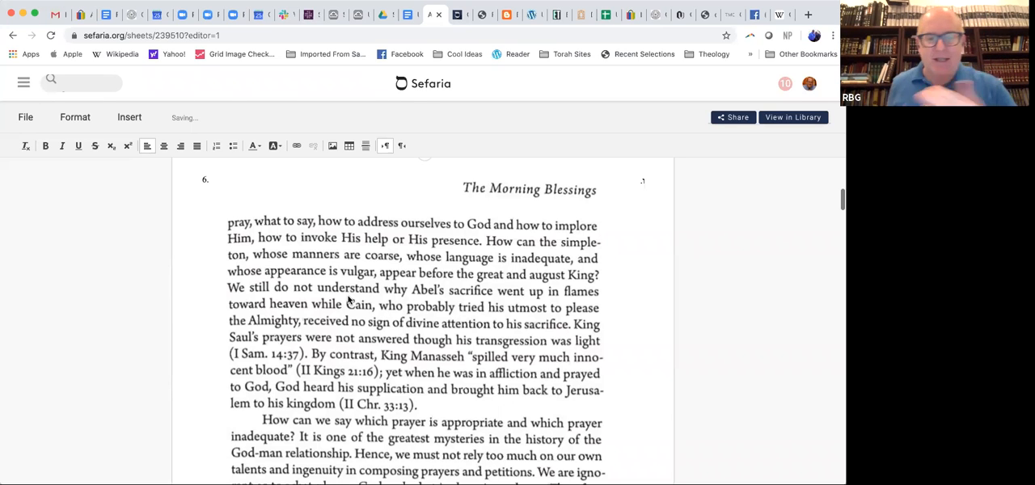
scroll("down", 3)
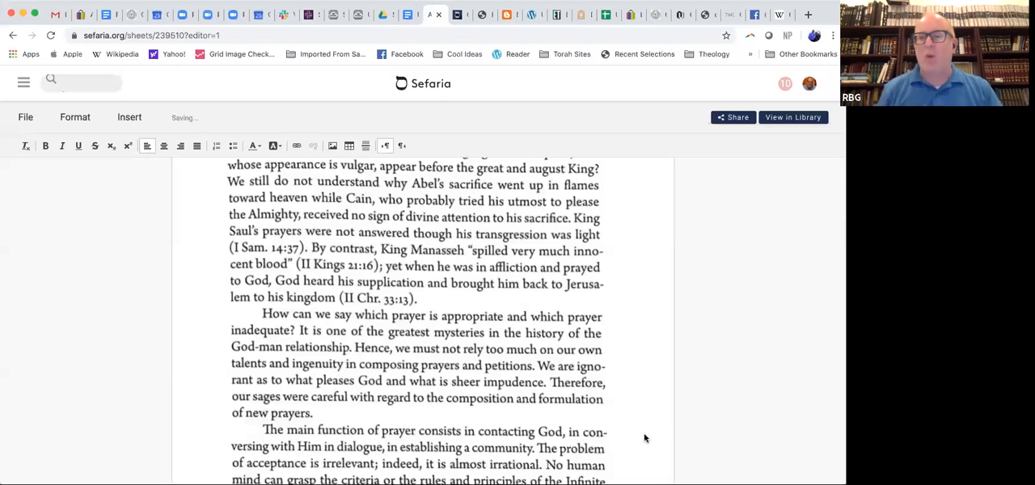
mouse_move(737, 19)
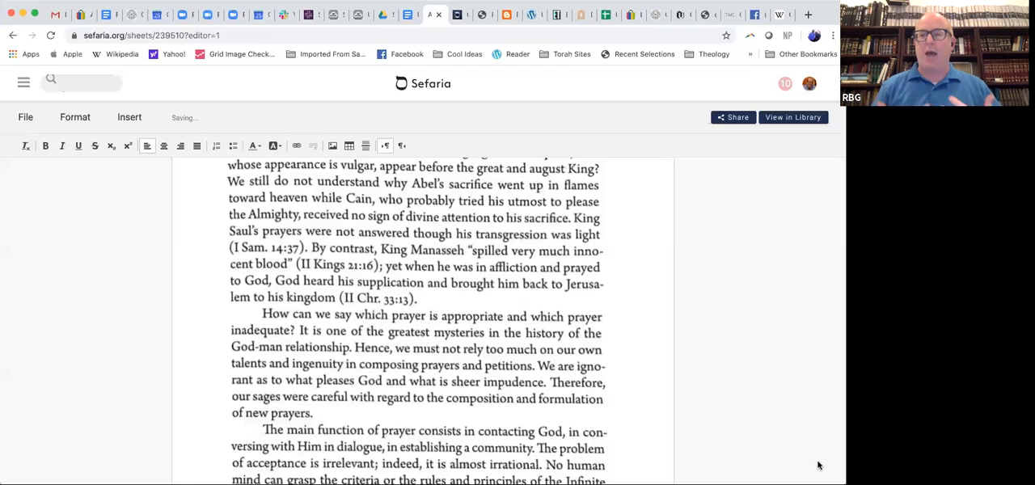
Scroll past the Cardozo Nehalel Siddur citation to source 7, 'Prayer as Chutzpah', and its opening paragraph.
scroll("down", 3)
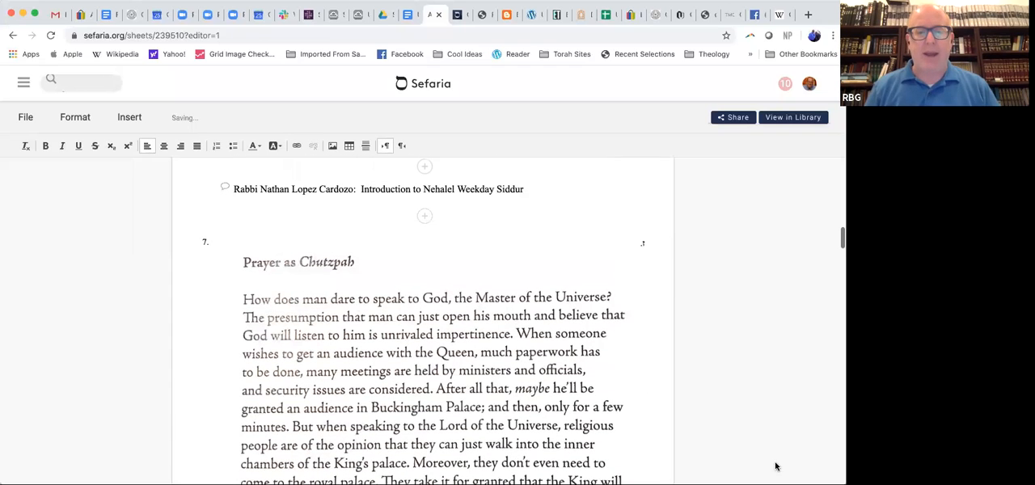
mouse_move(472, 281)
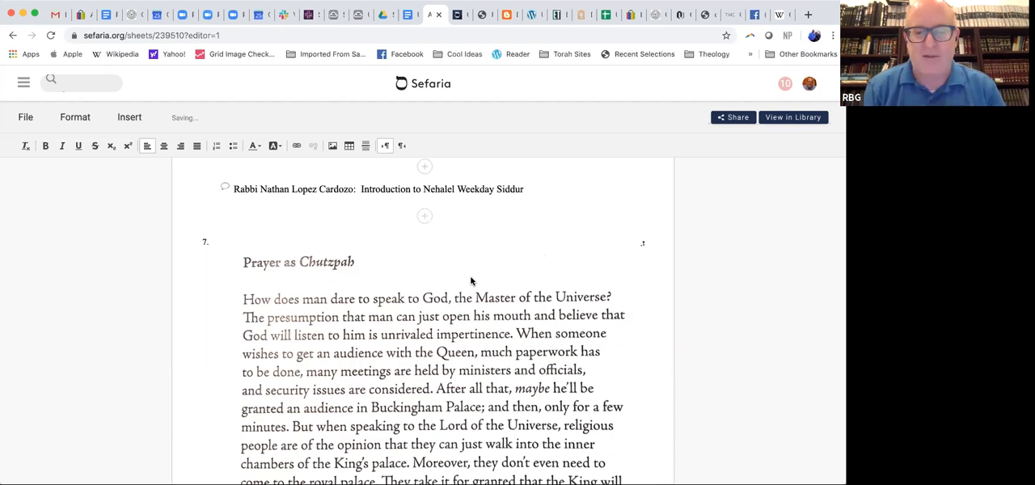
scroll("down", 3)
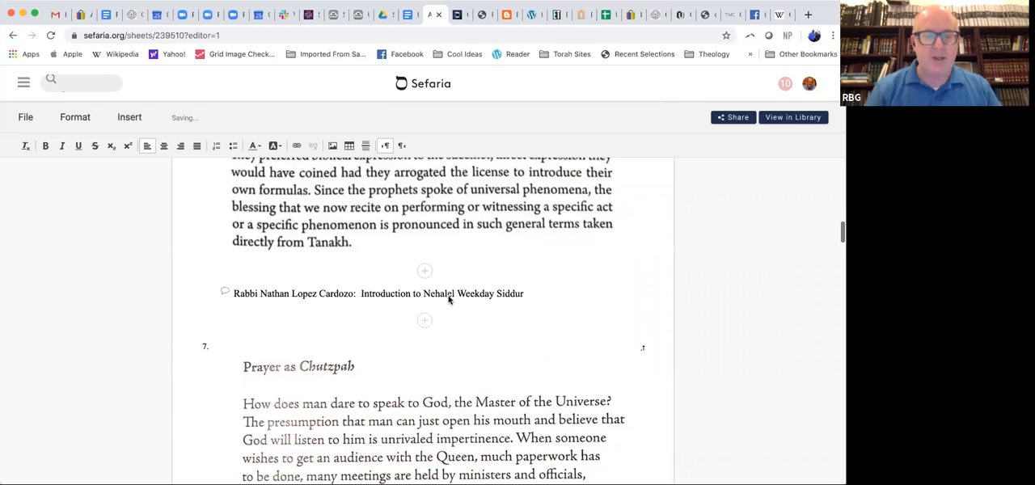
scroll("down", 3)
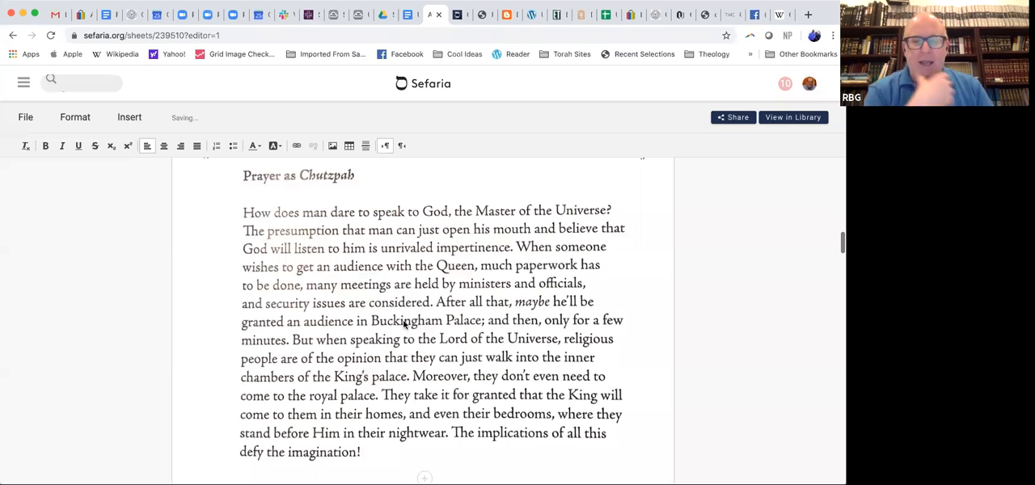
Scroll past source 8, Cardozo's 'The Art of Praying', toward source 9 and bilingual source 10.
scroll("down", 3)
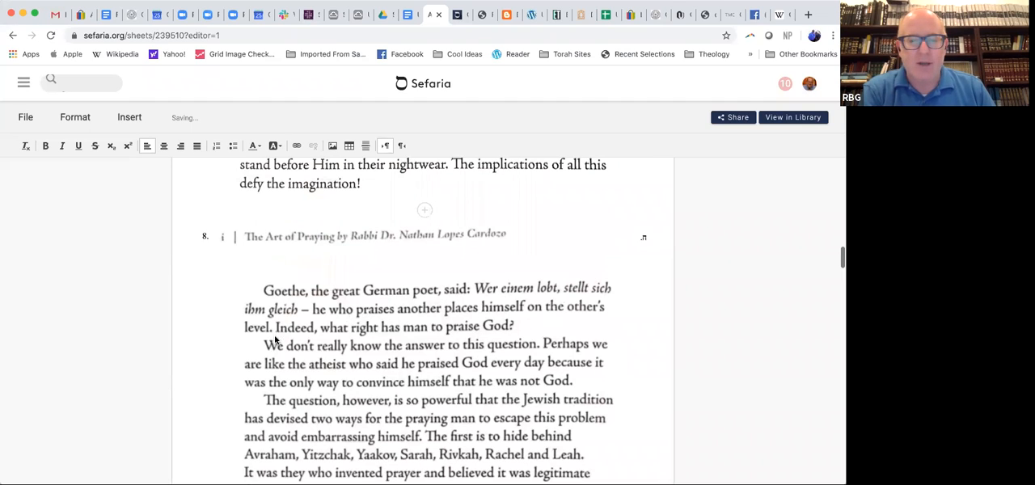
mouse_move(310, 315)
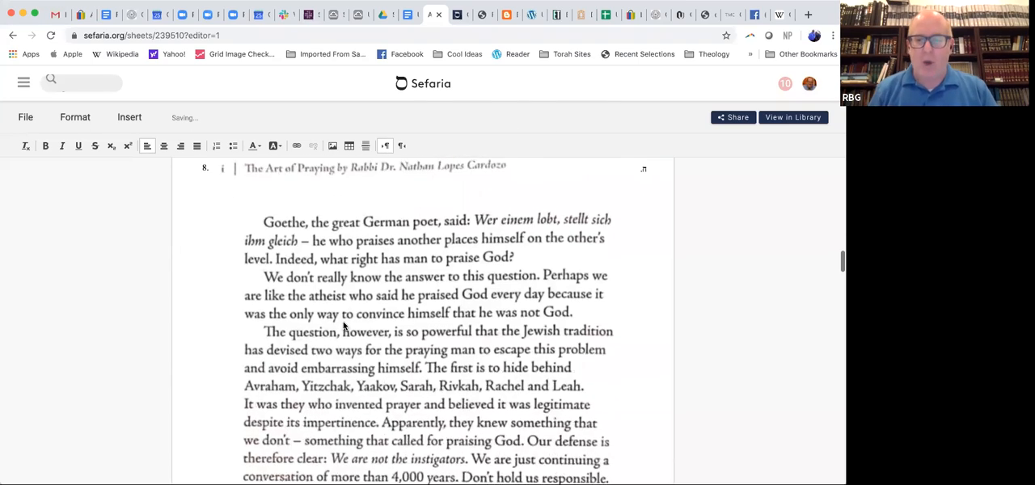
scroll("down", 3)
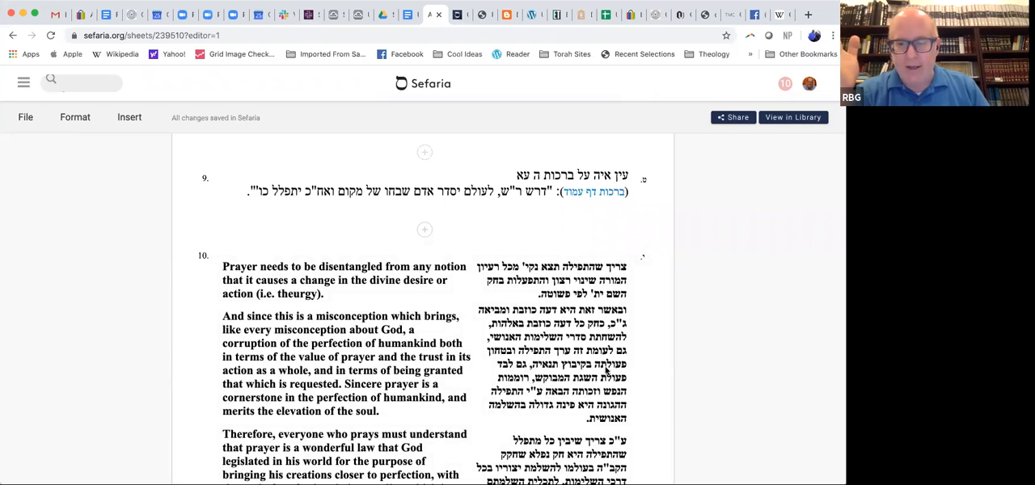
mouse_move(663, 428)
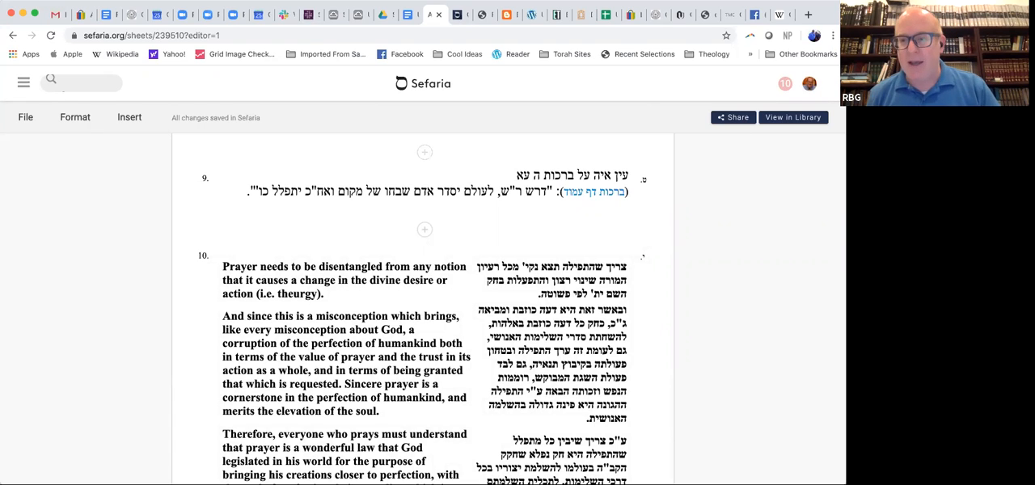
mouse_move(536, 229)
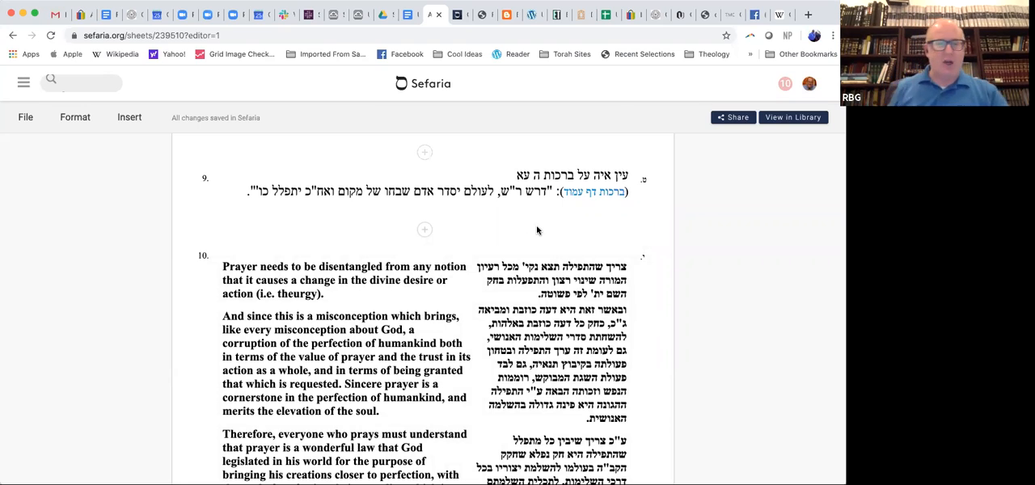
mouse_move(702, 46)
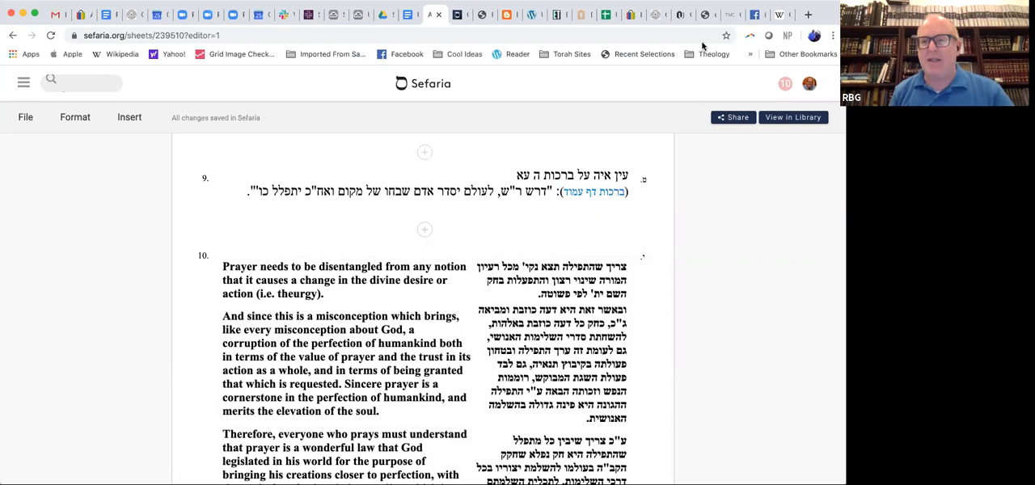
mouse_move(530, 230)
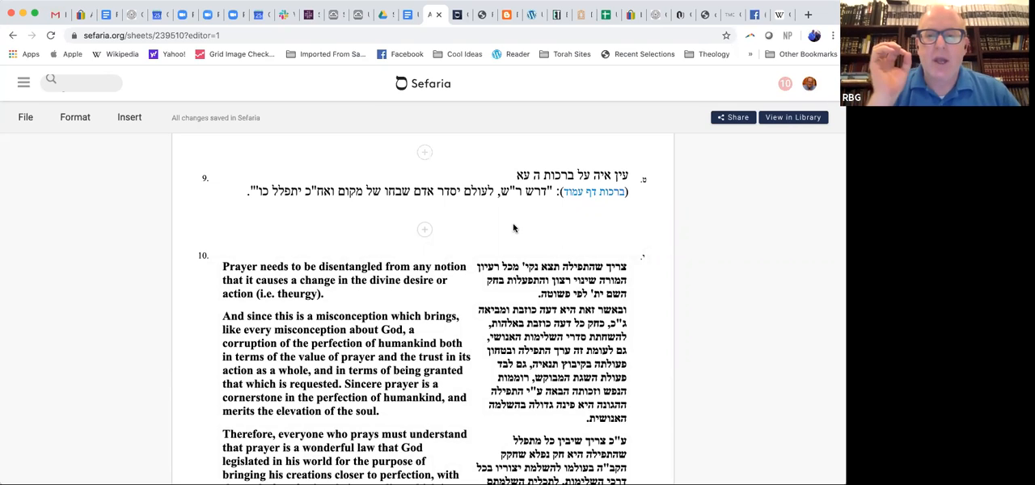
mouse_move(459, 204)
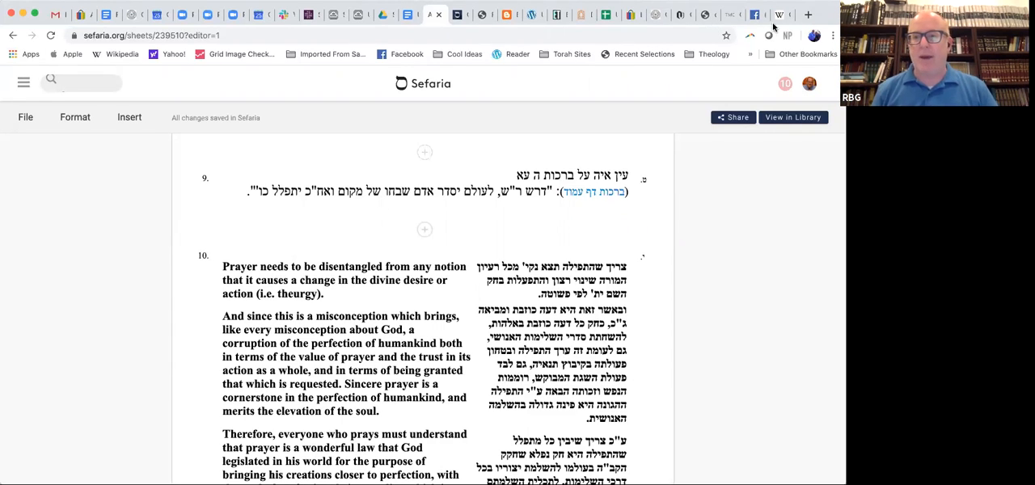
Scroll down until source 10, 'Prayer needs to be disentangled…', sits at the top of the sheet.
scroll("down", 3)
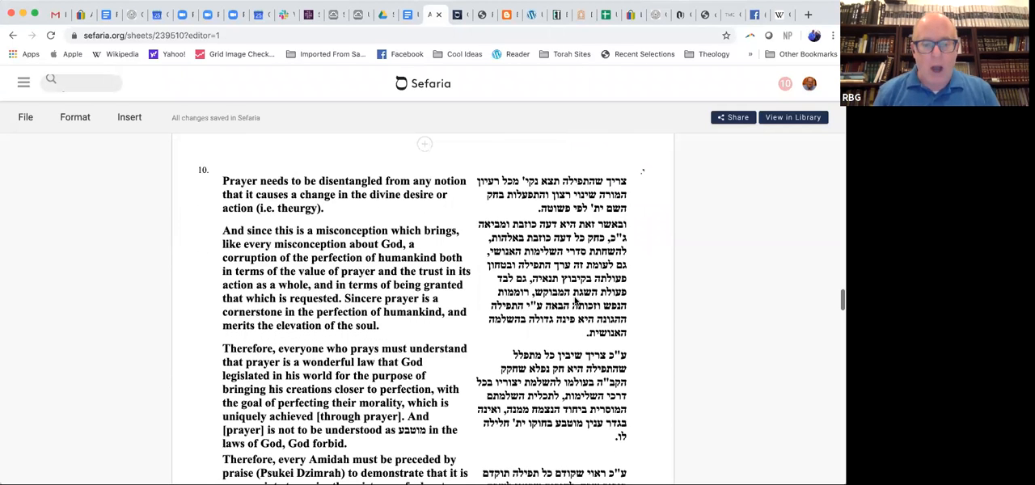
Scroll through the middle of source 10 on prayer as a law and the Amidah's praise.
scroll("down", 3)
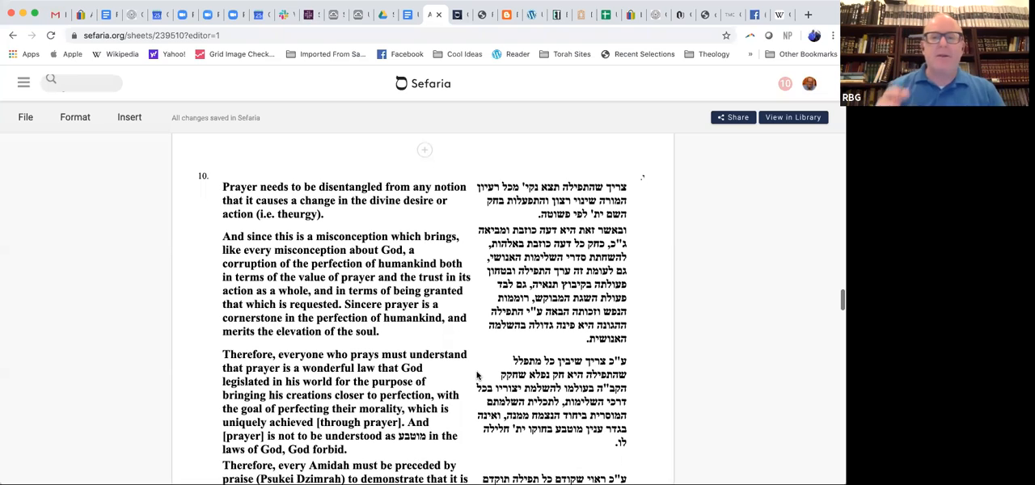
mouse_move(475, 350)
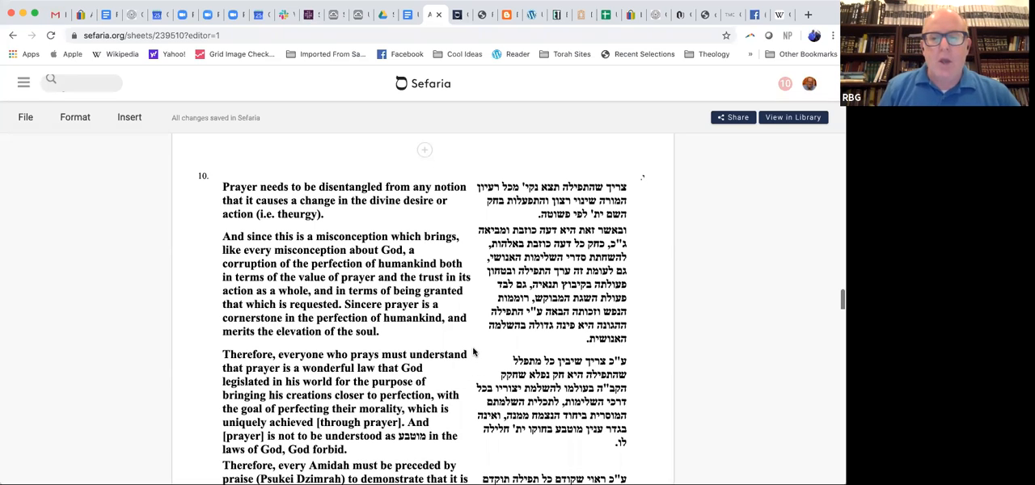
scroll("down", 3)
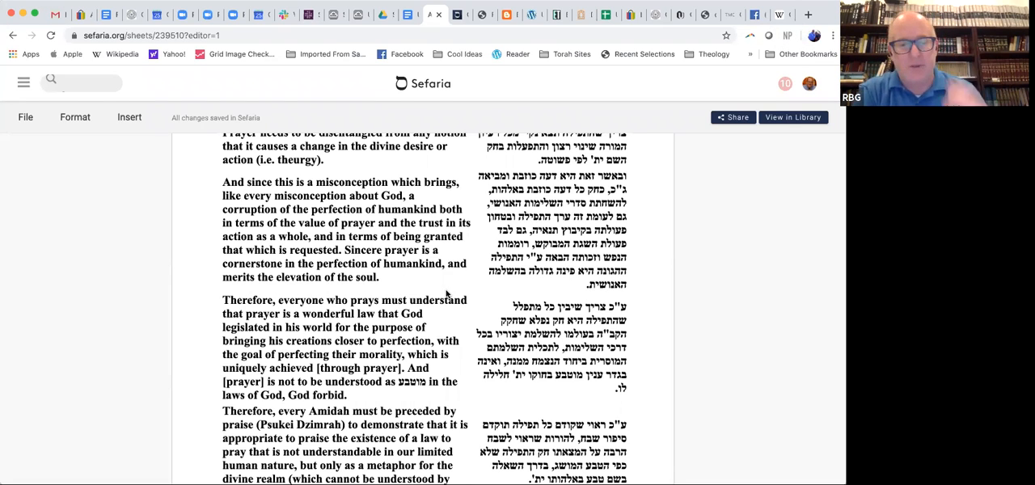
scroll("down", 3)
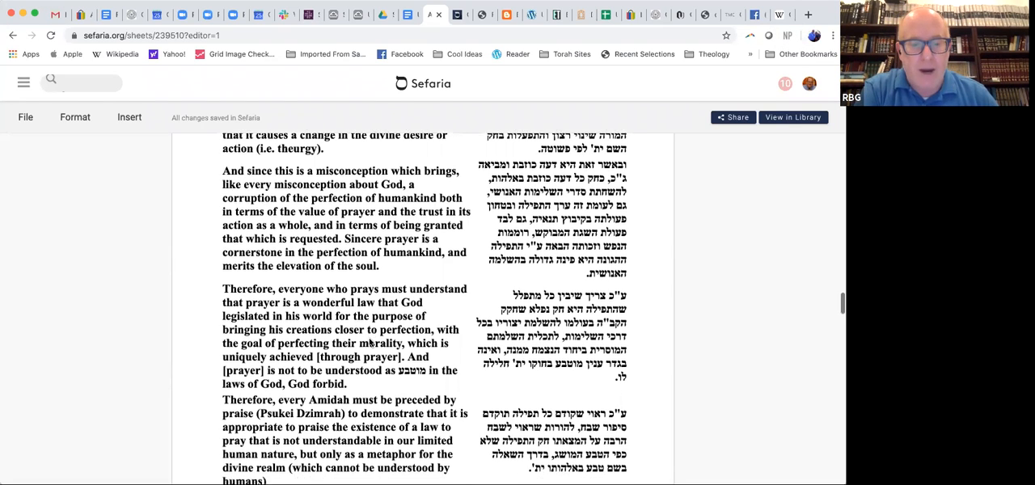
scroll("down", 3)
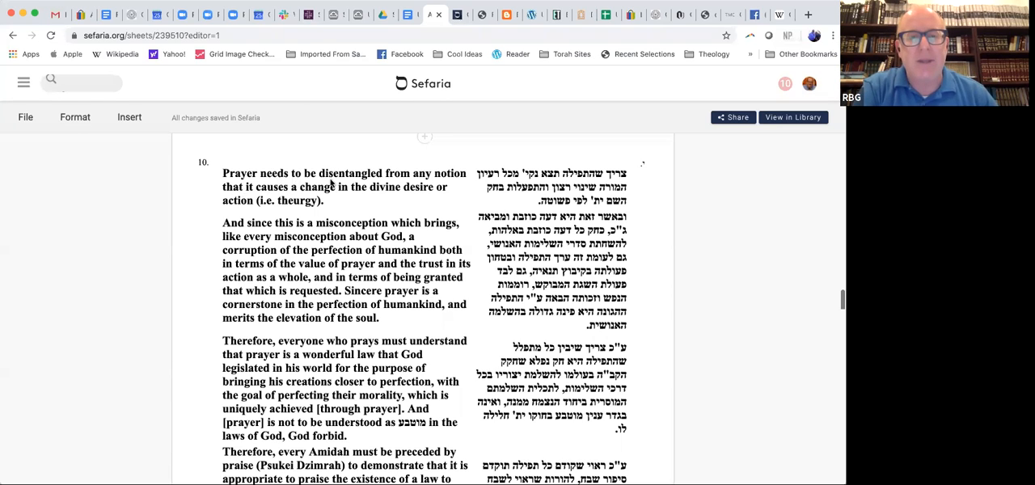
mouse_move(335, 200)
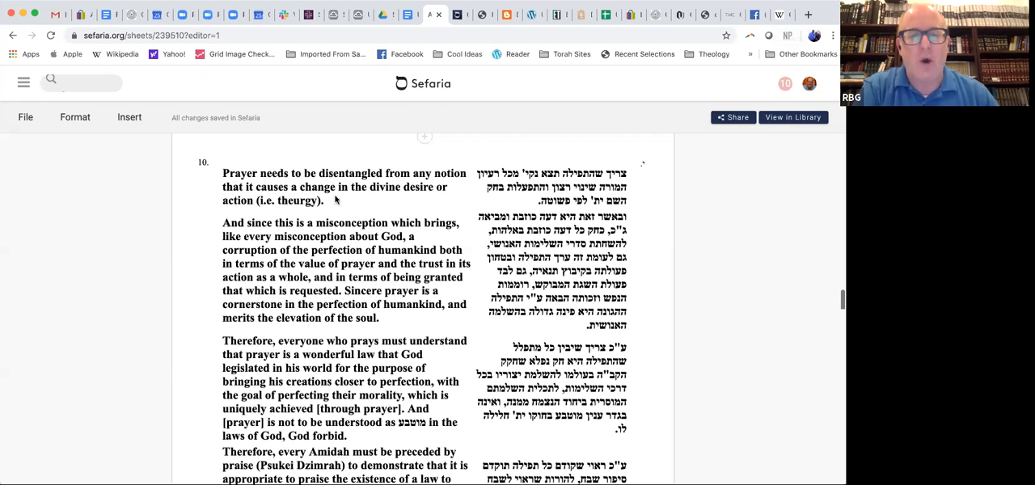
mouse_move(367, 207)
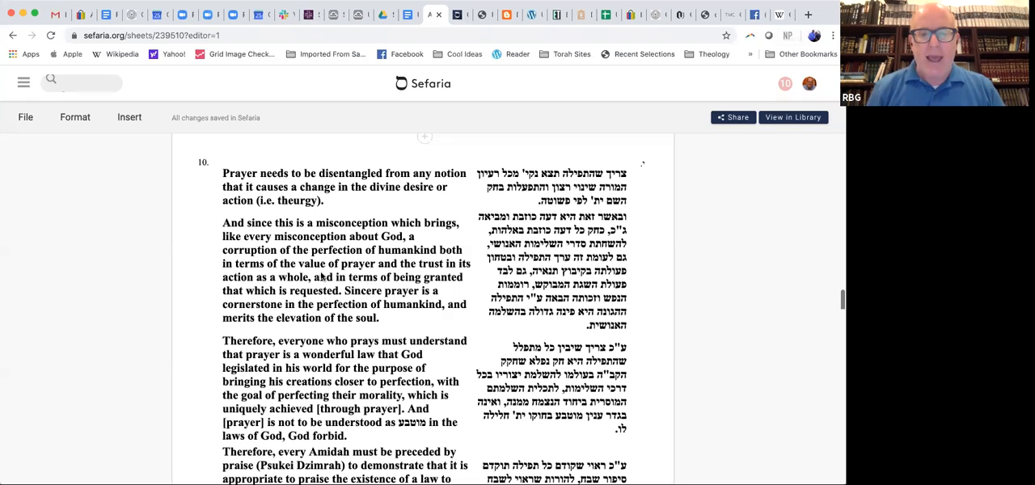
scroll("down", 3)
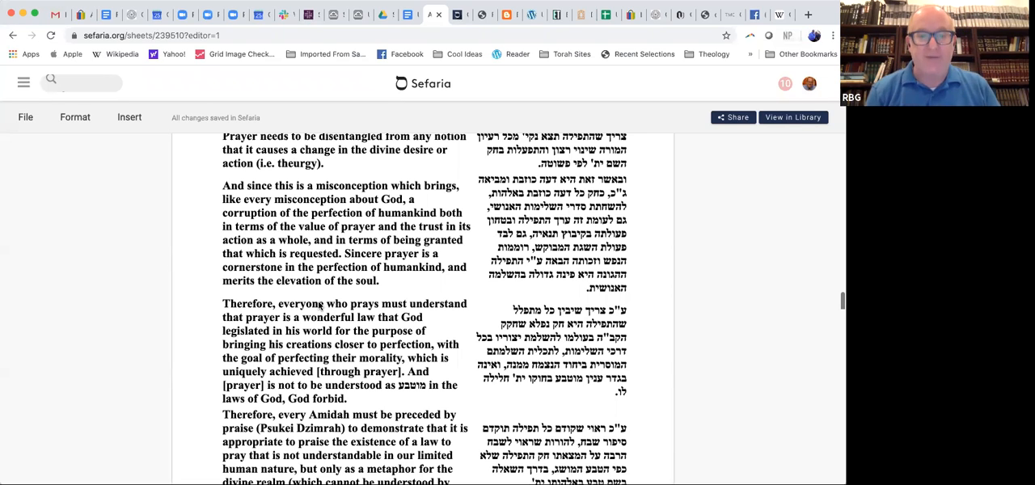
Continue to source 10's closing paragraph on false notions of prayer and the Yuval Cherlow note.
scroll("down", 3)
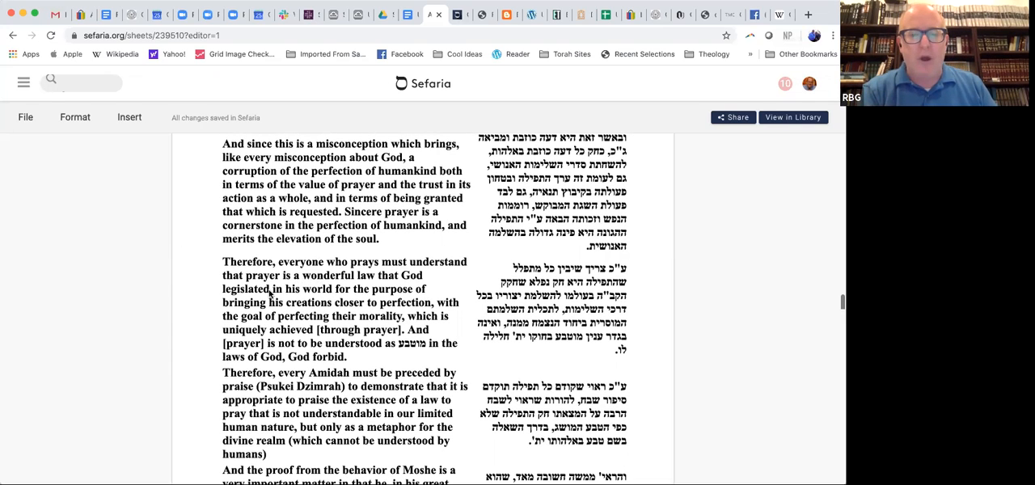
mouse_move(232, 314)
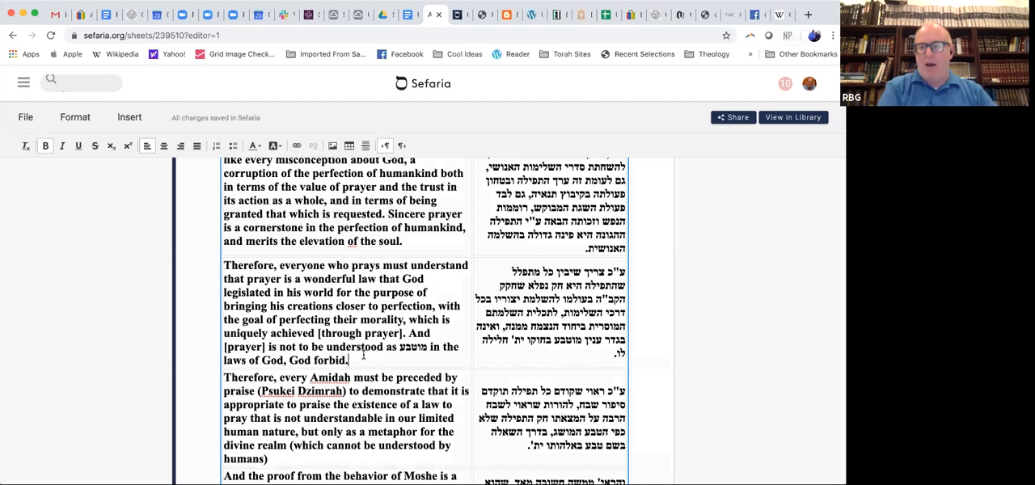
scroll("down", 3)
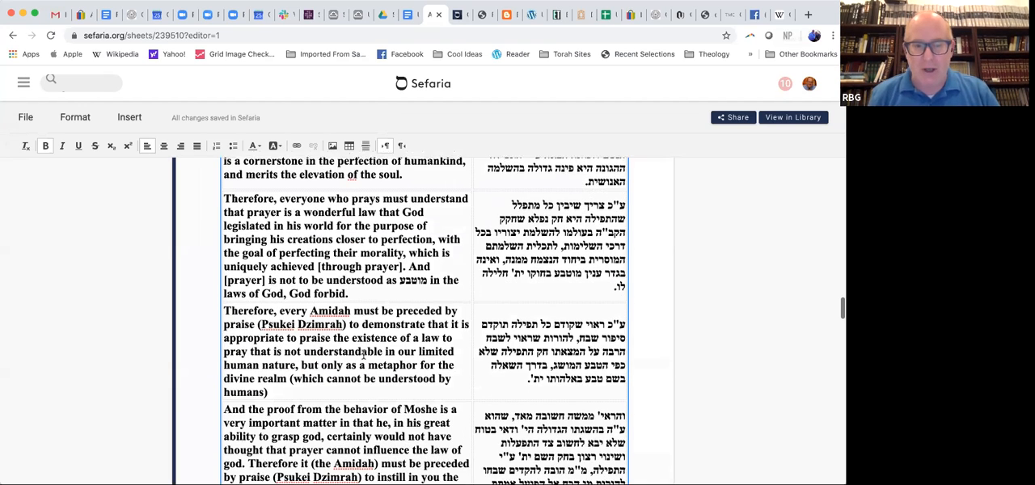
scroll("down", 3)
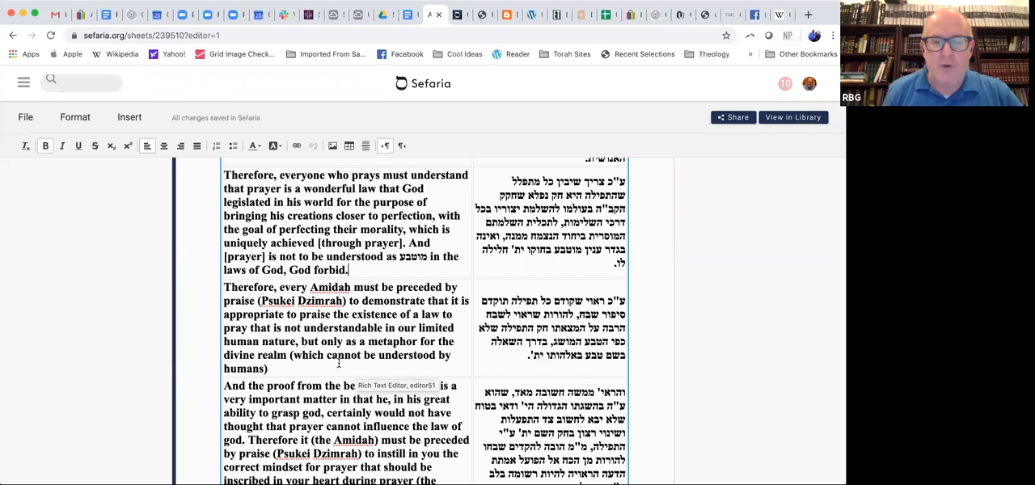
scroll("down", 3)
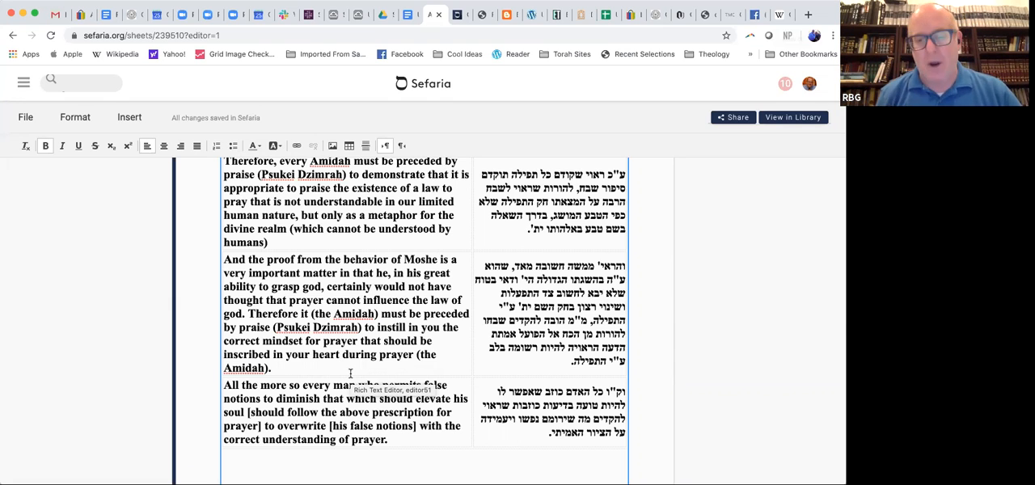
scroll("down", 3)
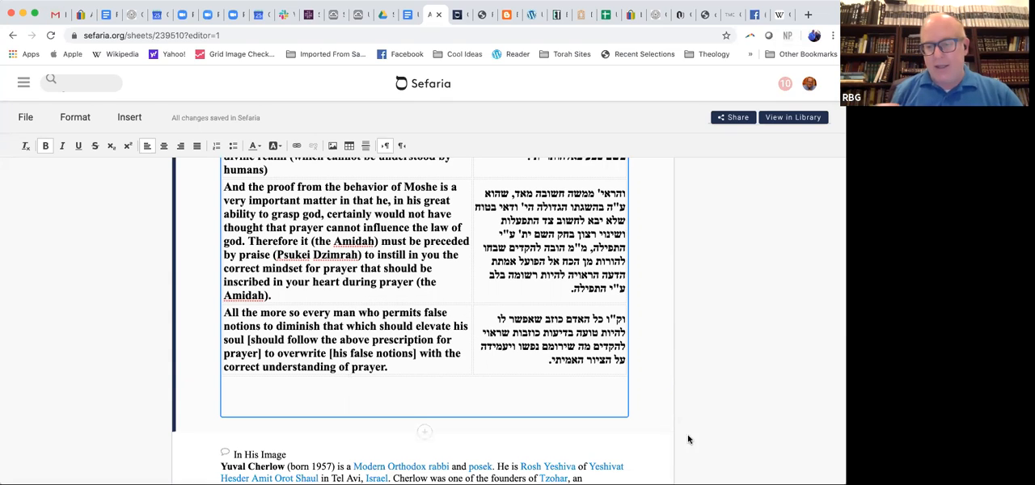
mouse_move(663, 445)
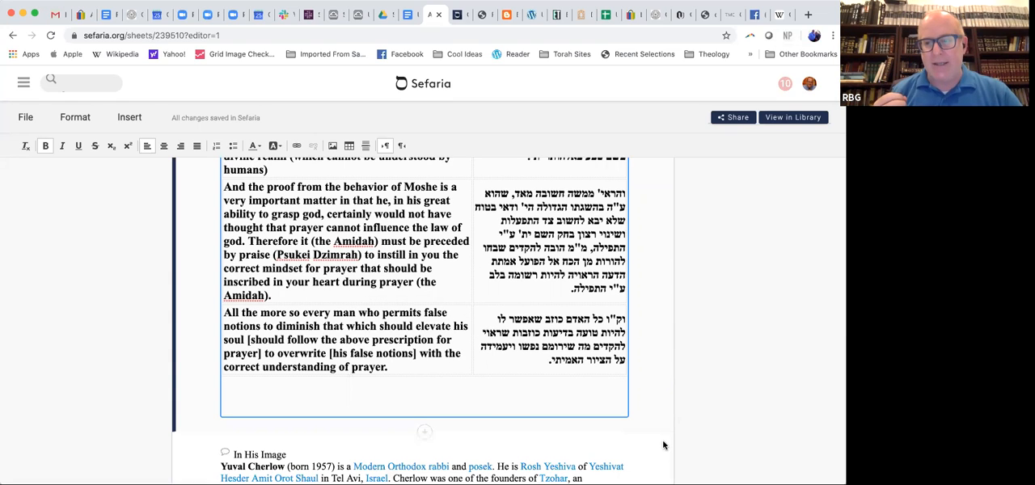
Scroll past the Cherlow note so source 11 on Rabbi Kook and praise before prayer fills the page.
scroll("down", 3)
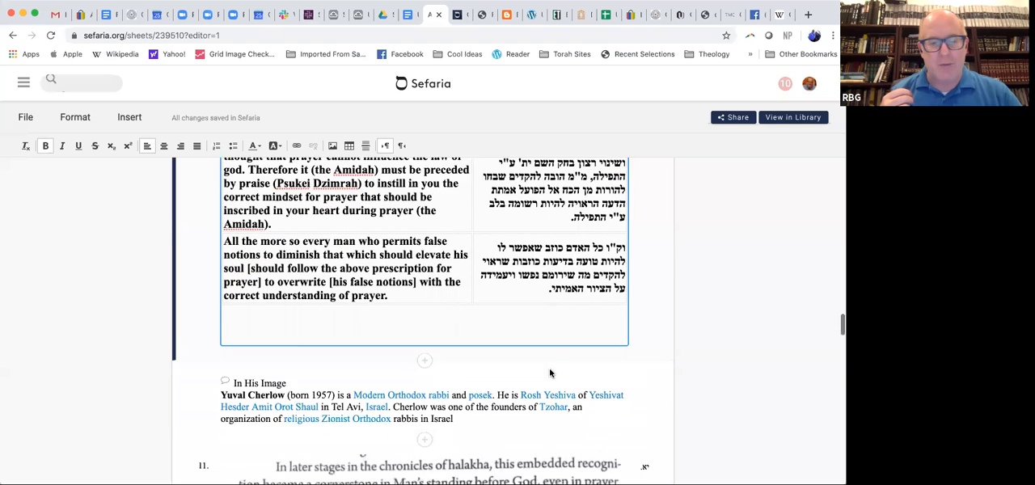
scroll("down", 3)
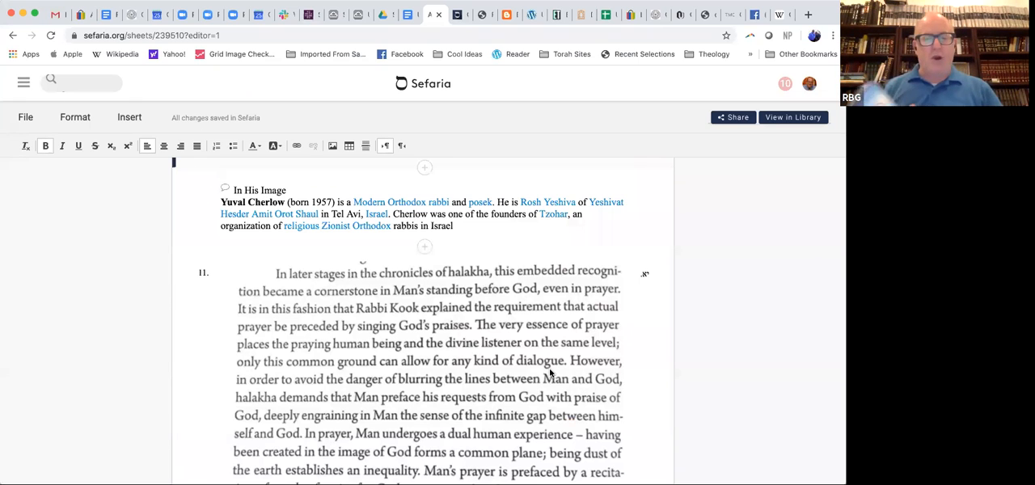
mouse_move(459, 430)
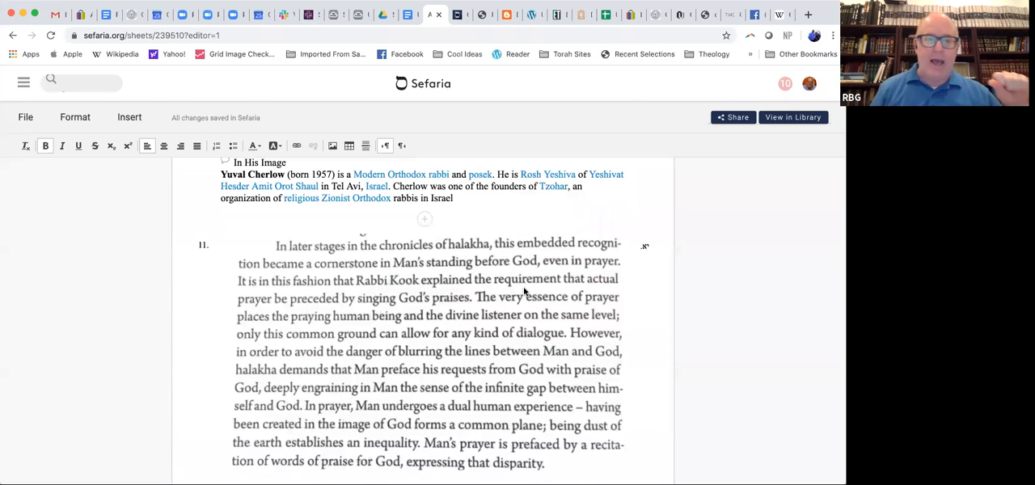
scroll("down", 3)
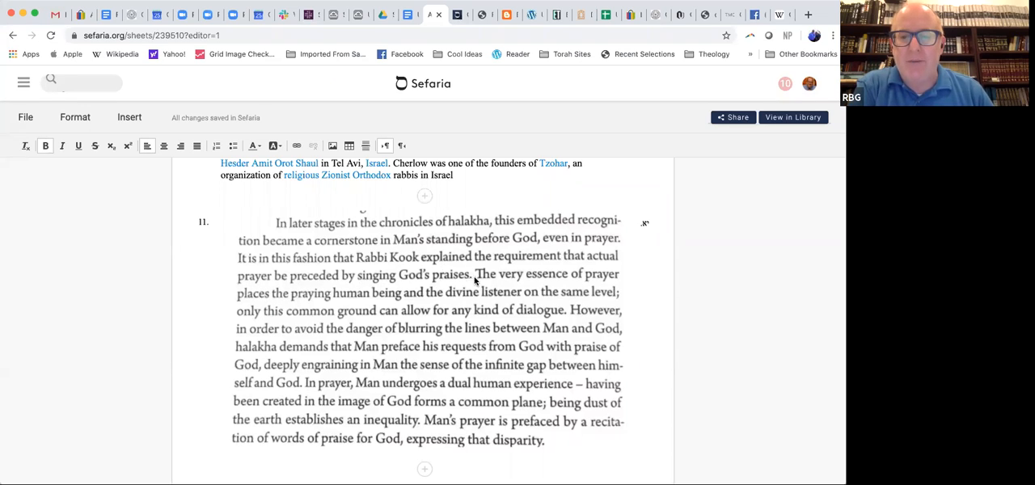
mouse_move(282, 301)
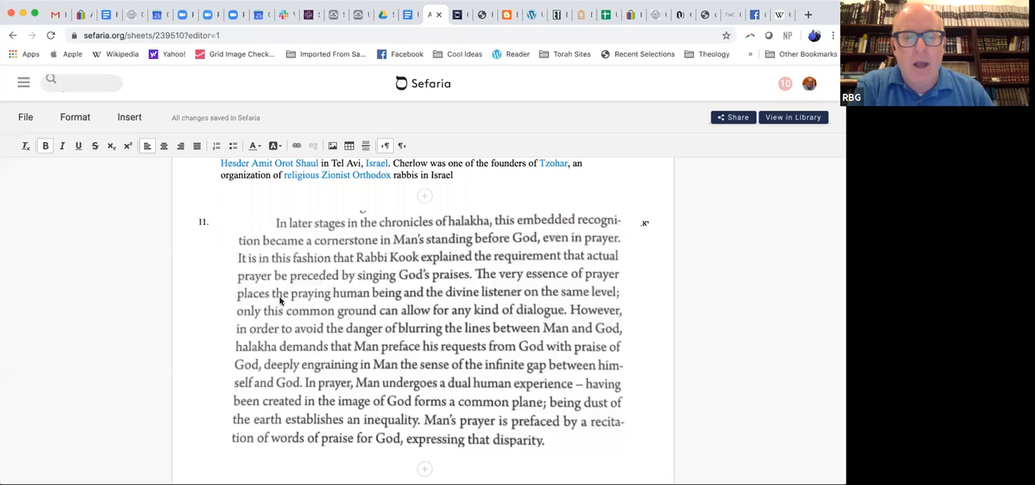
mouse_move(393, 301)
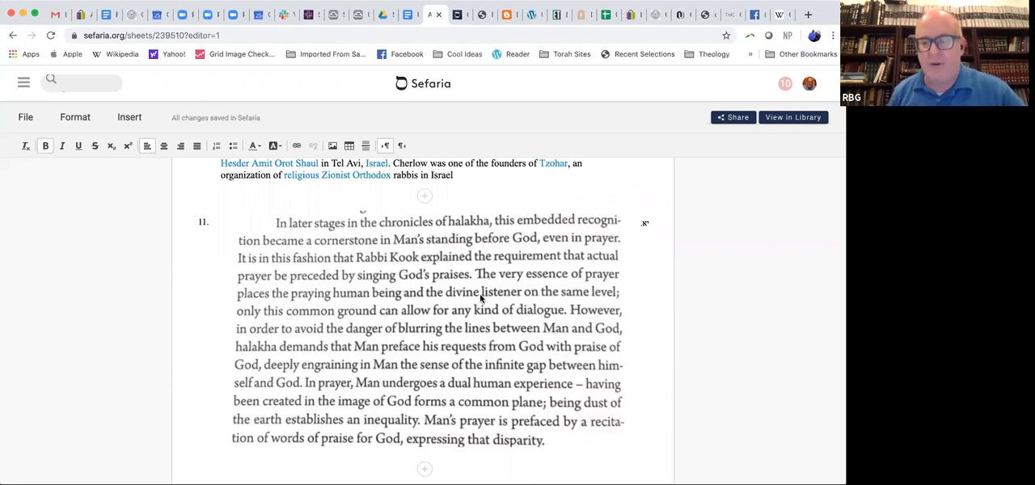
mouse_move(789, 426)
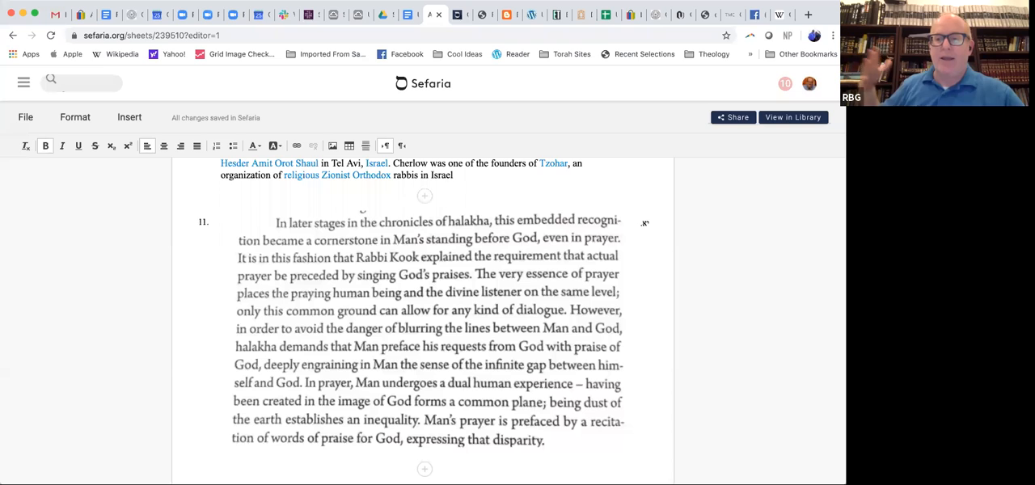
mouse_move(637, 343)
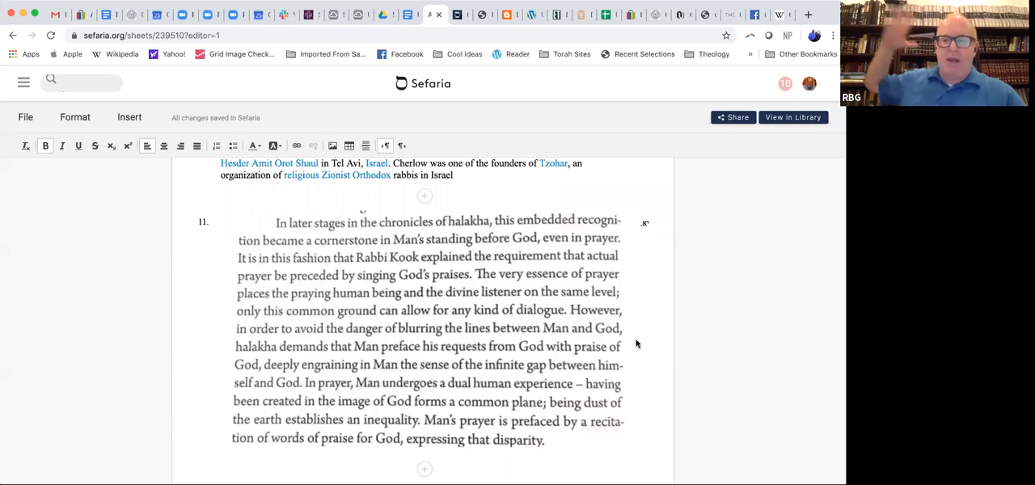
mouse_move(540, 314)
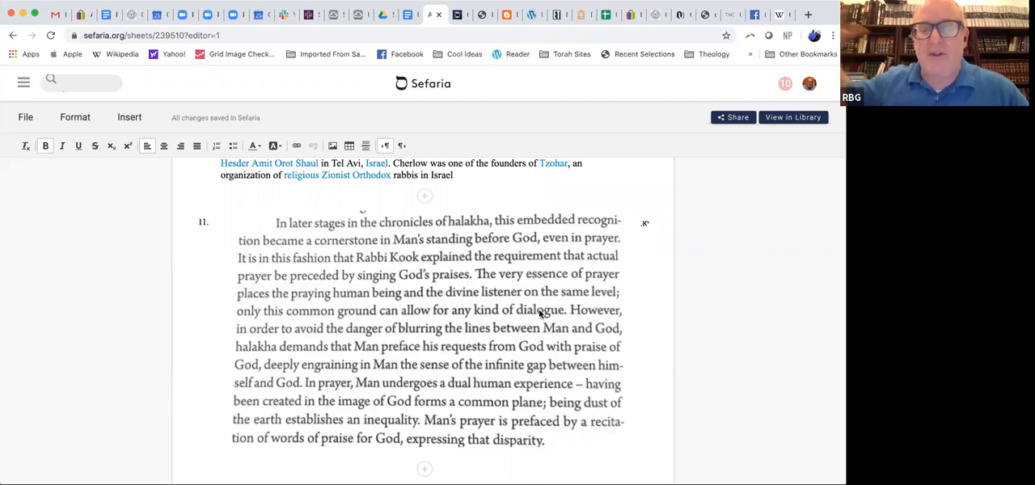
Scroll into source 12, Genesis 18:17–33, down to verse 23, 'Will You sweep away the innocent…'.
scroll("down", 3)
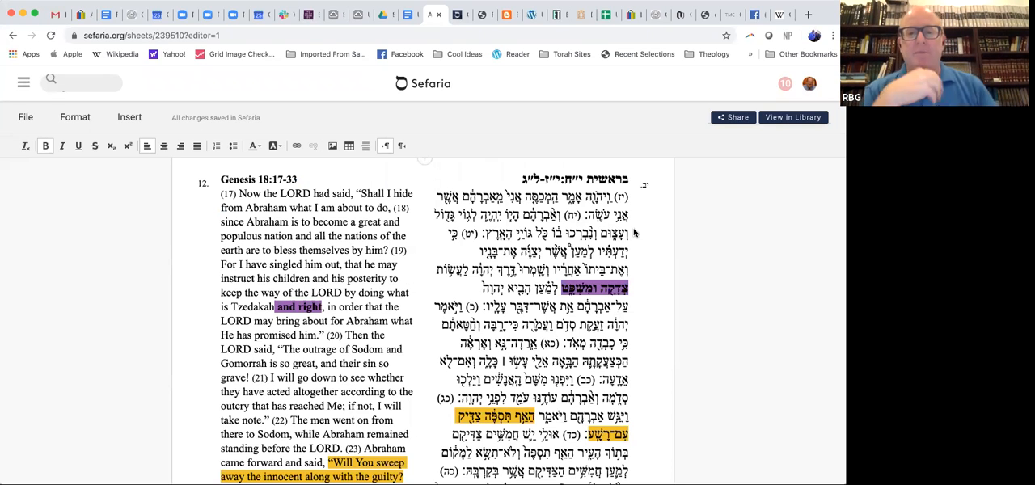
mouse_move(178, 78)
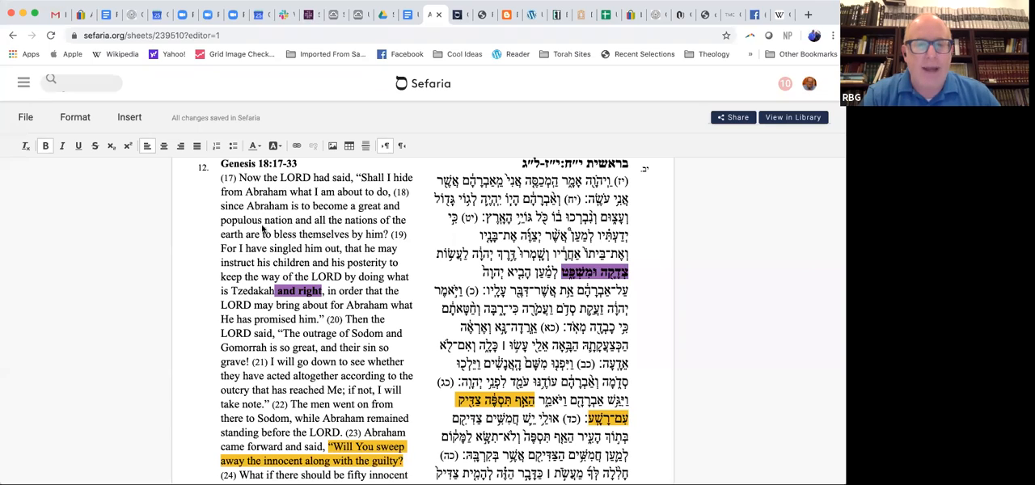
mouse_move(230, 241)
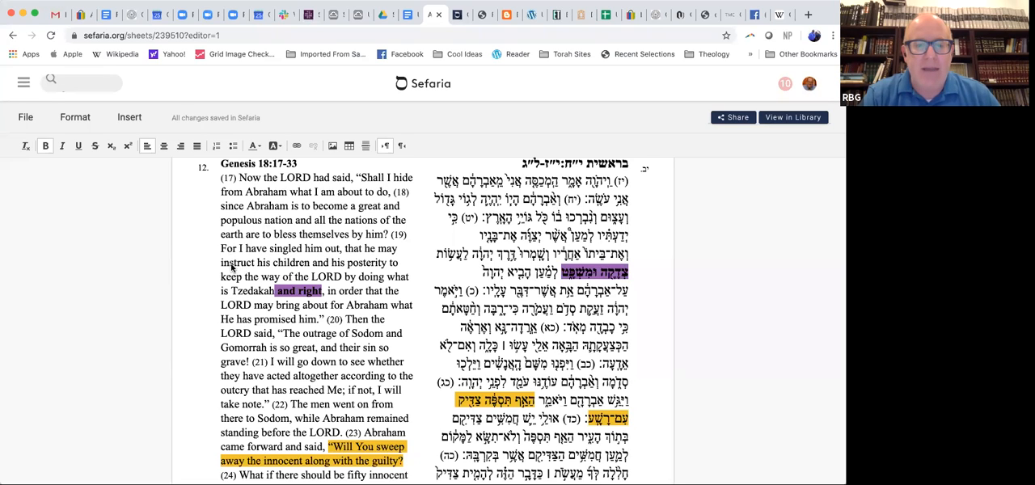
mouse_move(351, 275)
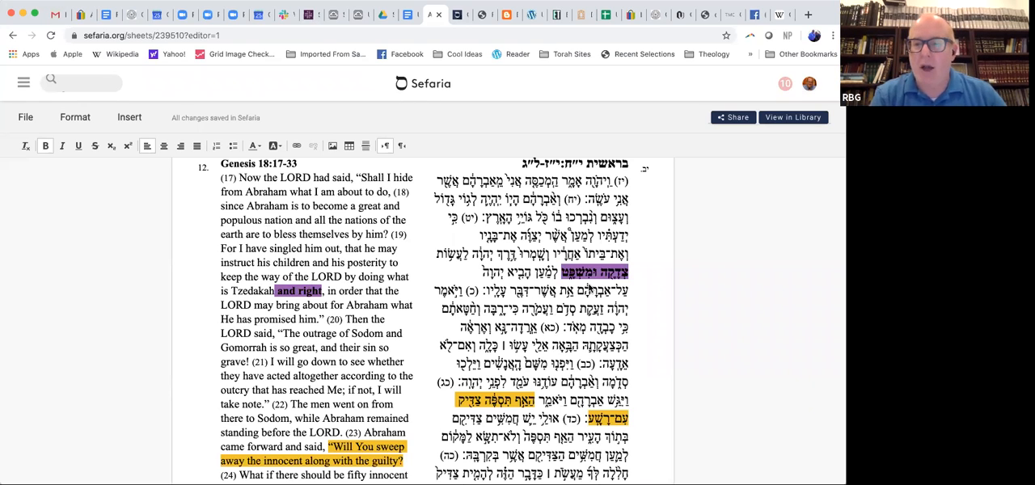
mouse_move(147, 363)
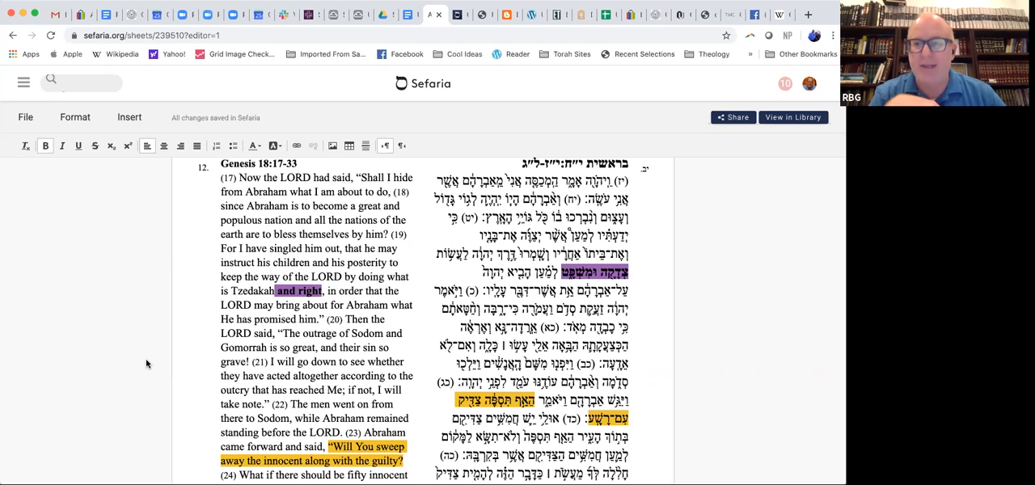
mouse_move(146, 371)
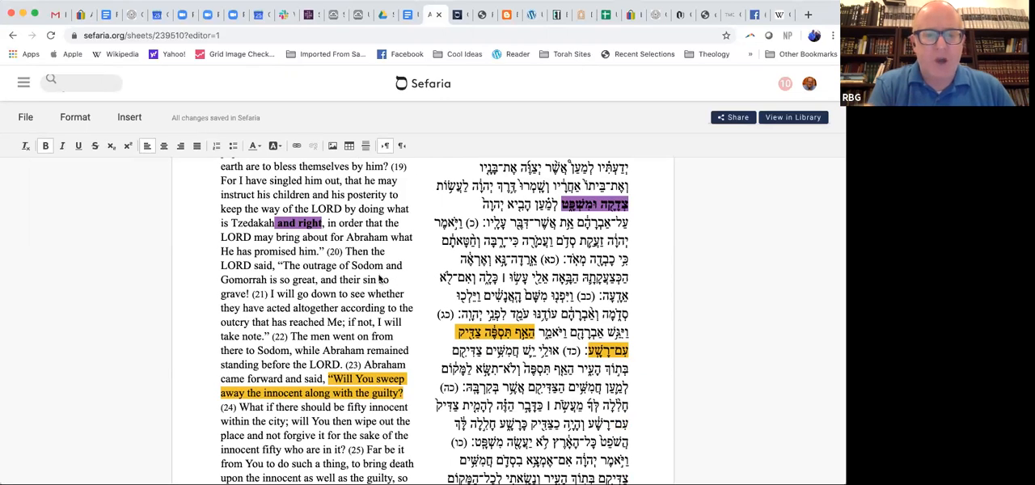
scroll("down", 3)
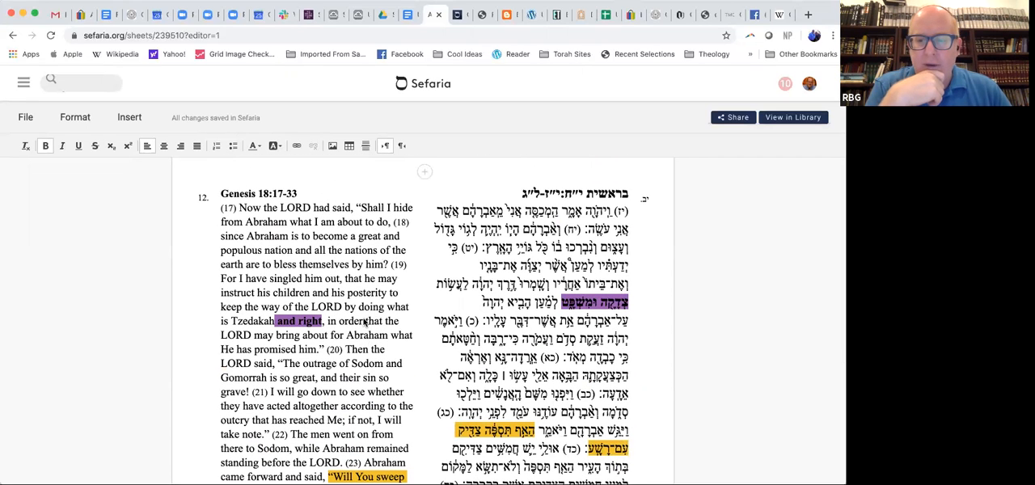
scroll("down", 3)
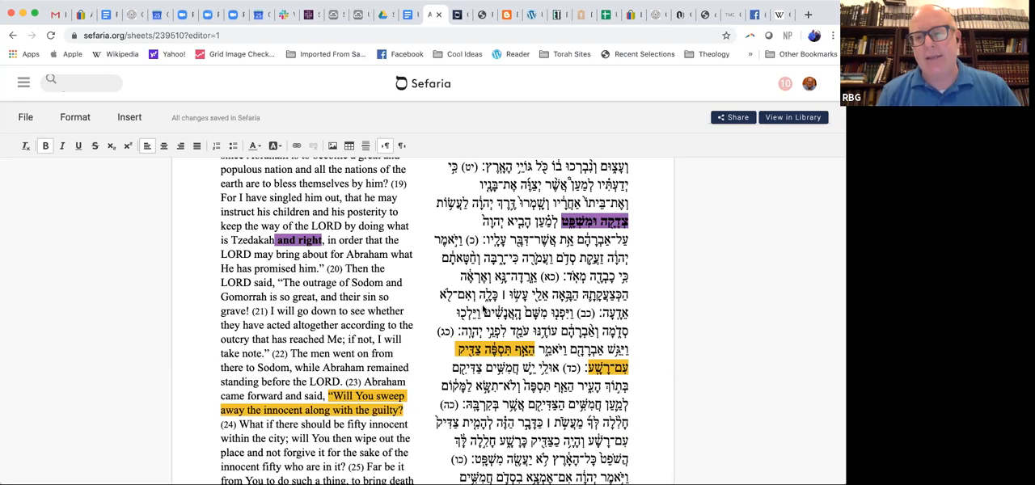
mouse_move(477, 314)
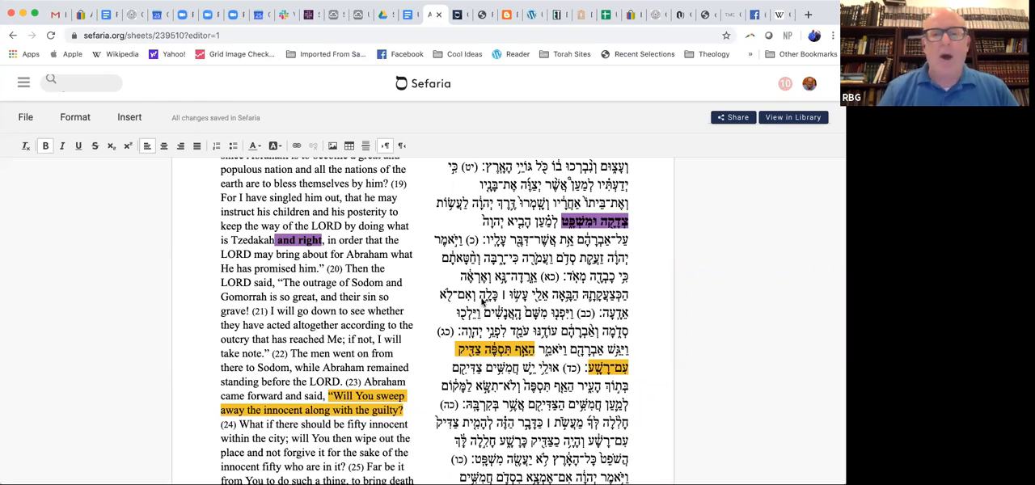
scroll("down", 3)
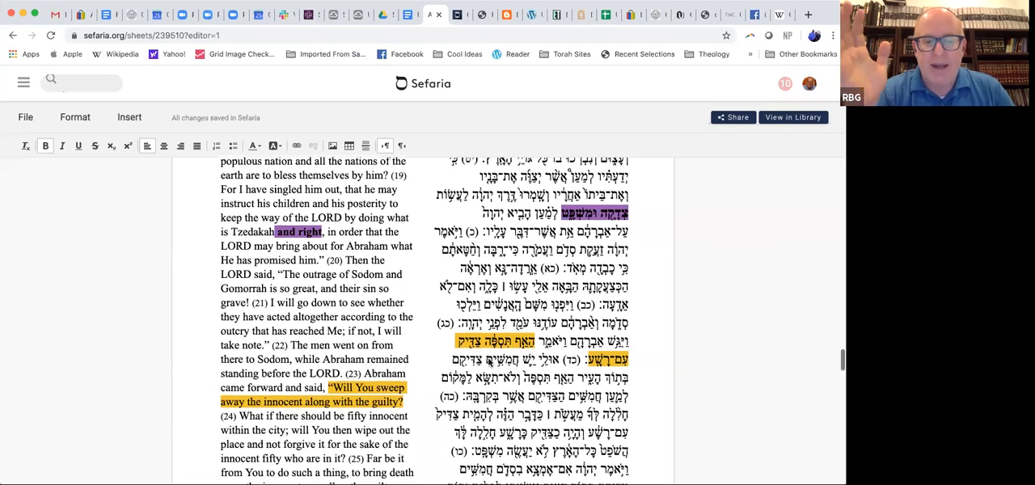
Scroll through the highlighted bargaining verses down to ten people and verse 33 ending Genesis 18.
scroll("down", 3)
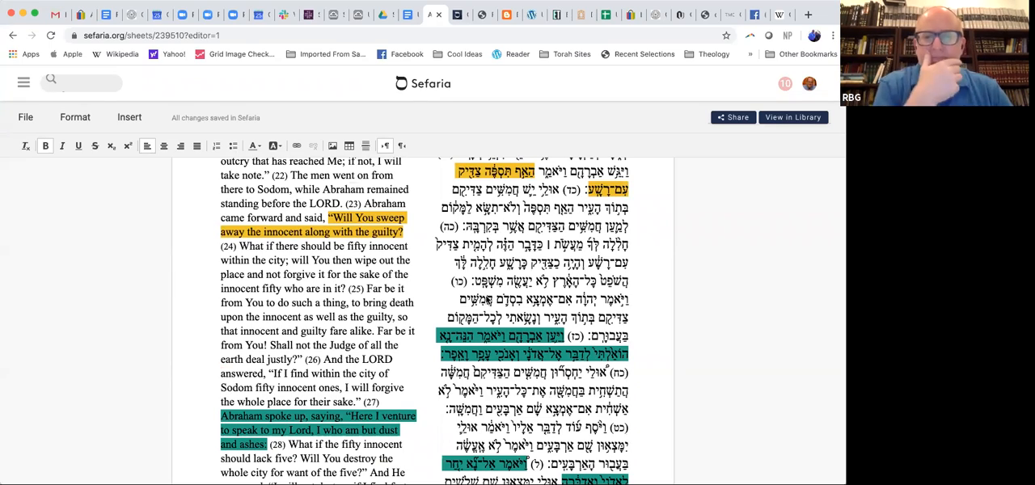
scroll("down", 3)
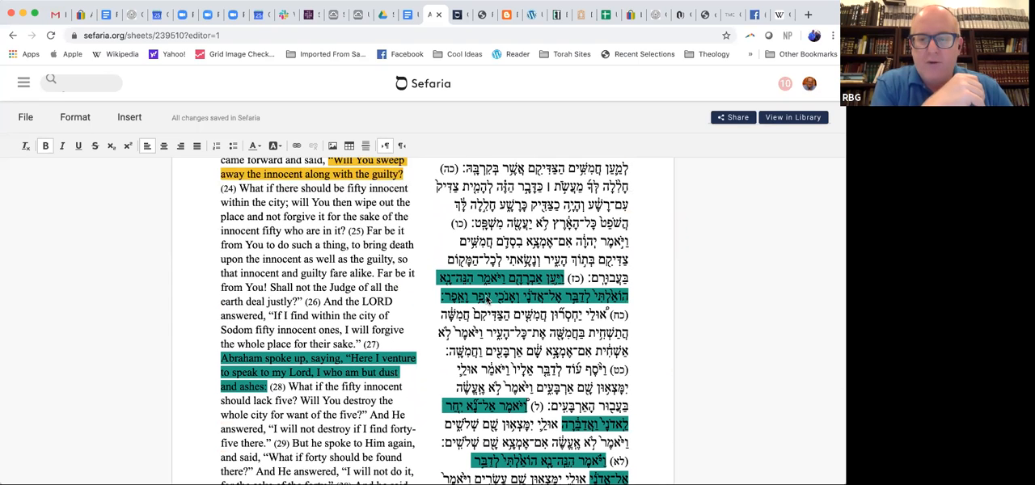
scroll("down", 3)
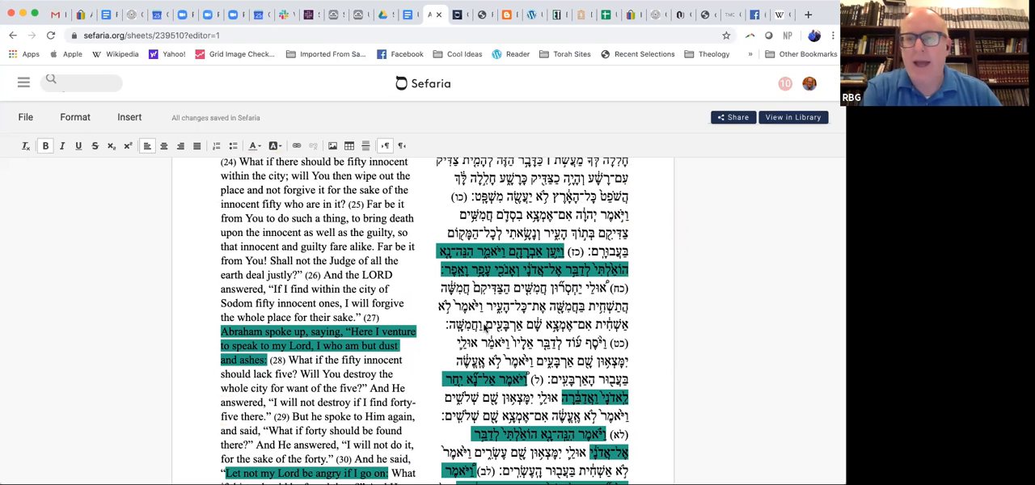
scroll("down", 3)
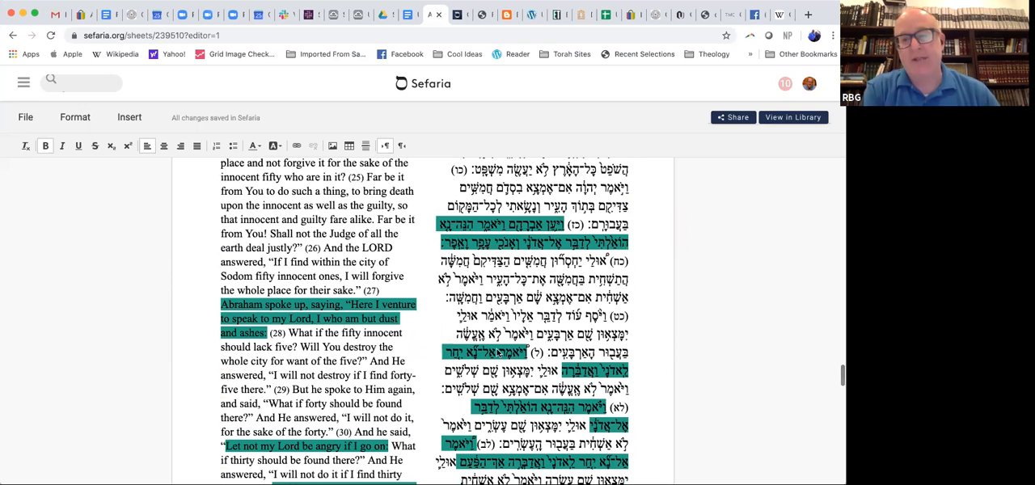
scroll("down", 3)
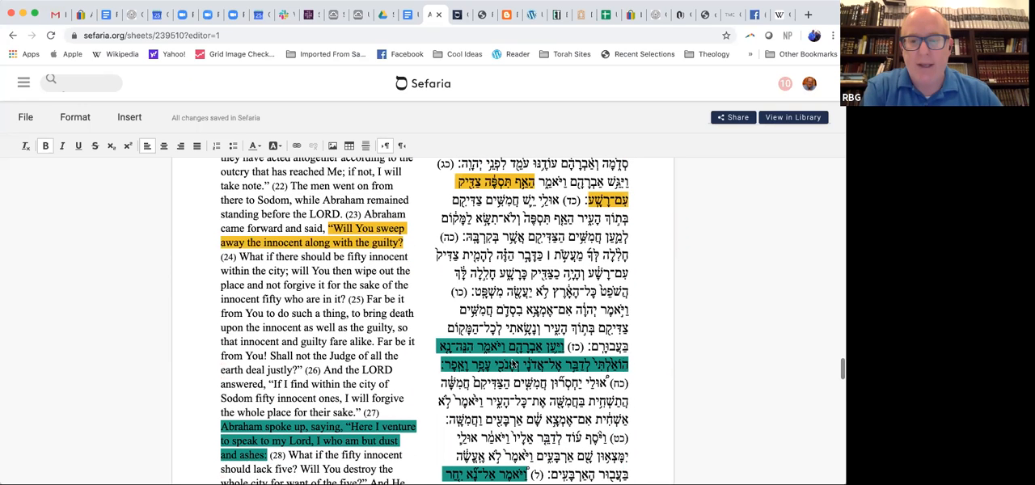
mouse_move(521, 364)
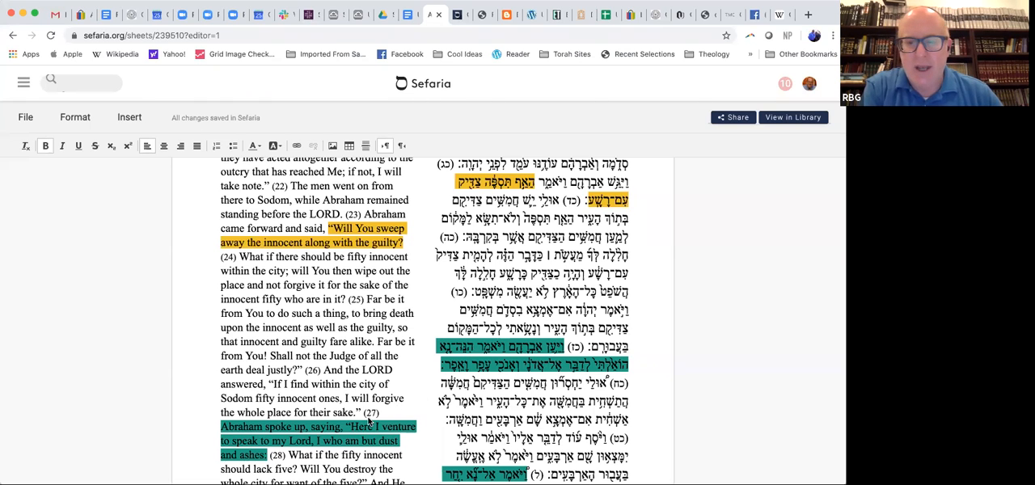
scroll("down", 3)
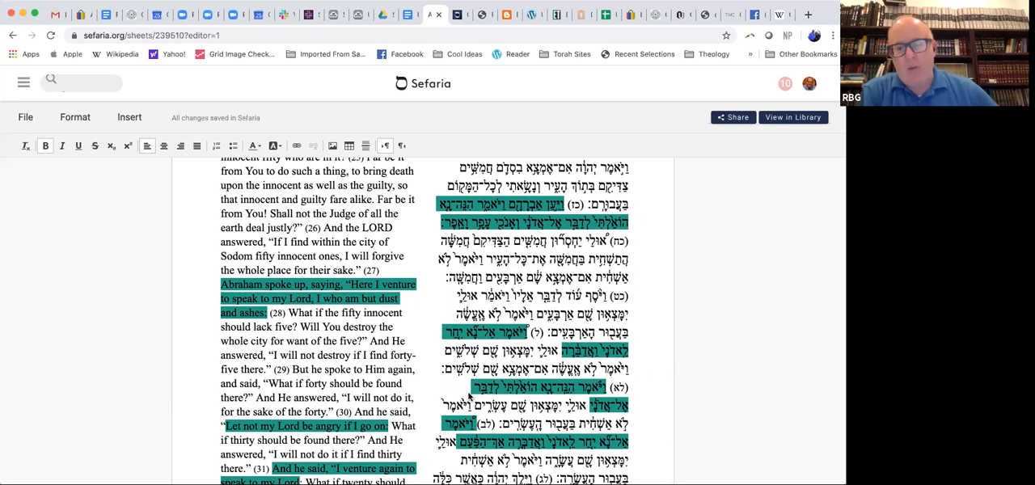
scroll("down", 3)
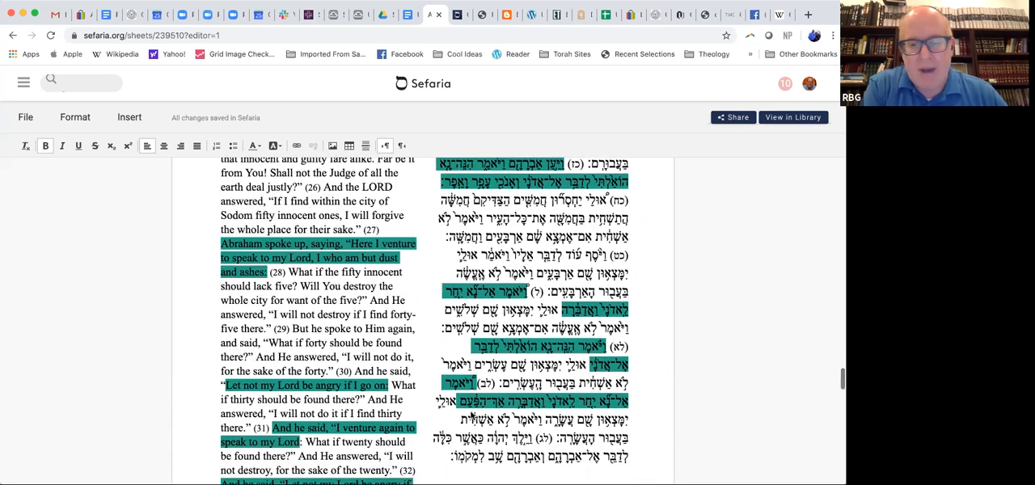
scroll("down", 3)
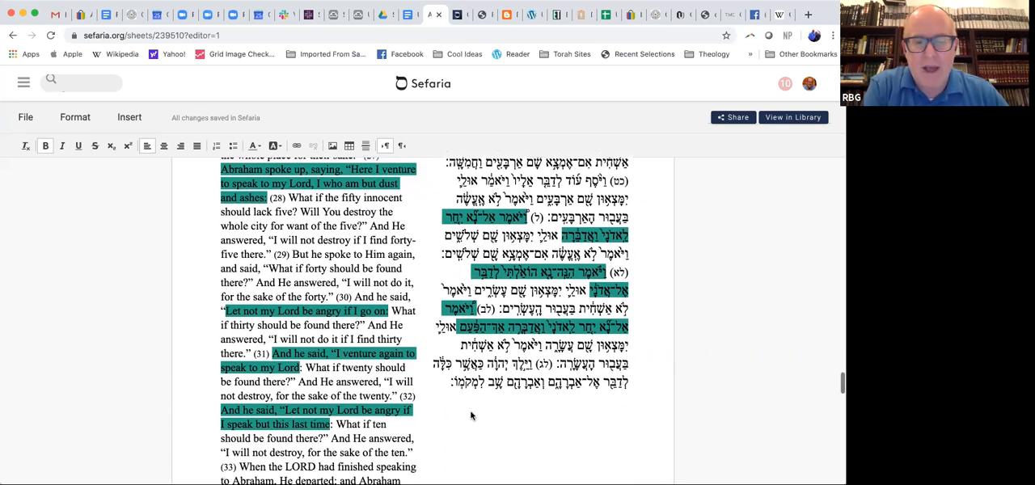
scroll("down", 3)
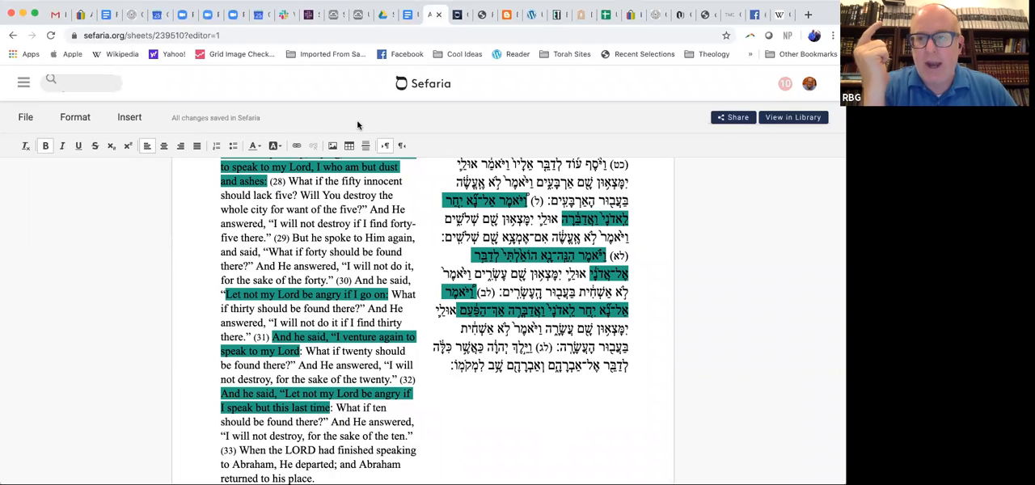
mouse_move(353, 110)
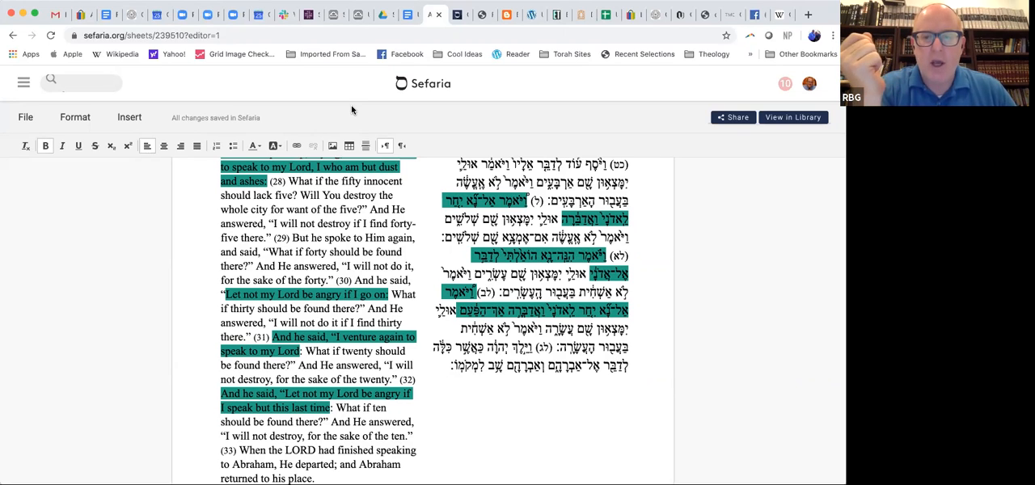
mouse_move(392, 116)
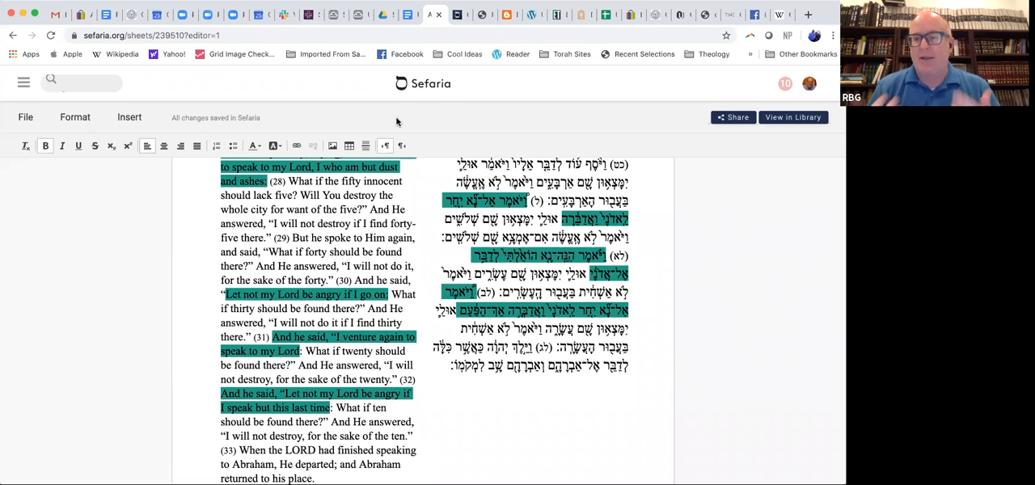
mouse_move(297, 120)
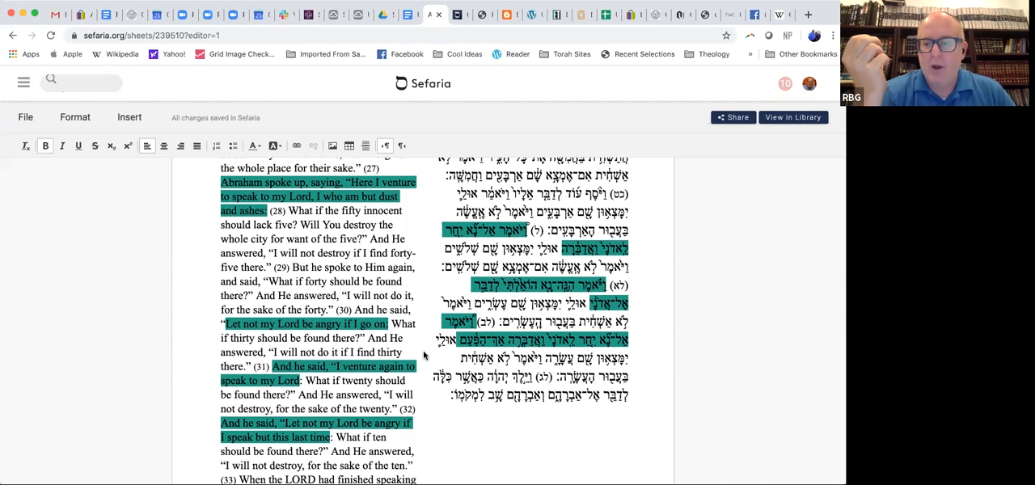
mouse_move(144, 253)
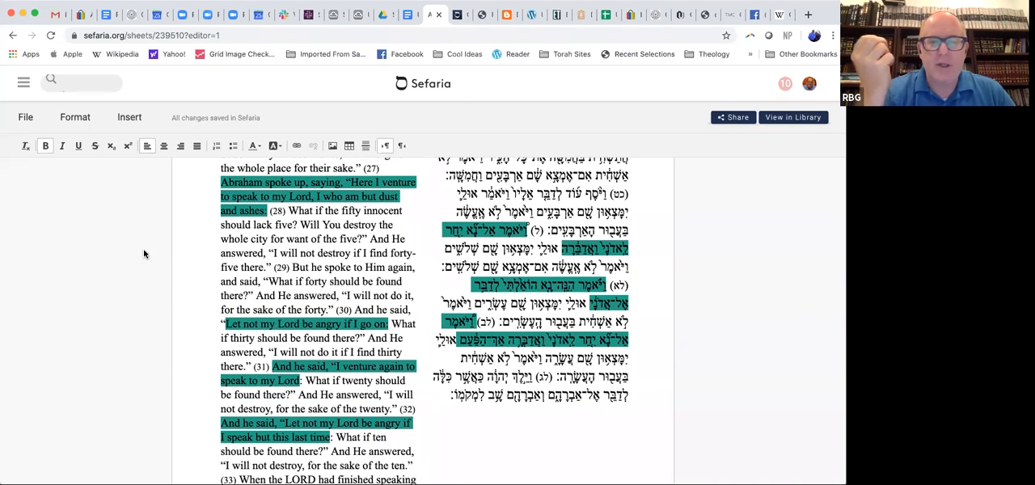
mouse_move(146, 354)
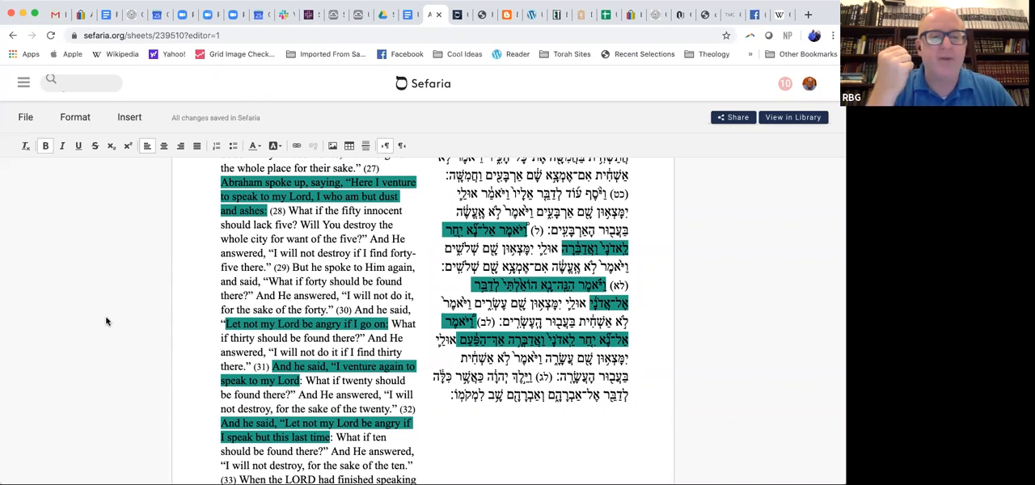
mouse_move(115, 372)
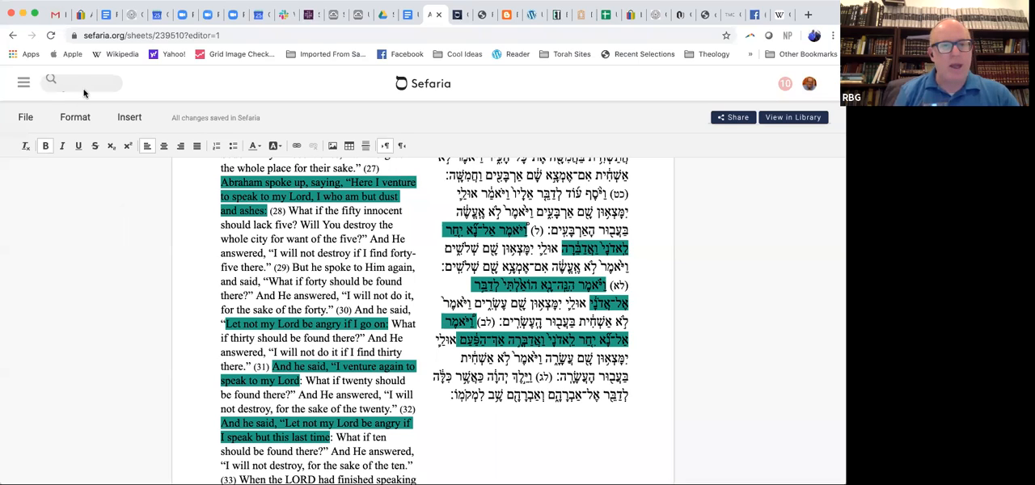
mouse_move(136, 168)
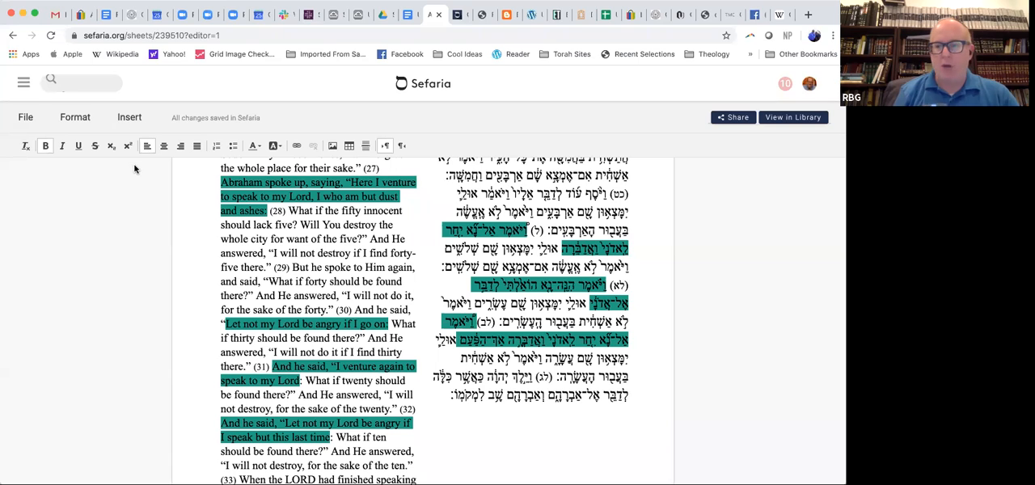
mouse_move(146, 198)
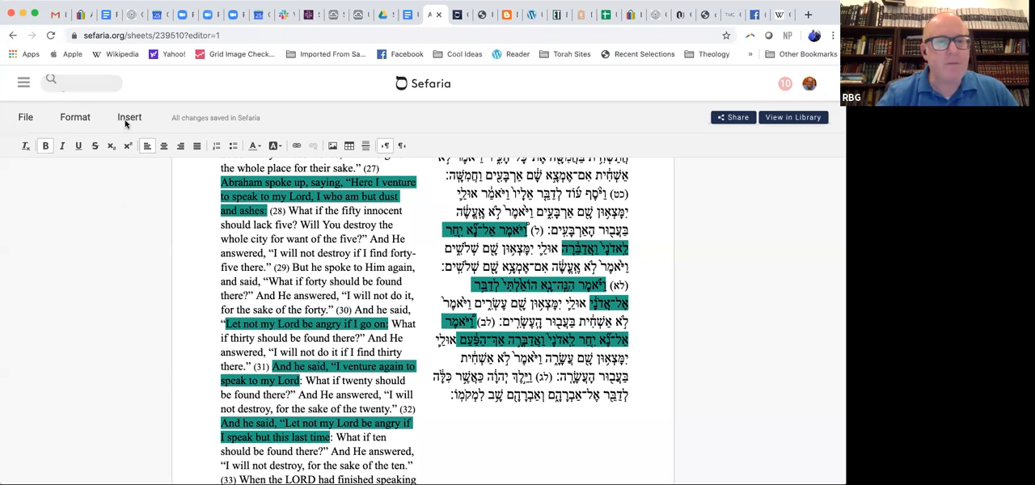
mouse_move(145, 205)
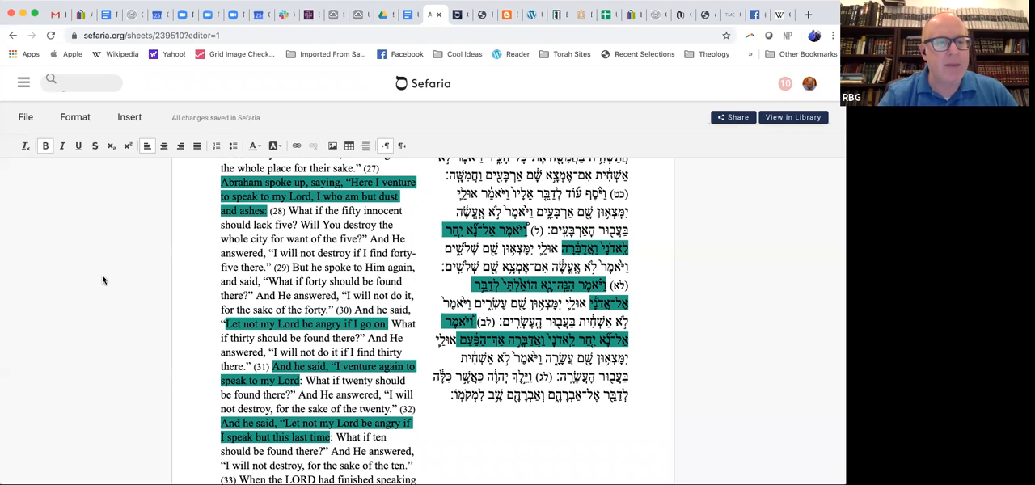
mouse_move(708, 246)
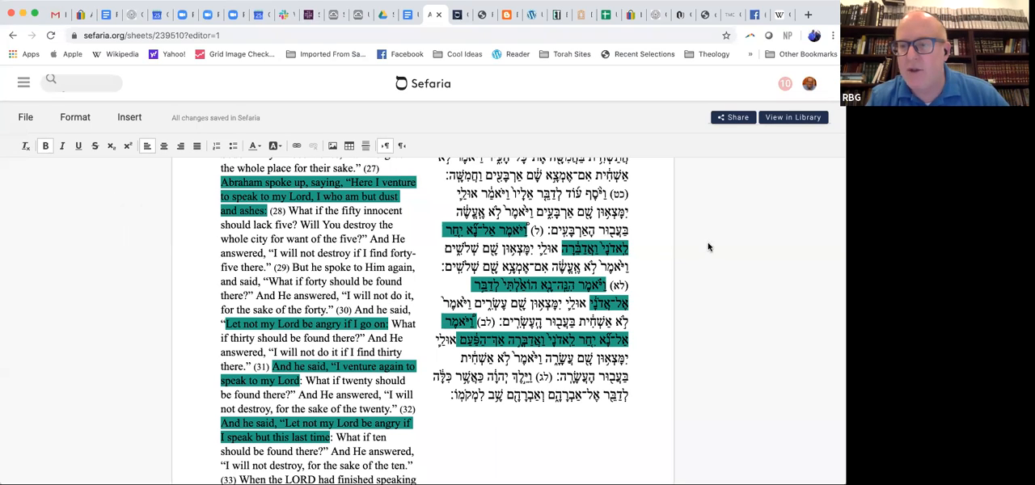
mouse_move(721, 290)
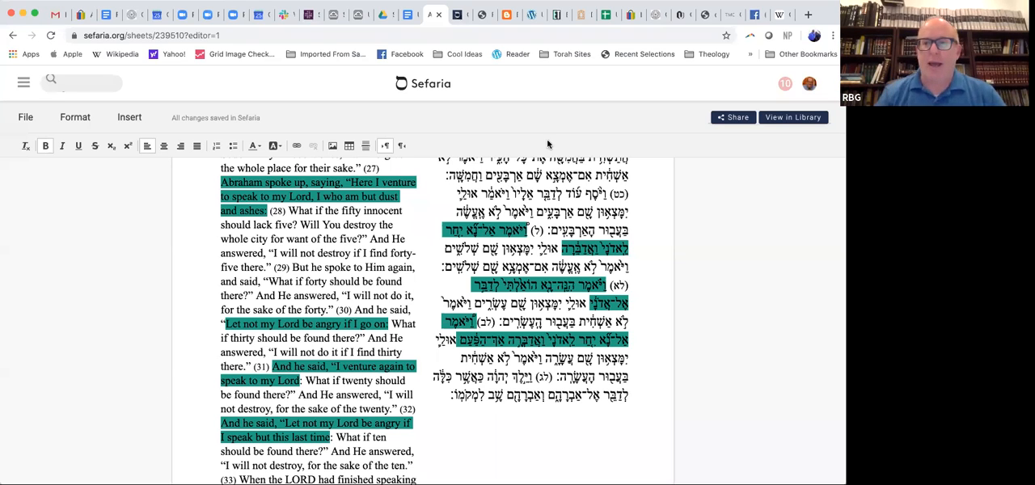
mouse_move(524, 130)
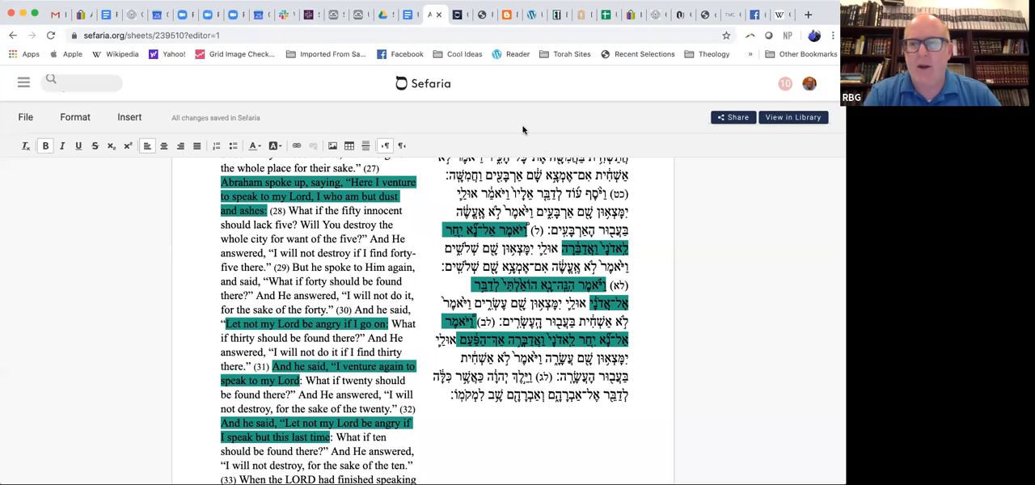
mouse_move(217, 392)
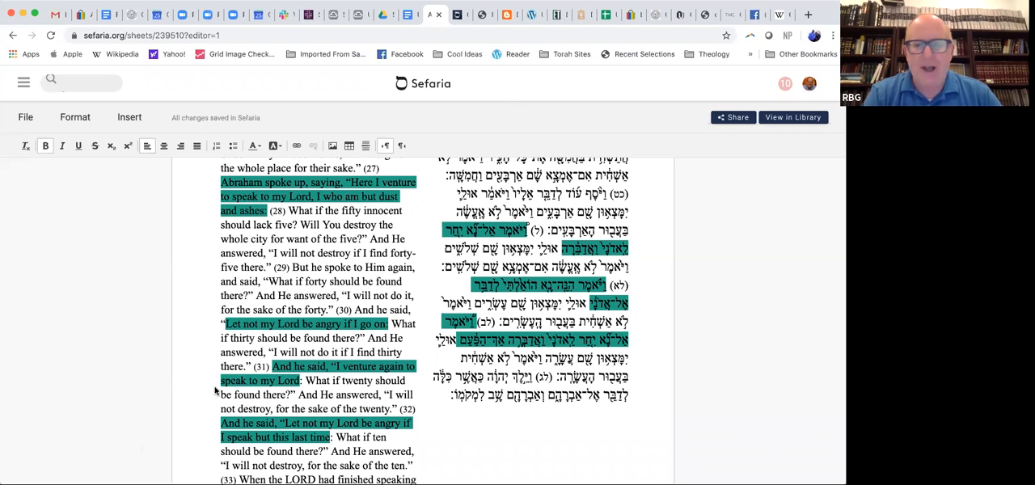
mouse_move(375, 68)
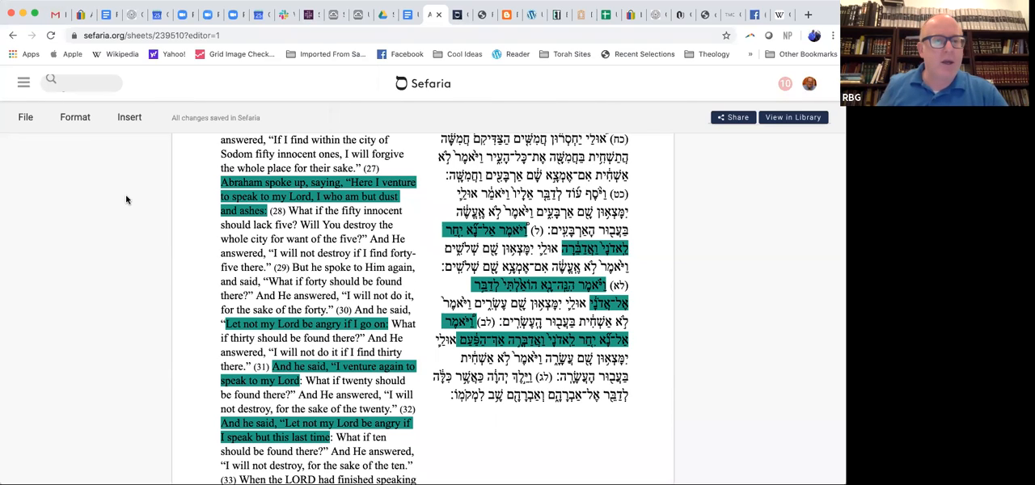
mouse_move(84, 286)
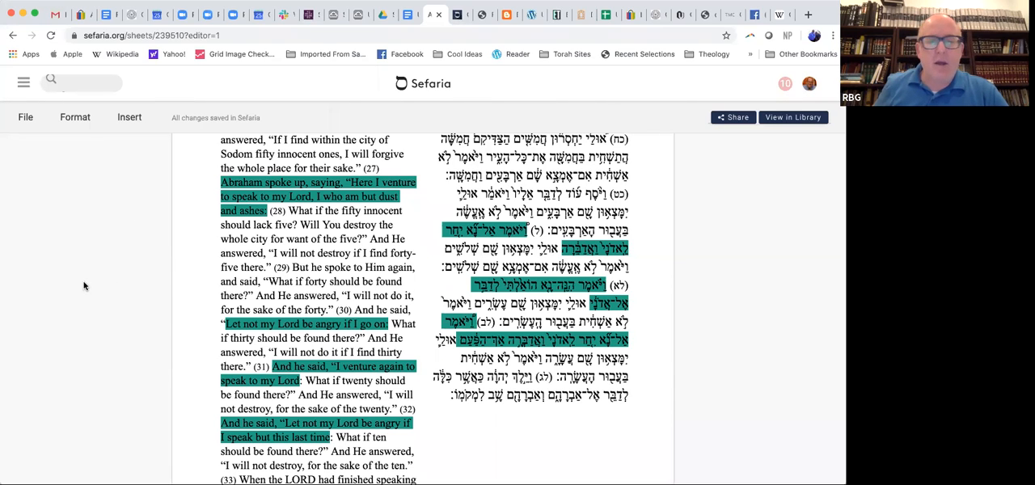
mouse_move(170, 262)
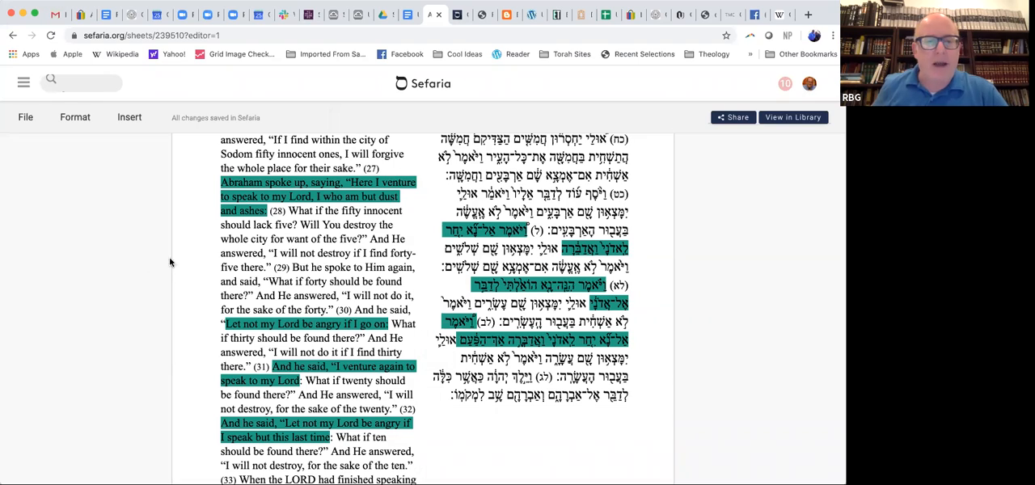
mouse_move(56, 174)
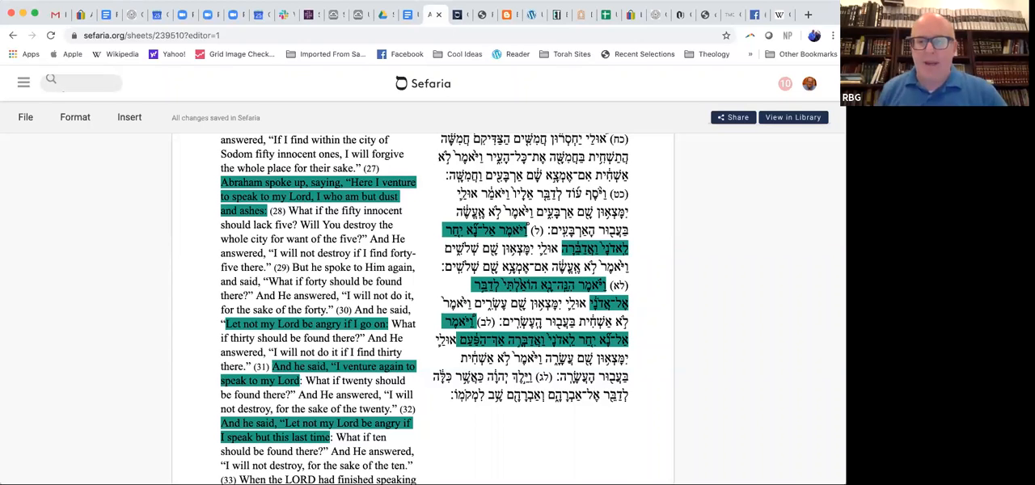
mouse_move(50, 285)
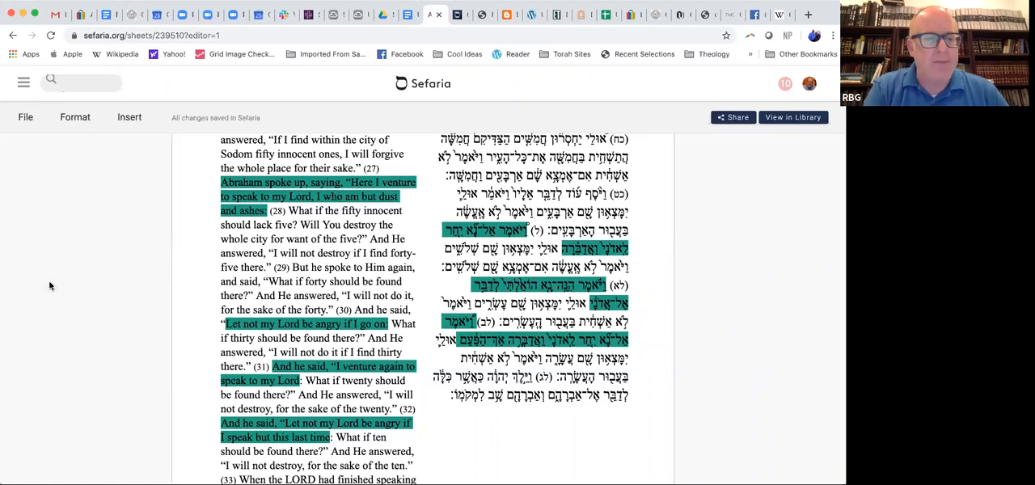
mouse_move(217, 176)
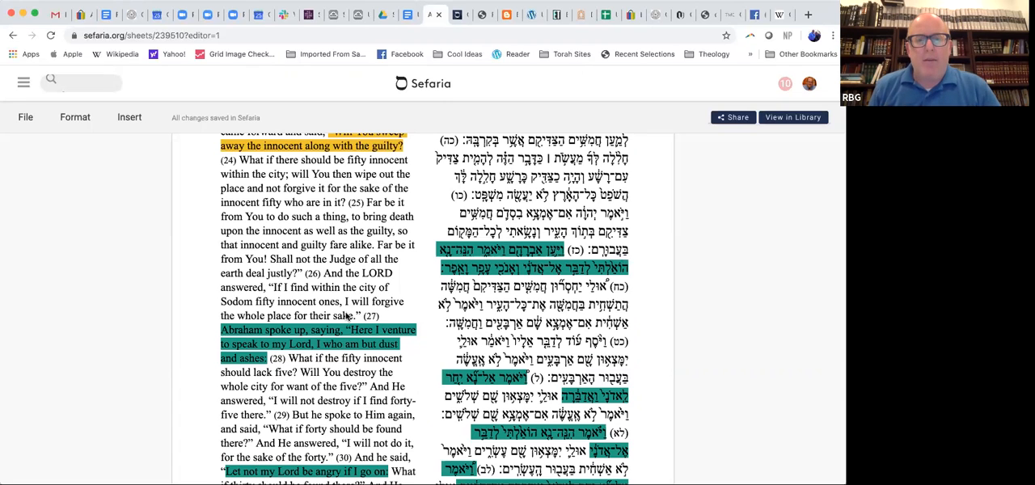
Scroll past the Genesis text to source 13, Sforno on Genesis 18:23, with source 14 beginning.
scroll("down", 3)
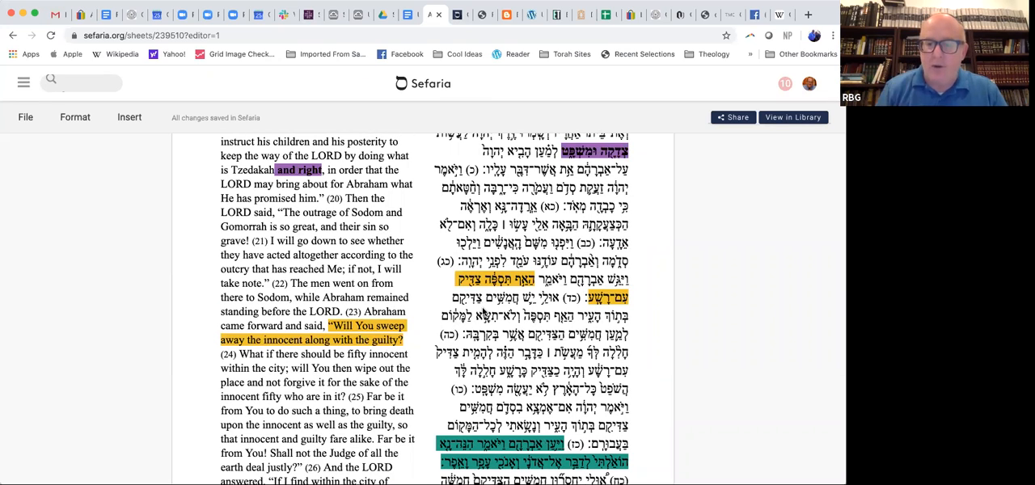
scroll("down", 3)
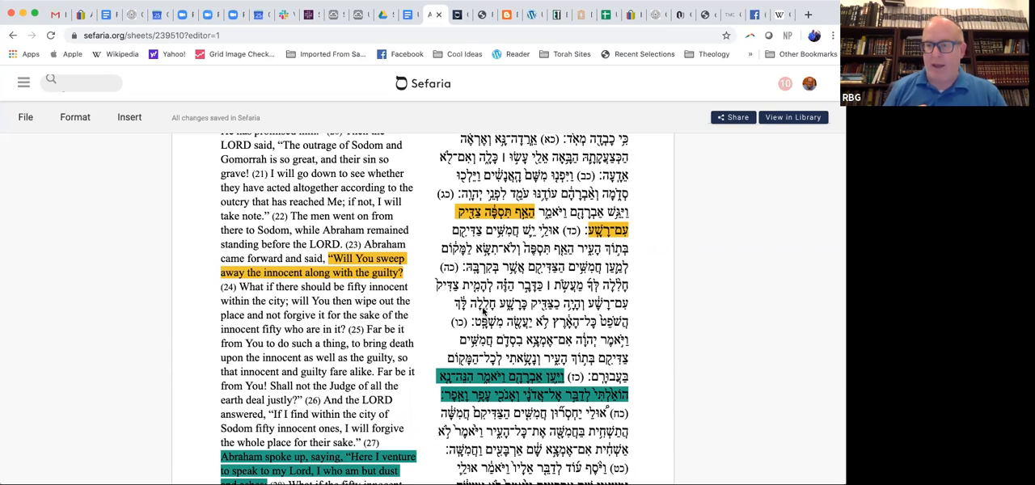
scroll("down", 3)
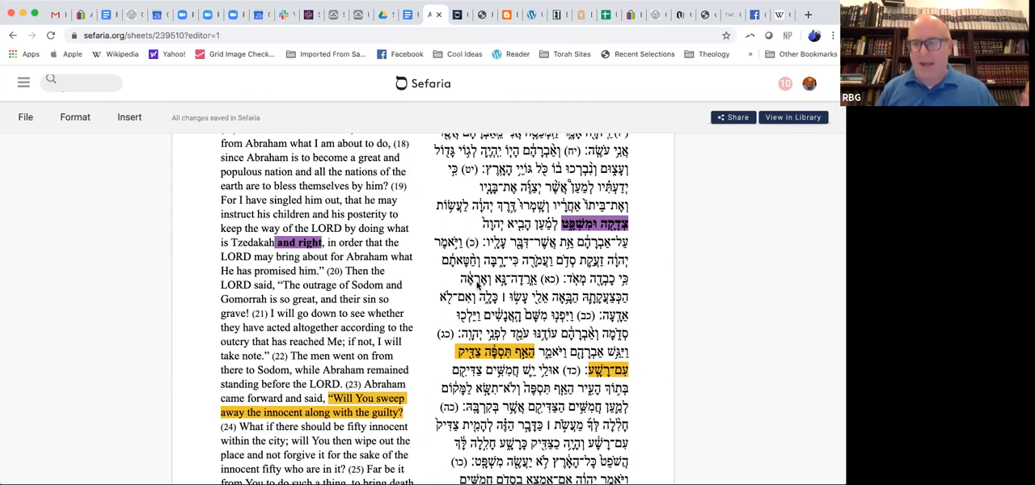
scroll("down", 3)
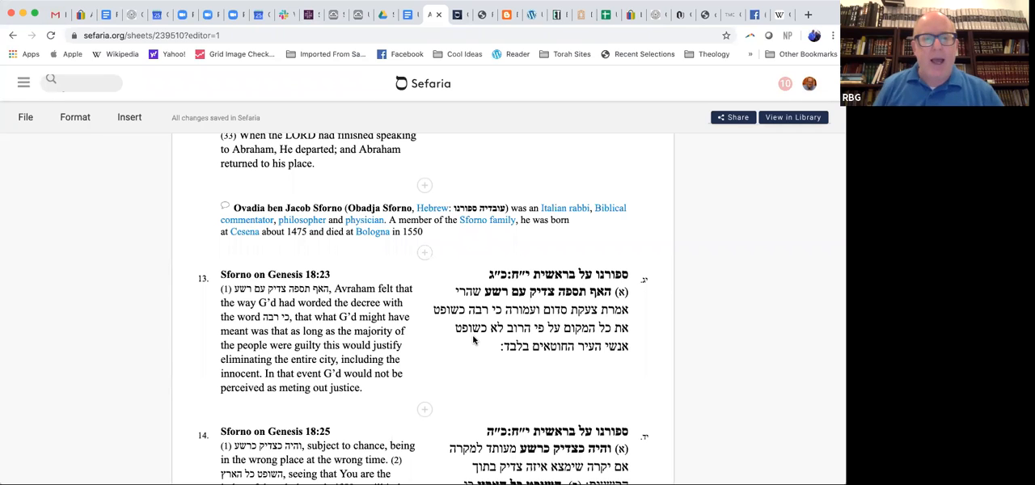
scroll("down", 3)
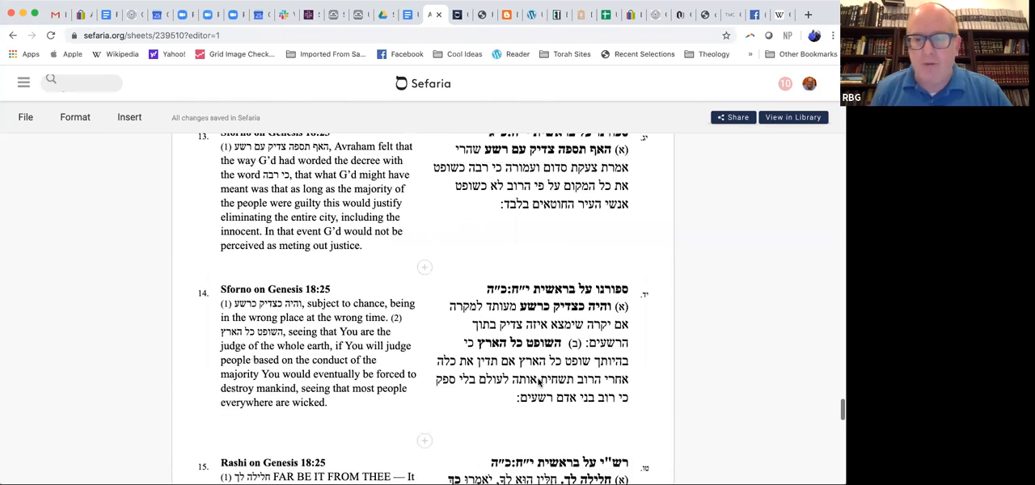
scroll("down", 3)
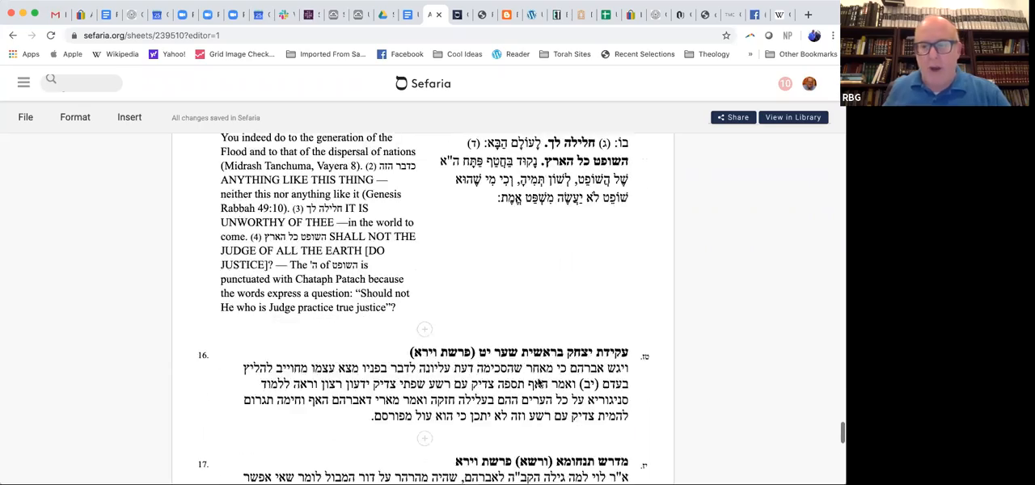
scroll("down", 3)
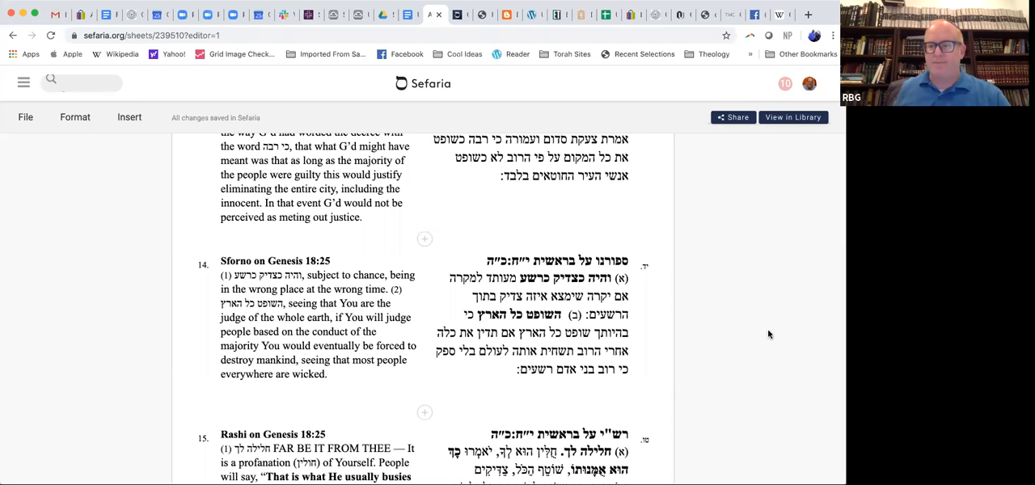
mouse_move(766, 348)
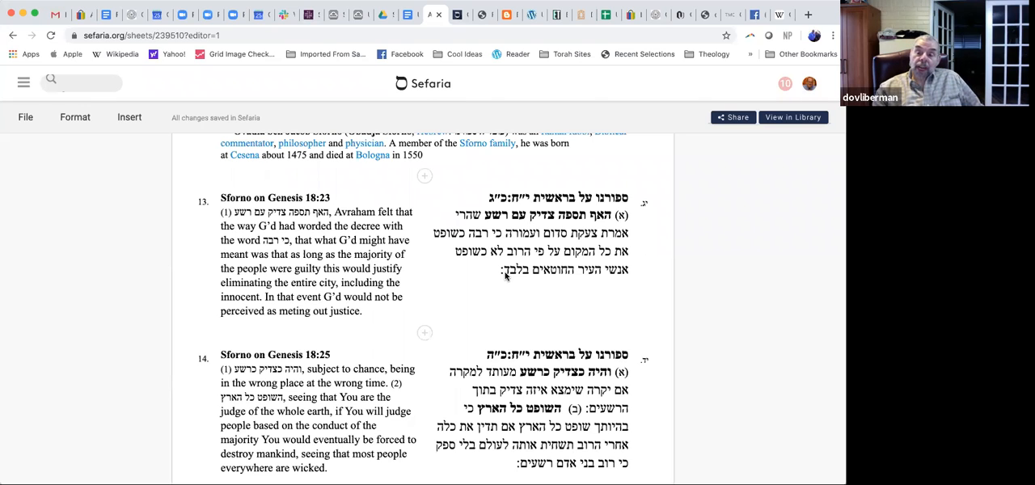
Scroll to the Sforno biography note with sources 13 and 14 on Genesis 18:23 and 18:25 shown.
scroll("down", 3)
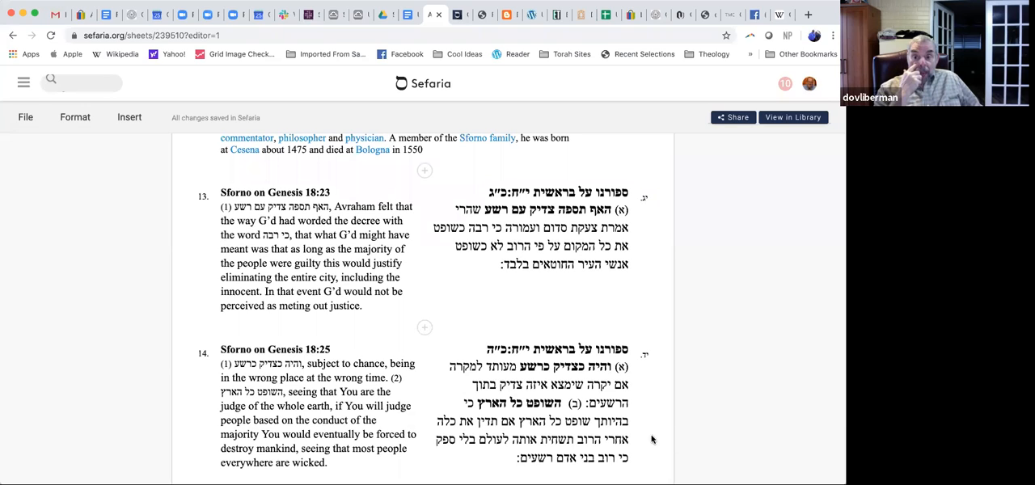
mouse_move(666, 436)
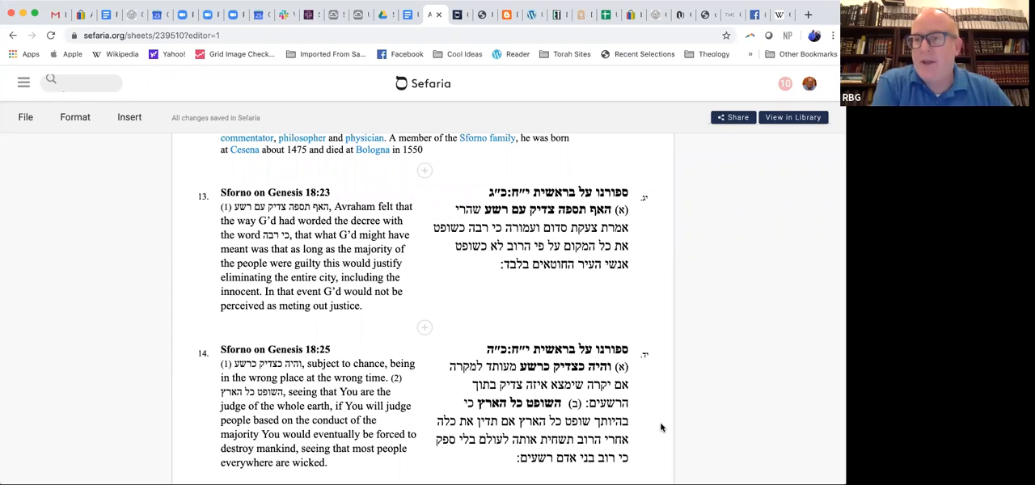
mouse_move(763, 275)
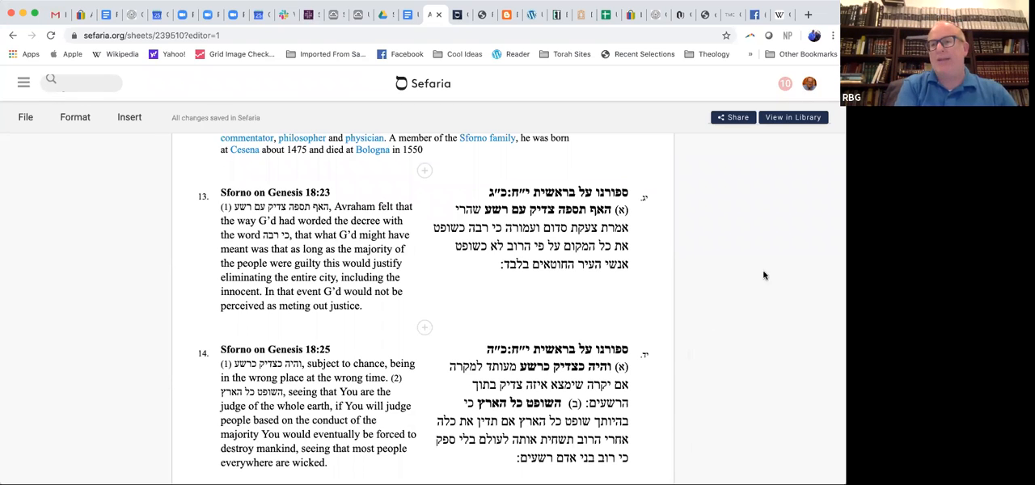
mouse_move(776, 340)
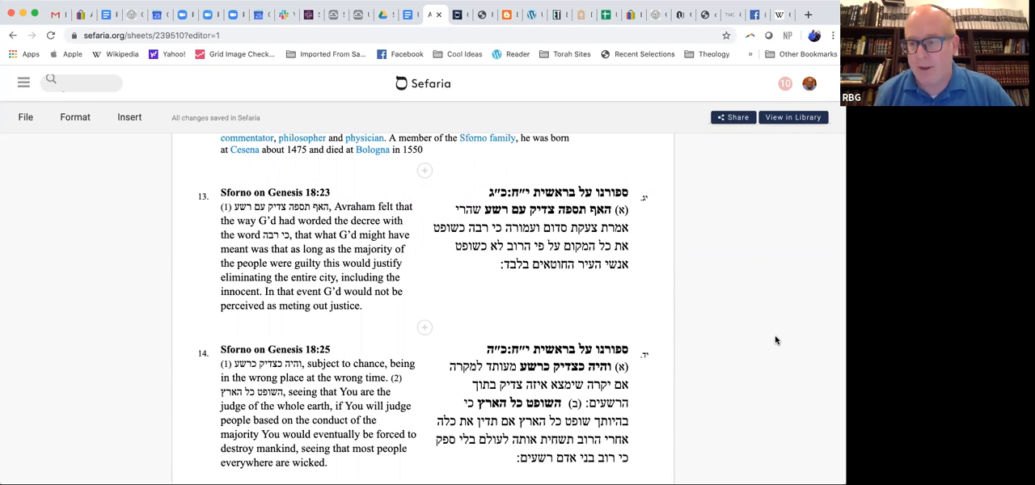
mouse_move(643, 335)
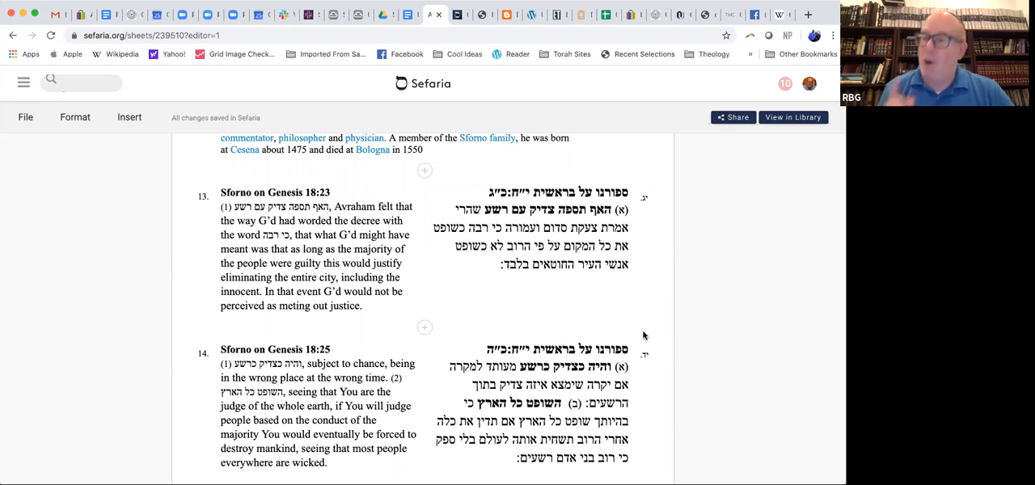
mouse_move(557, 312)
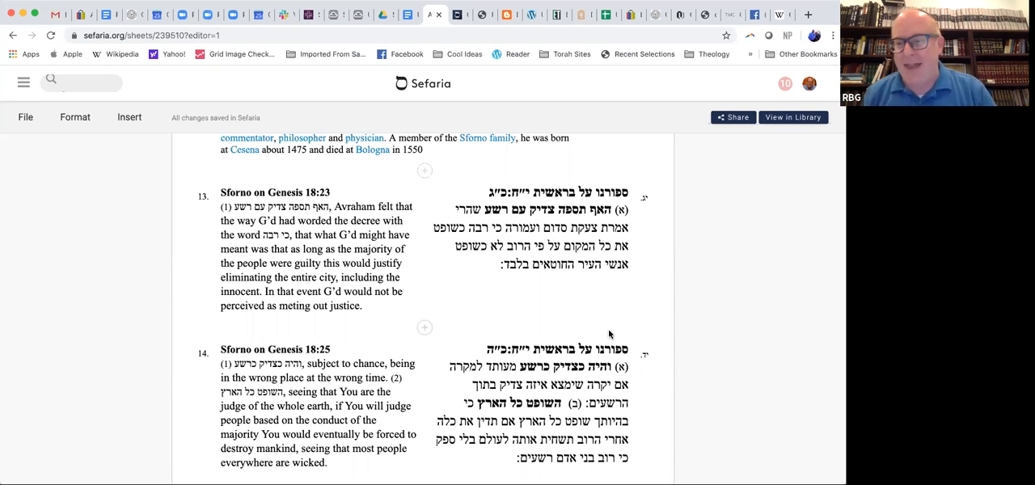
mouse_move(782, 295)
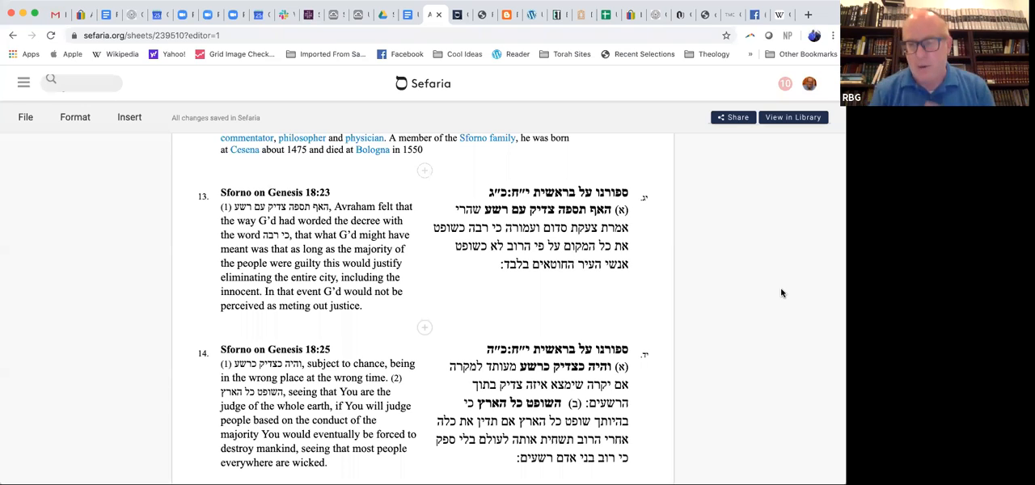
mouse_move(671, 223)
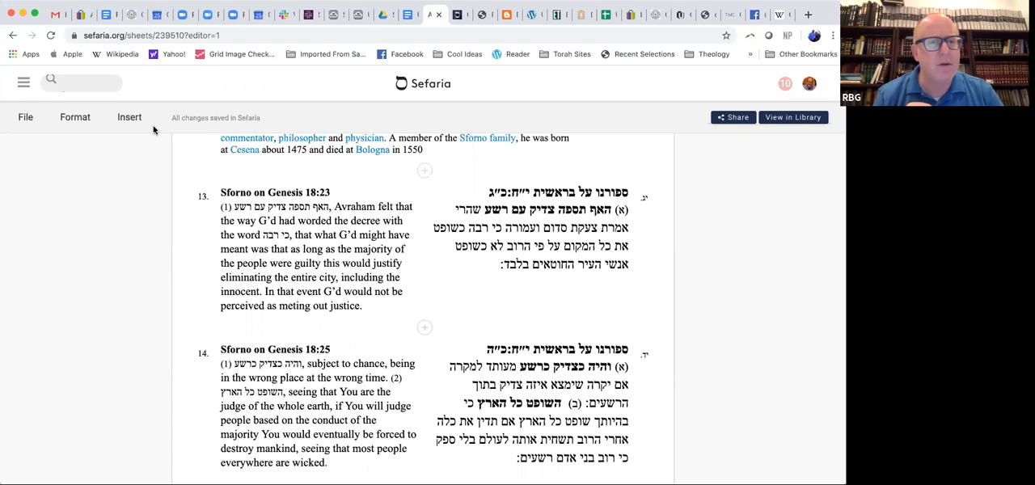
mouse_move(142, 288)
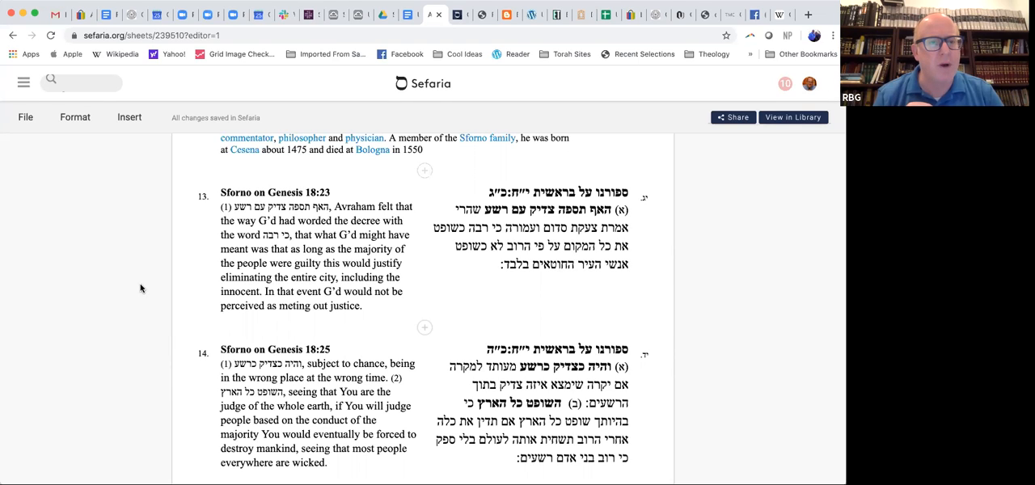
mouse_move(136, 249)
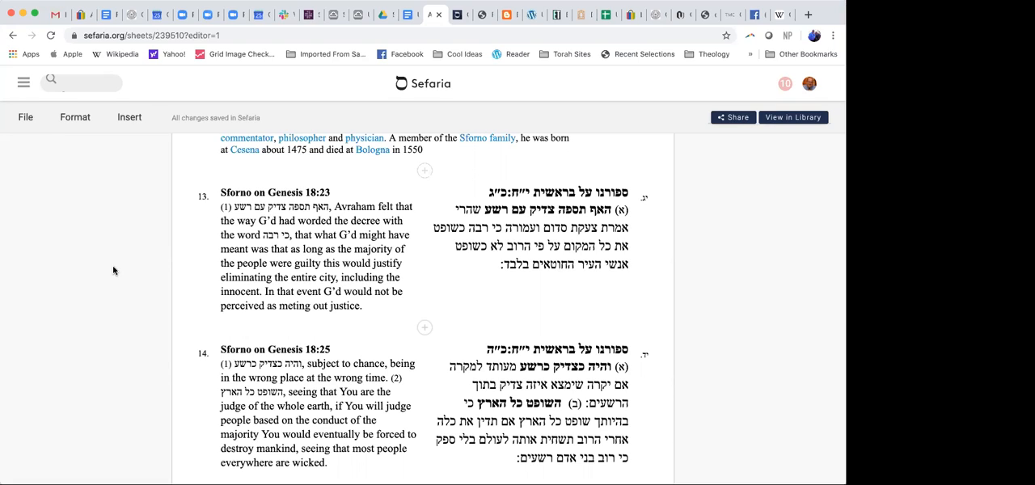
mouse_move(145, 154)
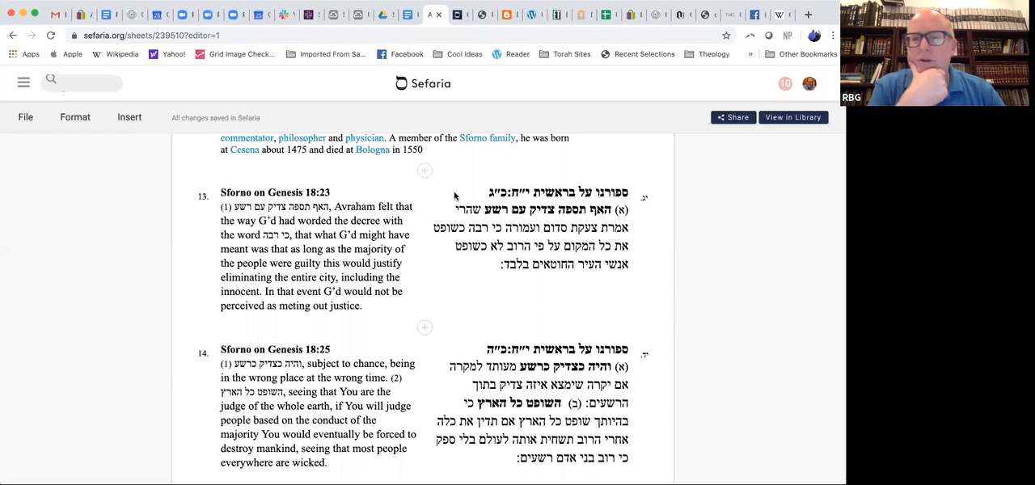
mouse_move(509, 270)
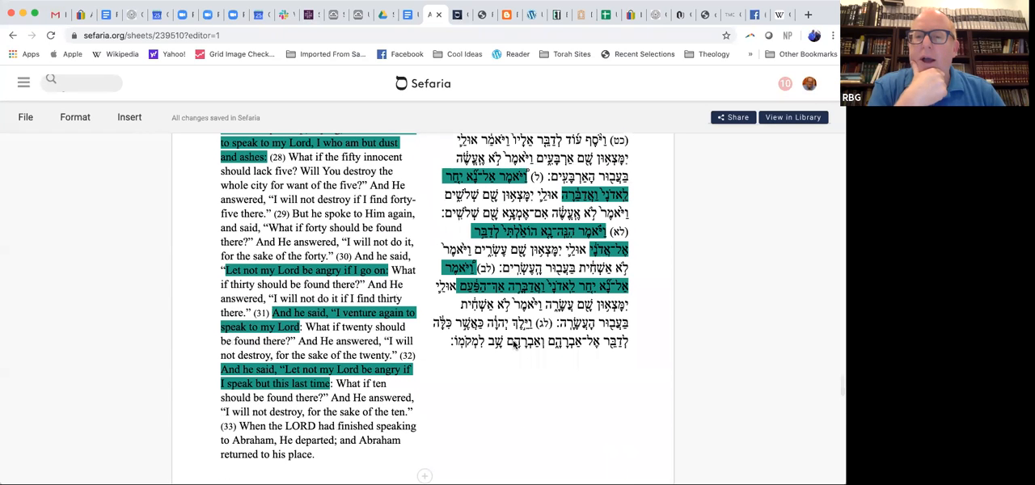
mouse_move(517, 356)
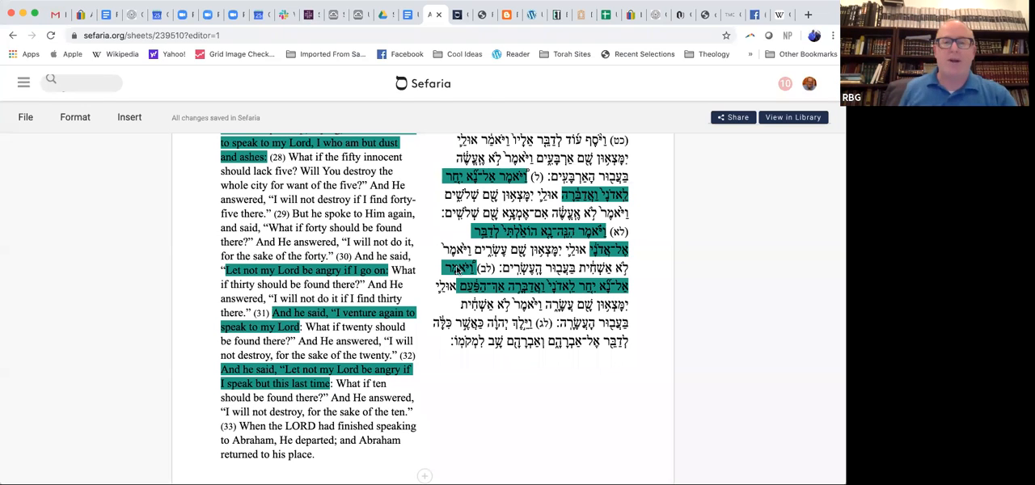
mouse_move(411, 294)
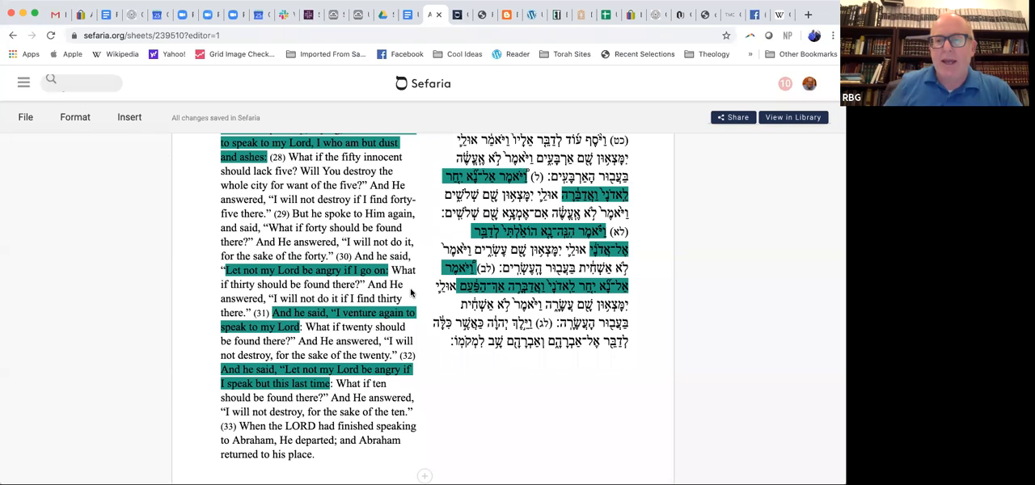
mouse_move(595, 401)
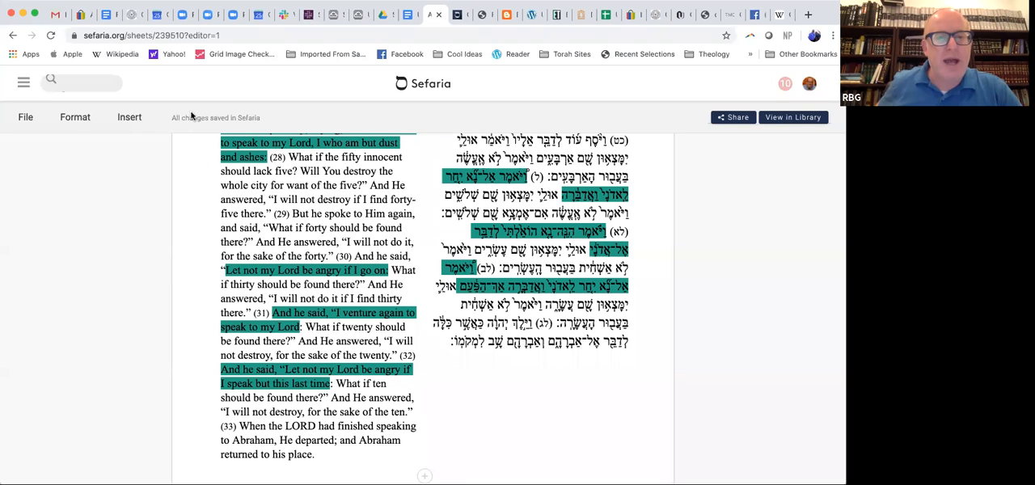
mouse_move(193, 123)
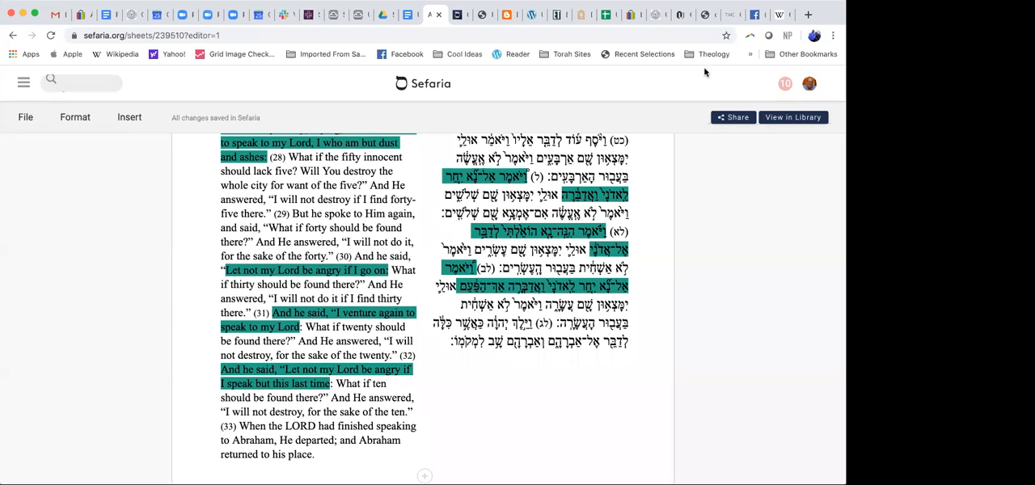
mouse_move(579, 178)
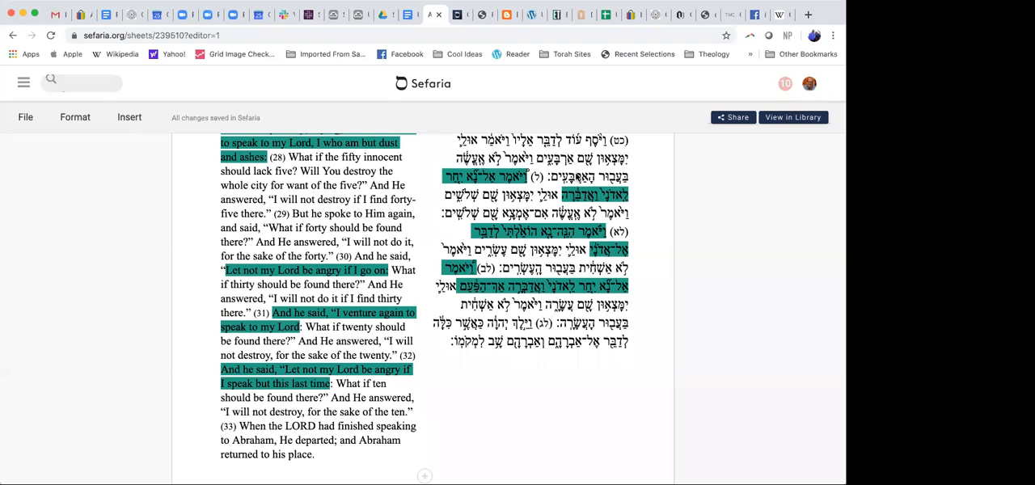
Scroll within source 12 from Abraham's plea to his reply 'Here I venture to speak'.
scroll("down", 3)
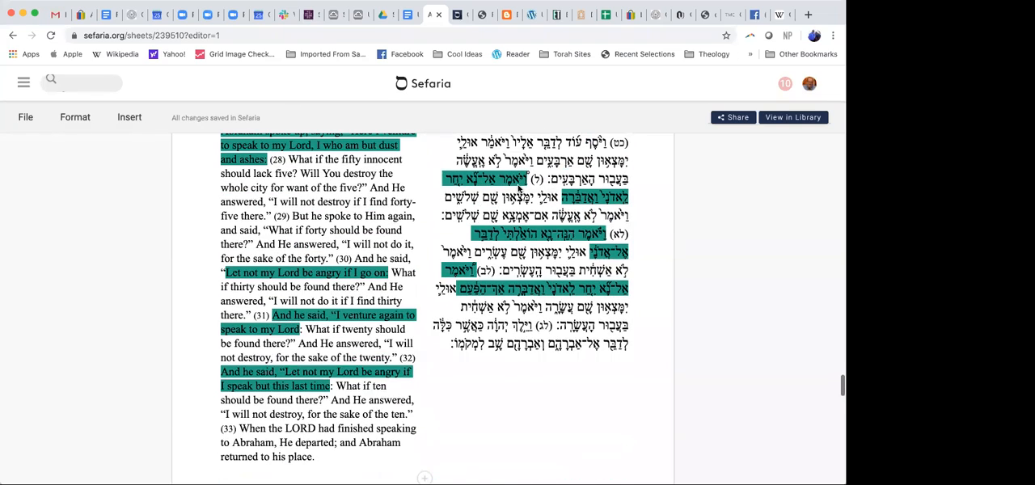
scroll("down", 3)
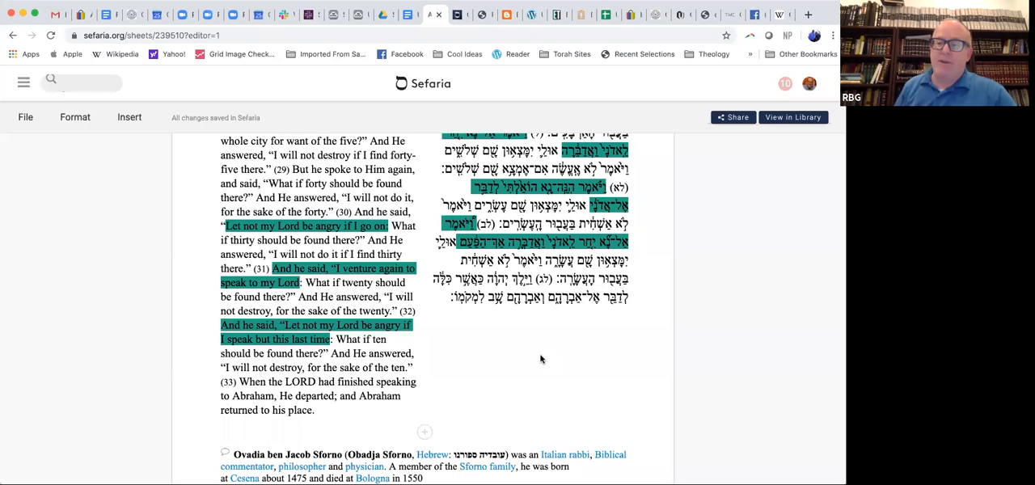
mouse_move(509, 359)
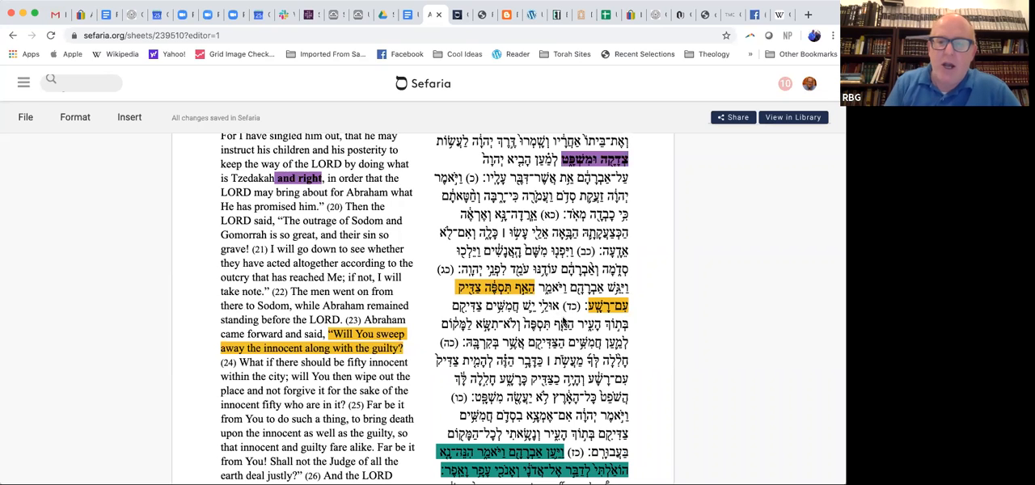
mouse_move(553, 337)
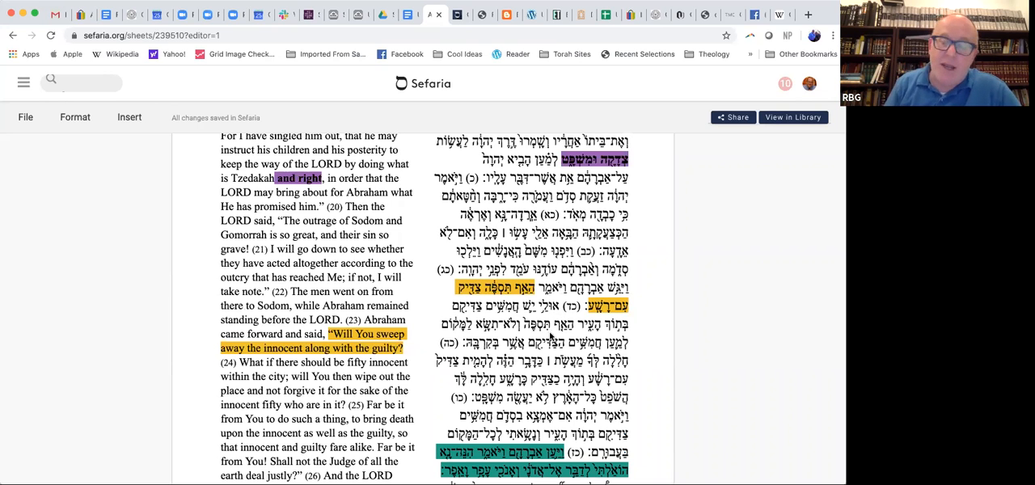
scroll("down", 3)
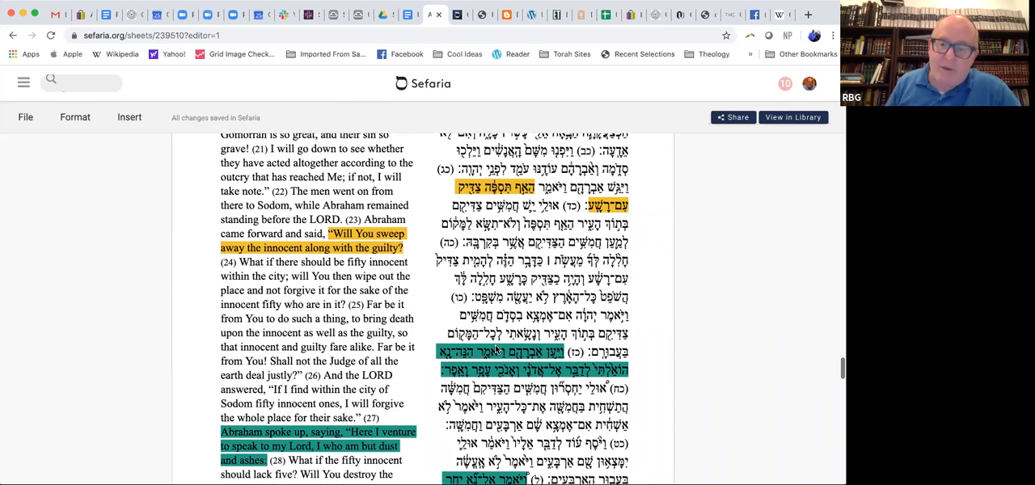
scroll("down", 3)
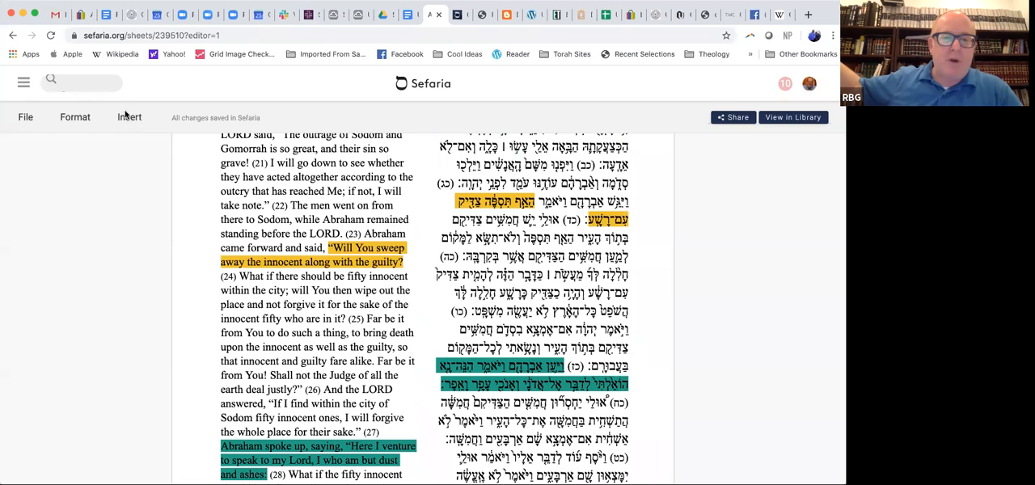
mouse_move(427, 184)
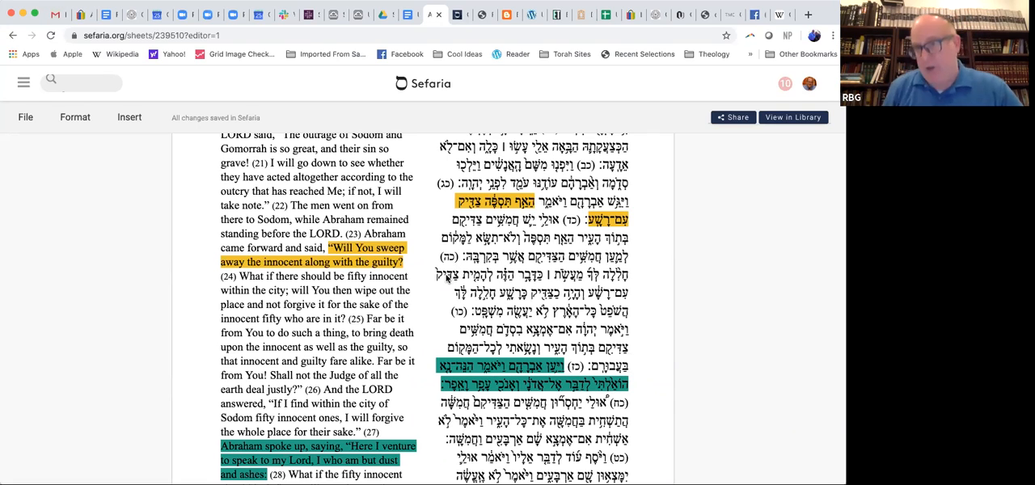
mouse_move(501, 325)
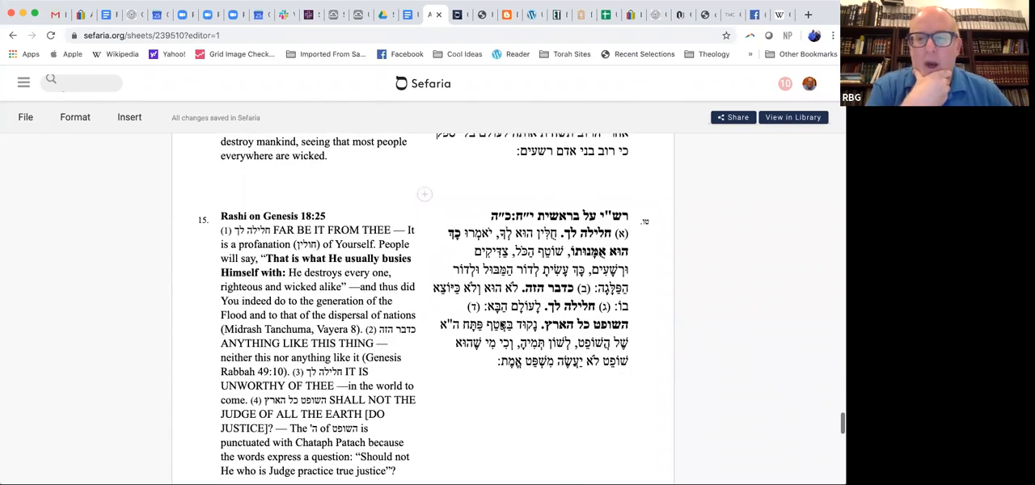
Scroll ahead to source 14, Sforno on Genesis 18:25, with Rashi's source 15 starting below.
scroll("down", 3)
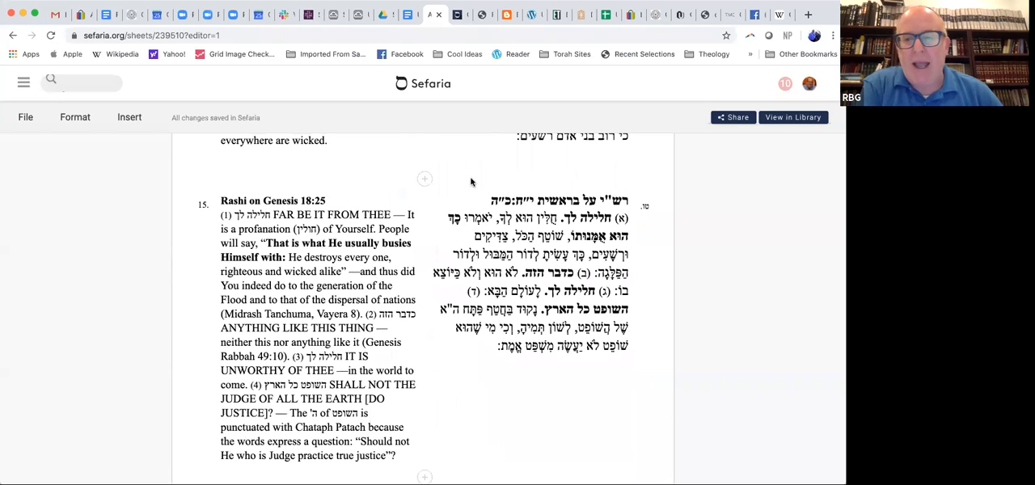
scroll("down", 3)
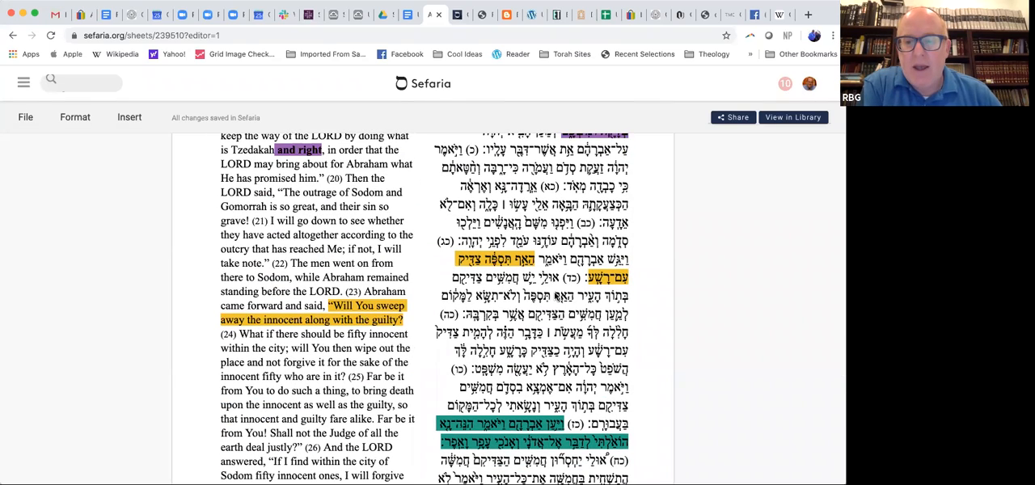
mouse_move(521, 349)
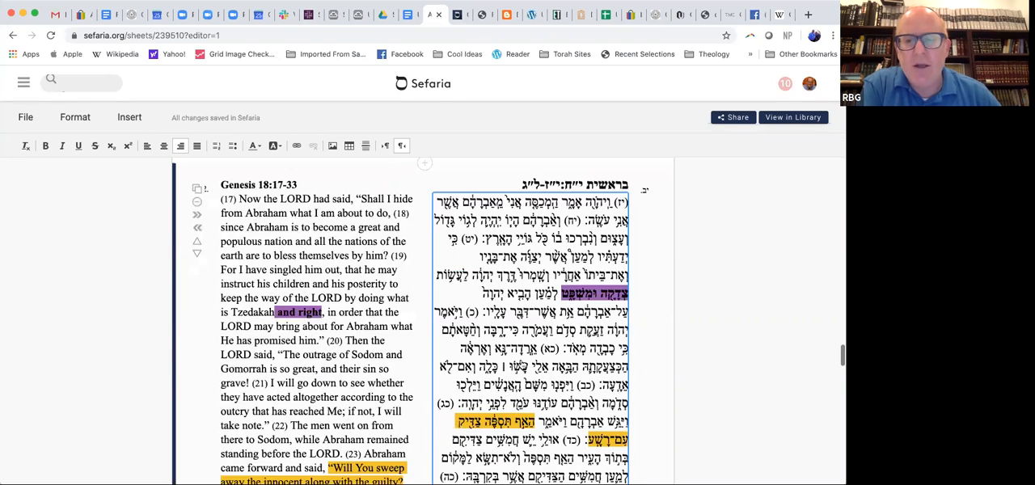
scroll("down", 3)
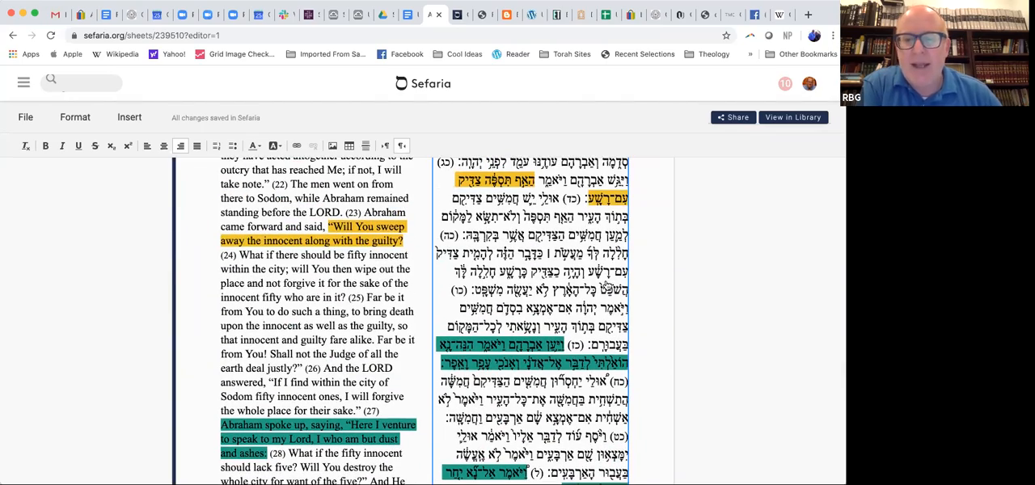
mouse_move(523, 285)
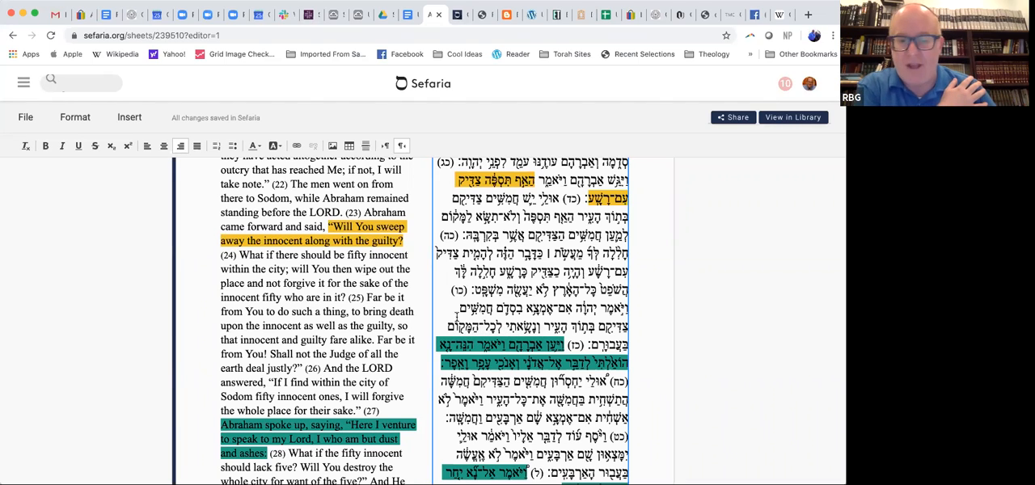
scroll("down", 3)
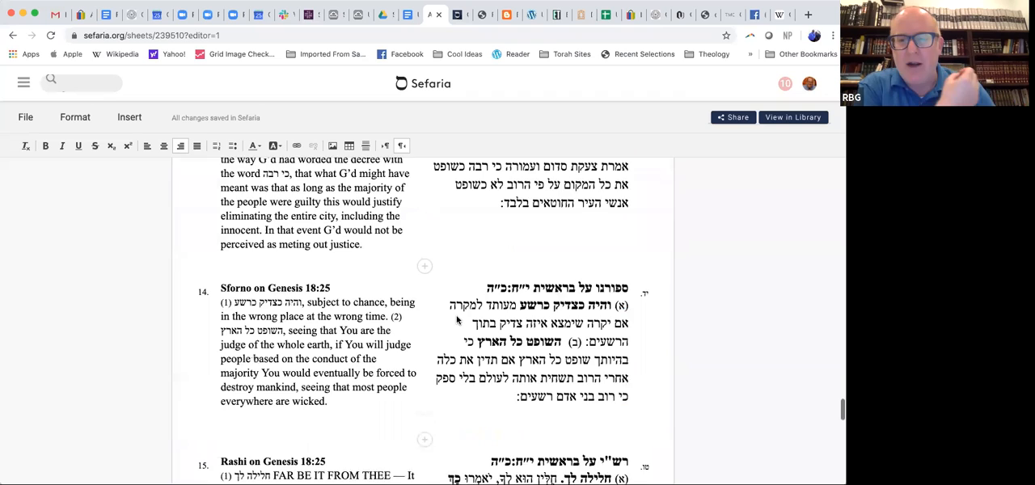
Scroll slightly so source 15, Rashi on Genesis 18:25 'Far be it from Thee', fills the view.
scroll("down", 3)
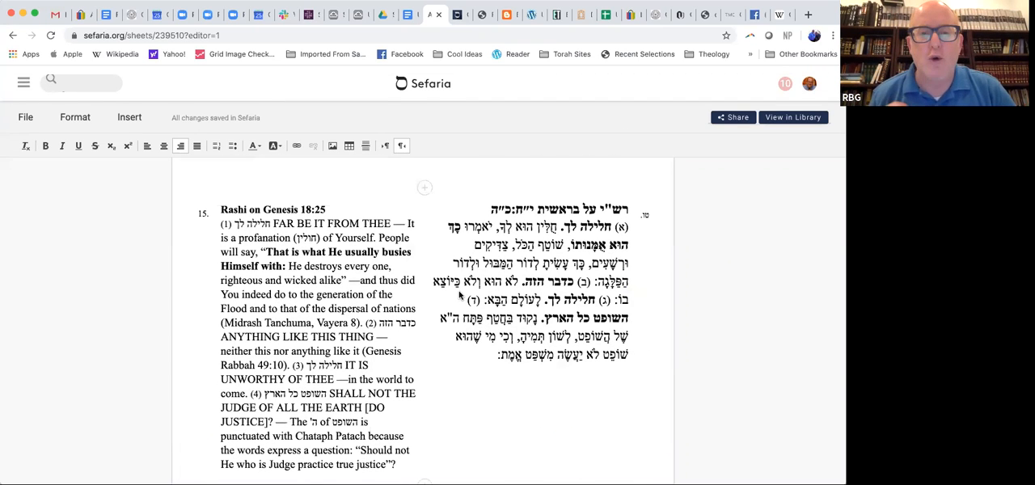
mouse_move(437, 299)
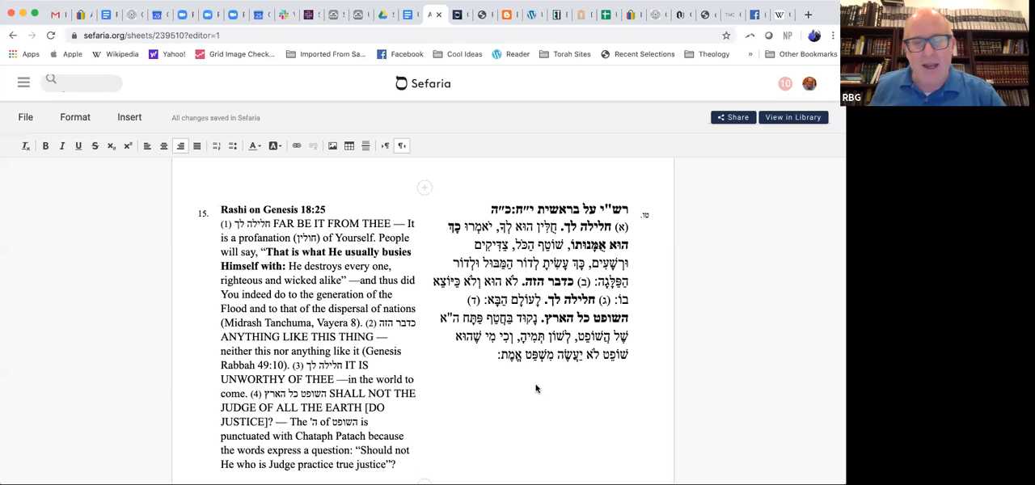
scroll("down", 3)
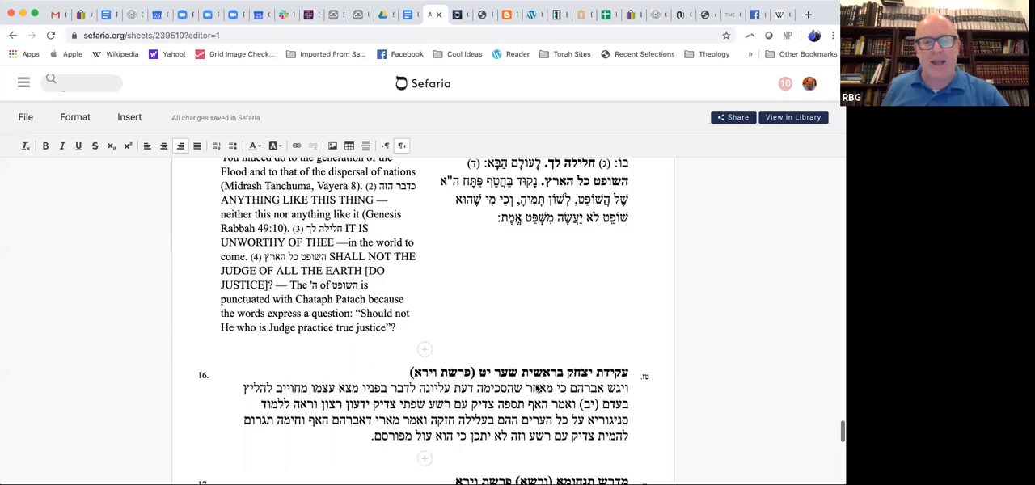
scroll("down", 3)
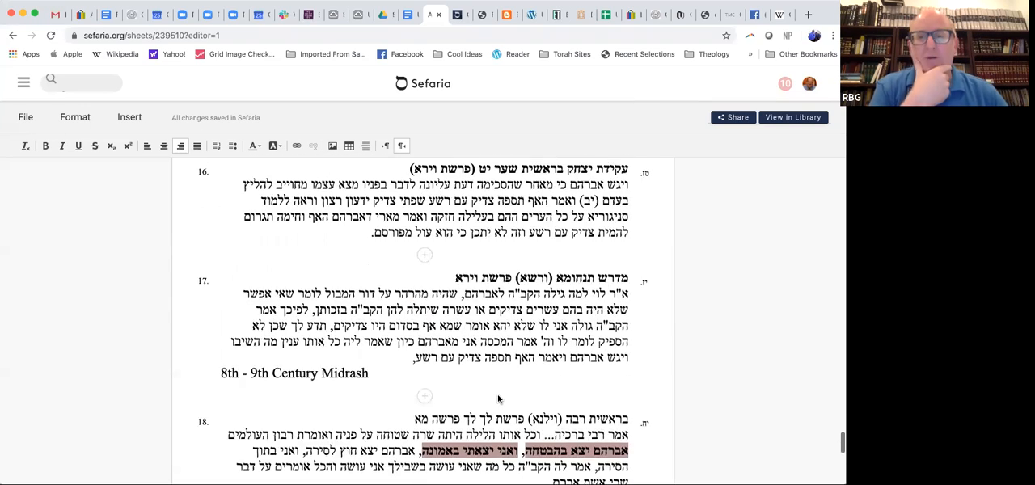
scroll("down", 3)
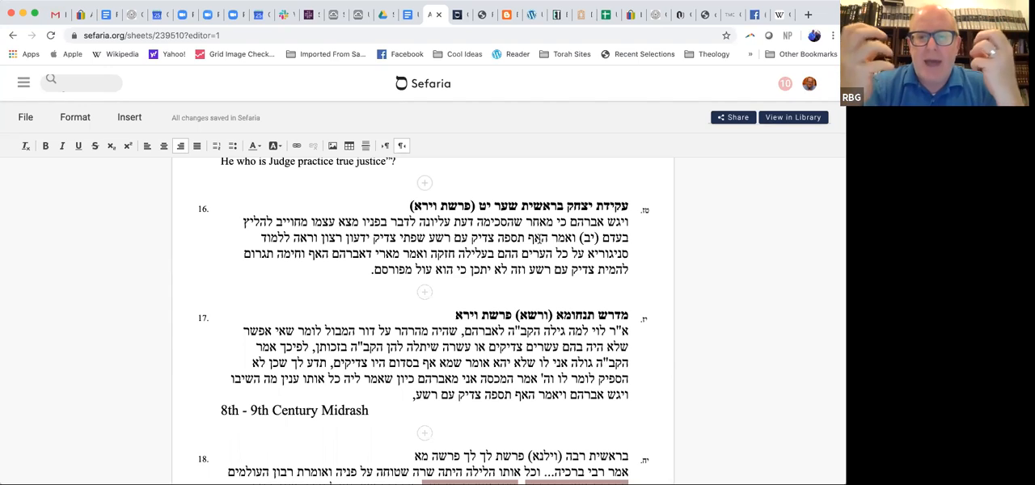
mouse_move(456, 184)
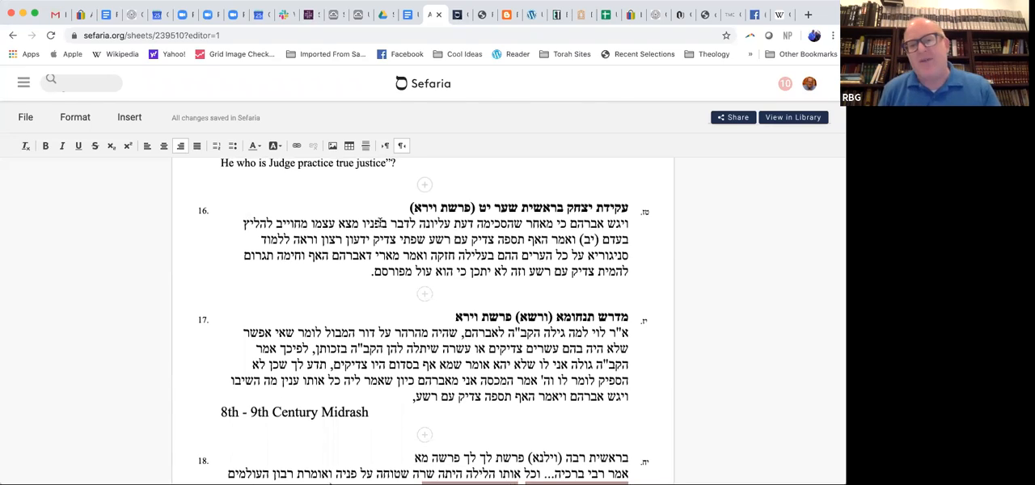
Scroll until source 18, the Bereishit Rabbah Lech Lecha passage with its marked Hebrew phrase, is fully shown.
scroll("down", 3)
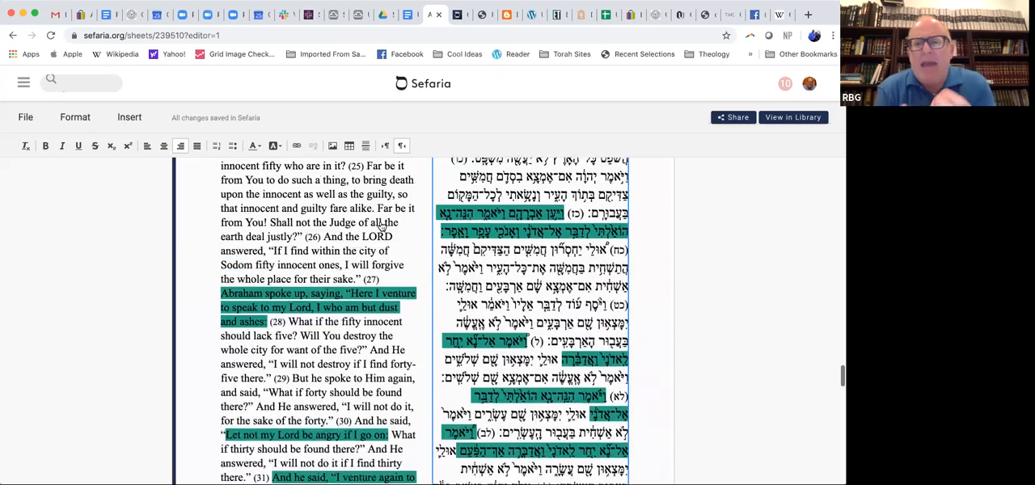
scroll("down", 3)
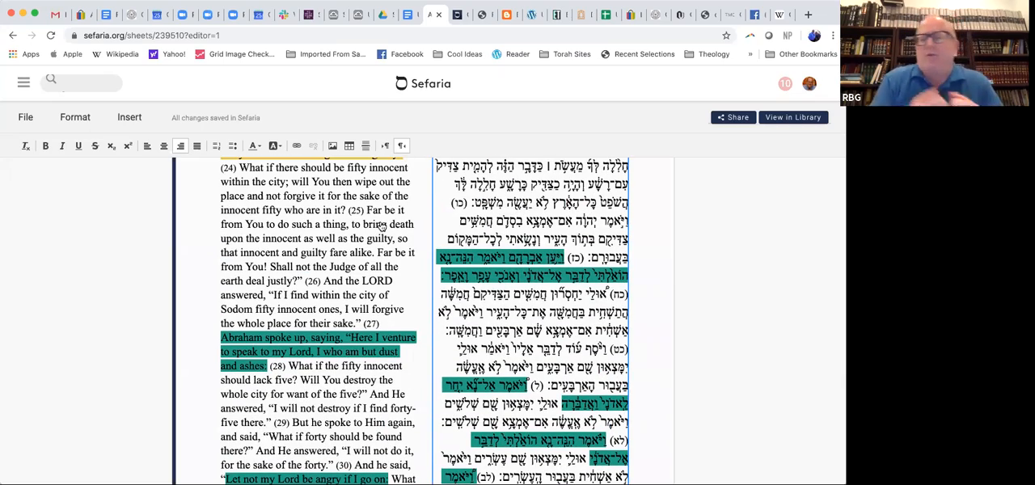
scroll("down", 3)
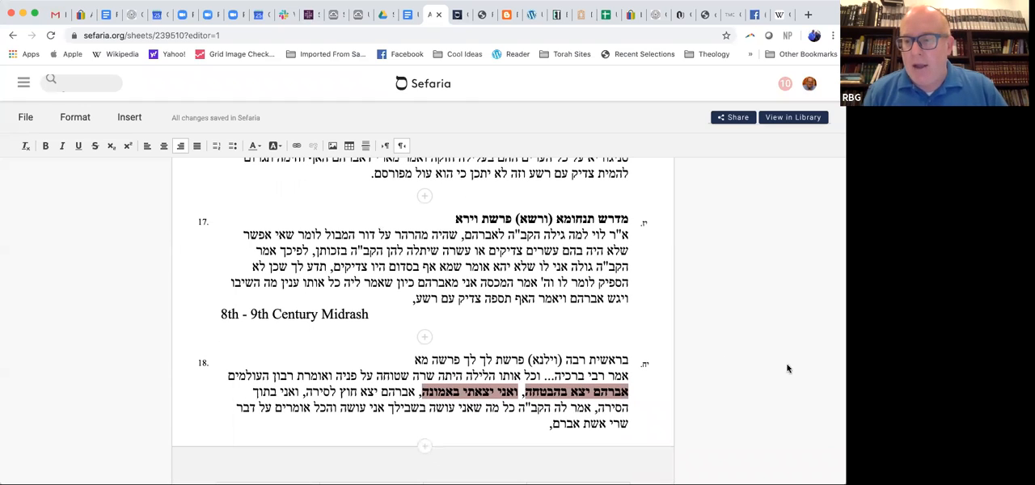
mouse_move(821, 356)
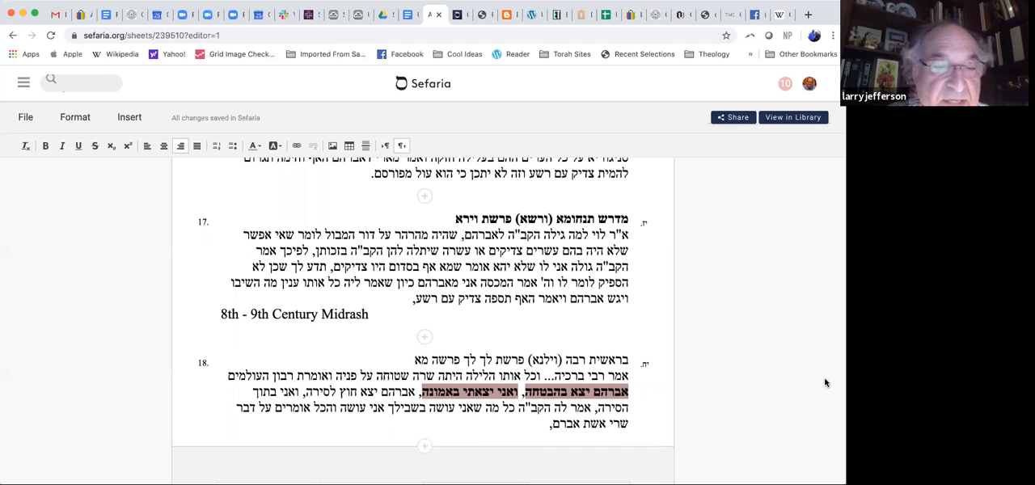
mouse_move(820, 354)
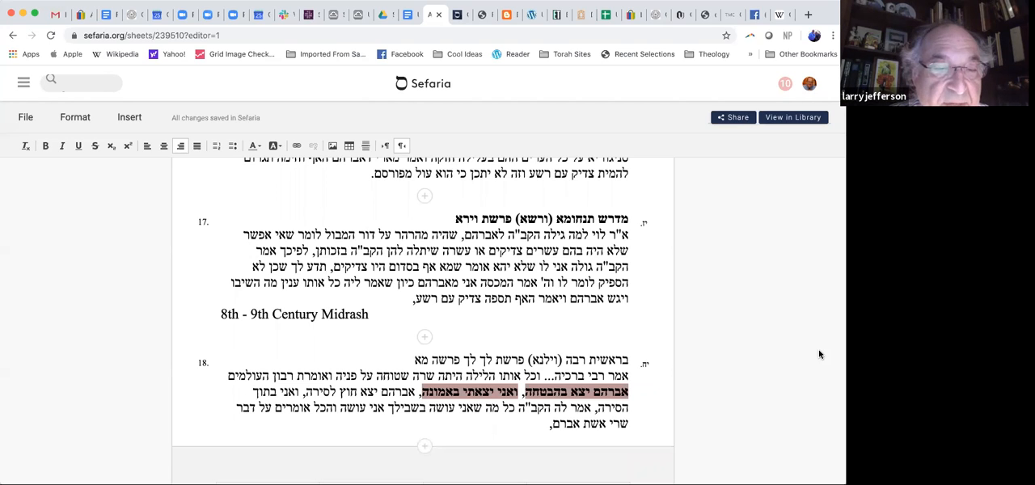
mouse_move(829, 378)
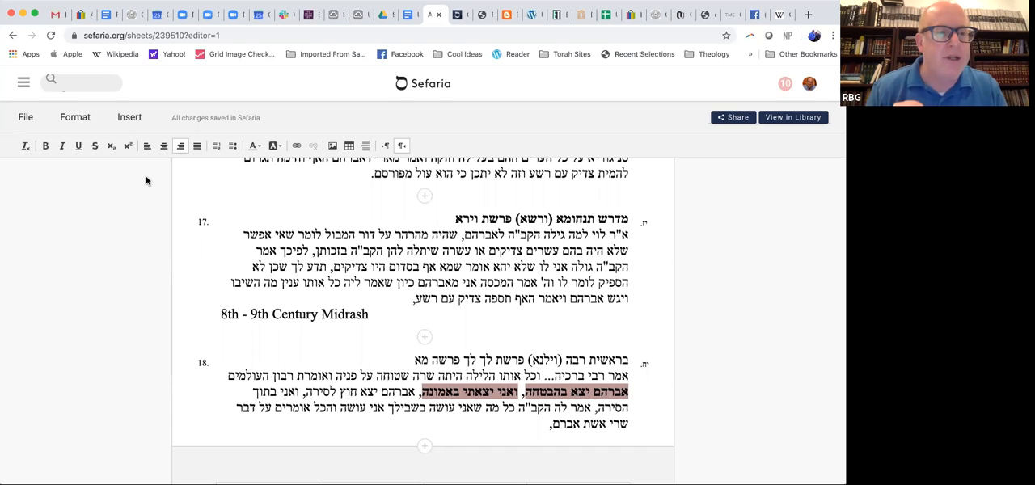
mouse_move(606, 275)
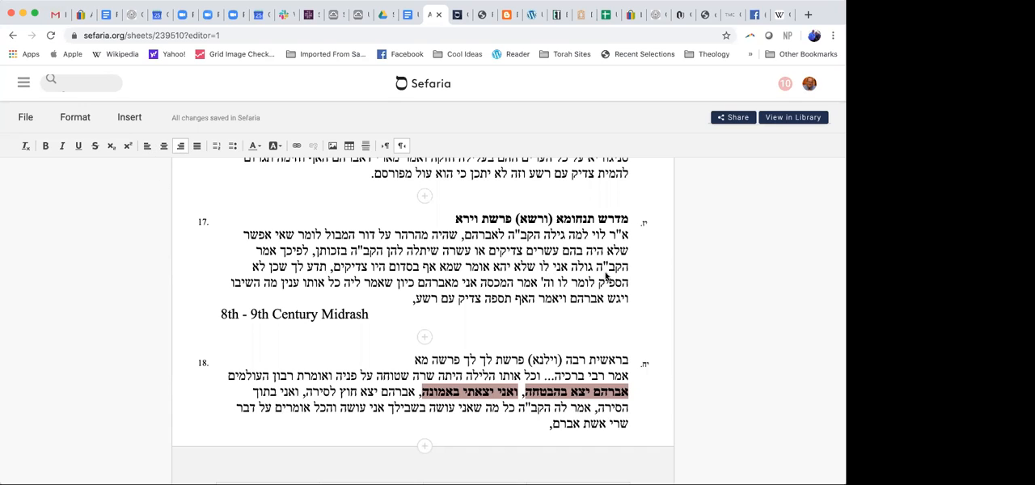
mouse_move(526, 304)
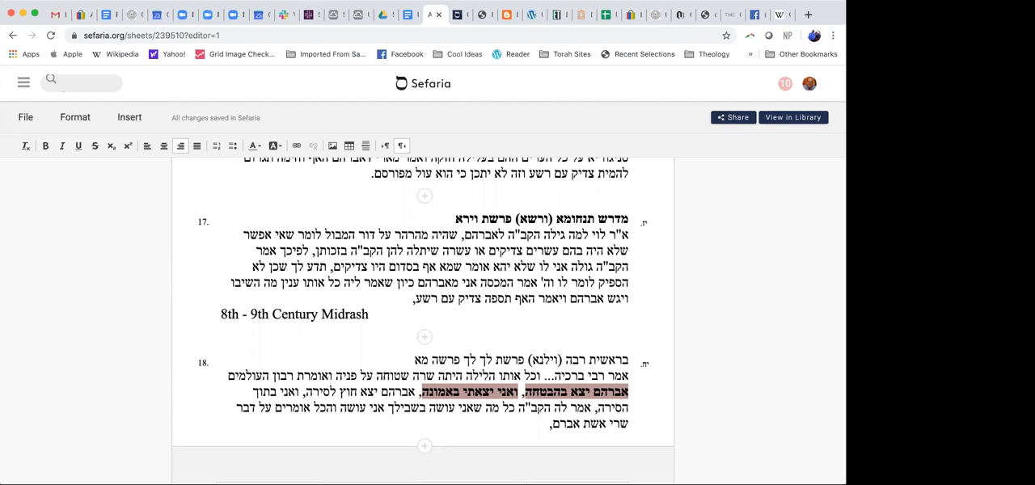
mouse_move(393, 369)
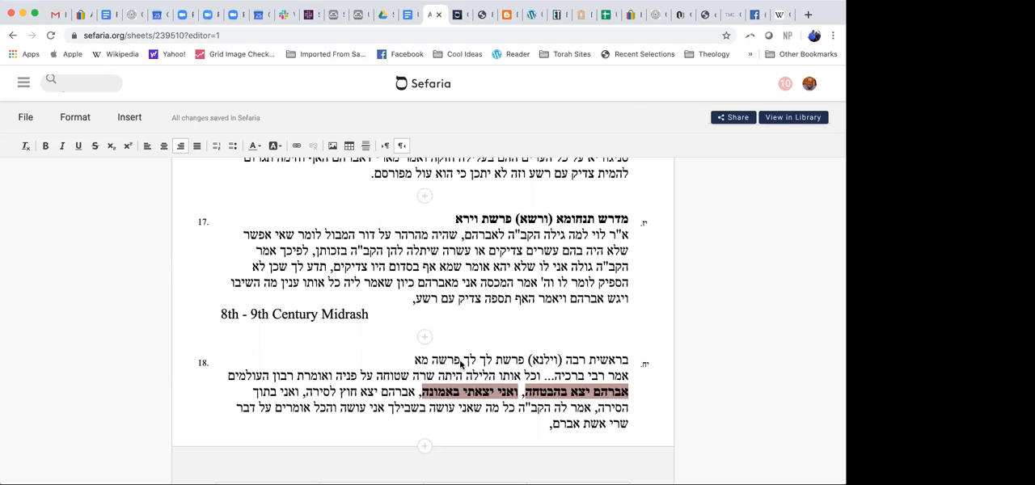
mouse_move(396, 436)
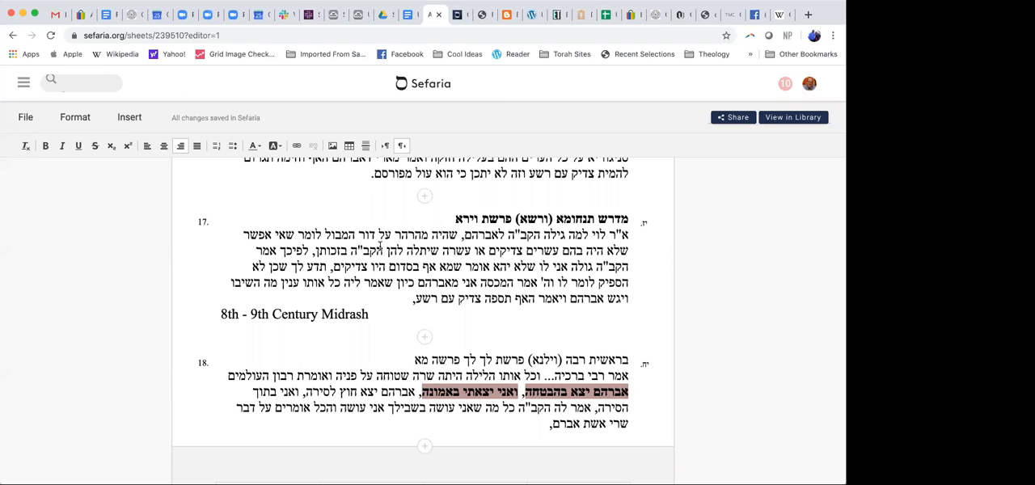
mouse_move(320, 191)
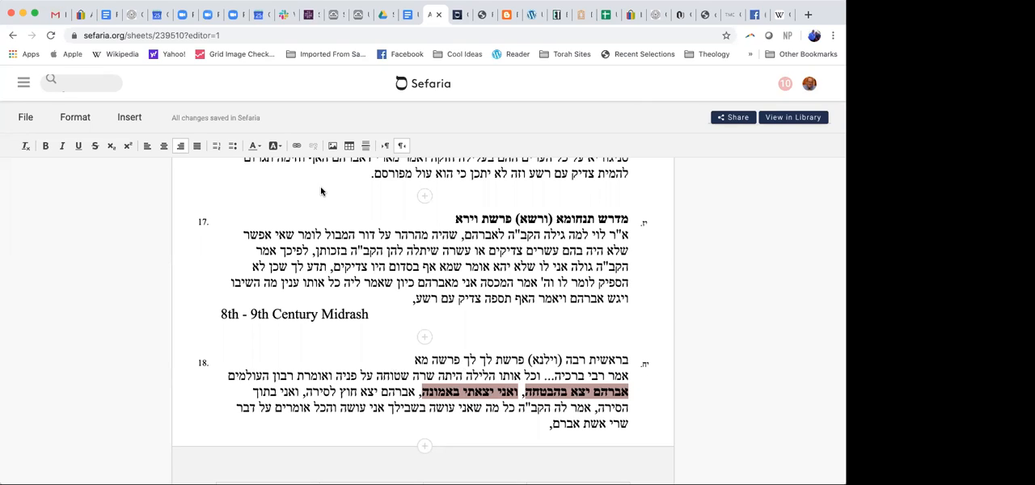
mouse_move(324, 190)
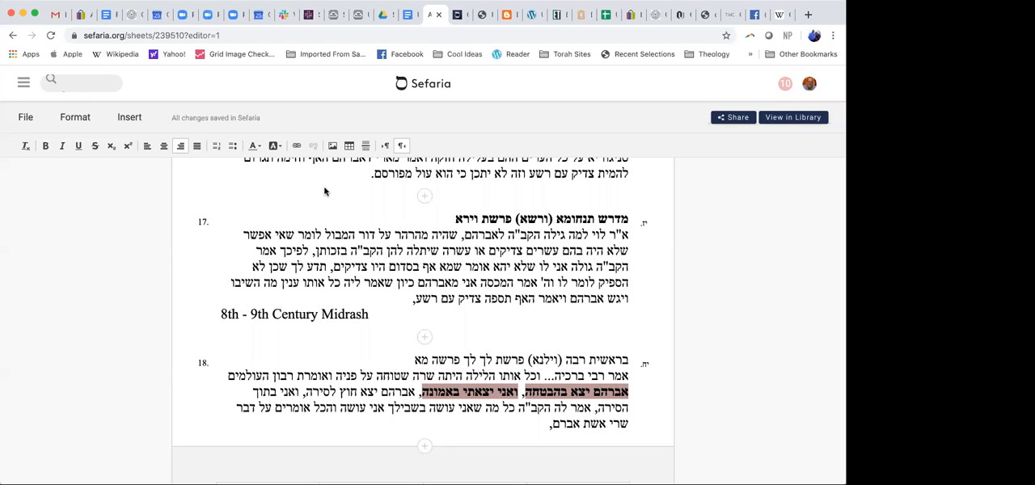
mouse_move(453, 278)
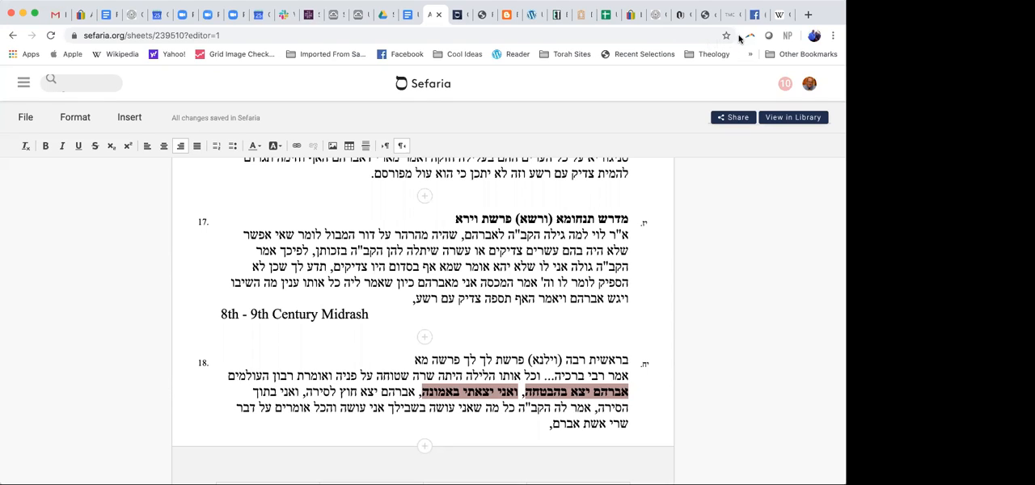
mouse_move(566, 191)
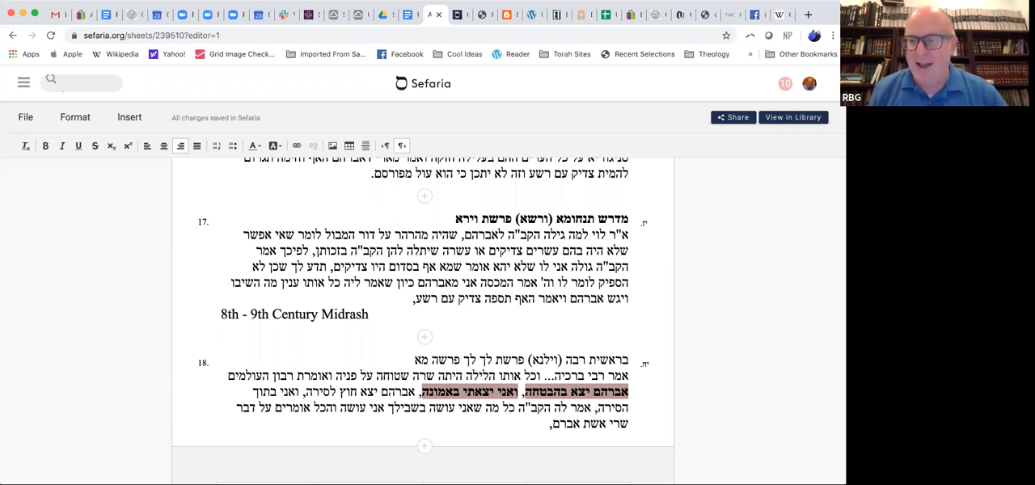
mouse_move(774, 352)
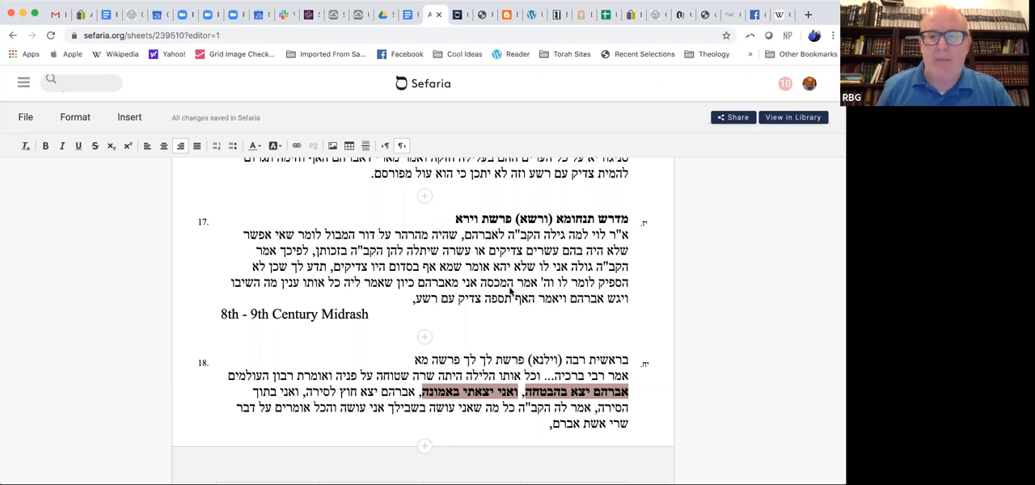
mouse_move(353, 294)
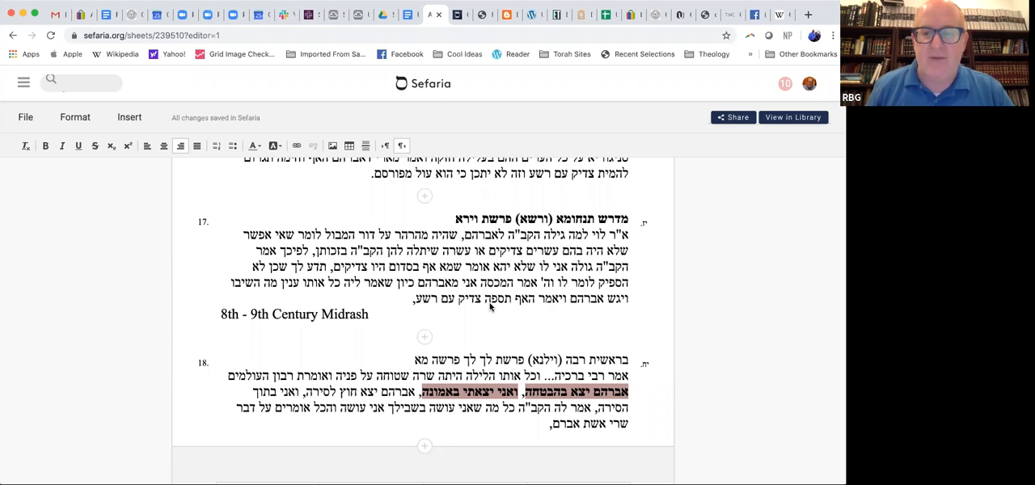
mouse_move(437, 310)
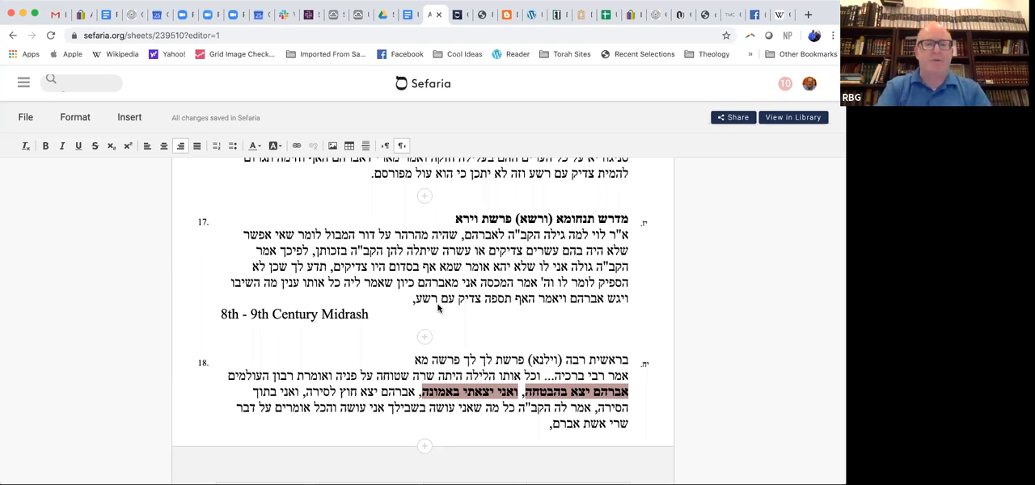
Scroll the sheet at its end below source 18, where a new item follows the Bereishit Rabbah passage.
scroll("down", 3)
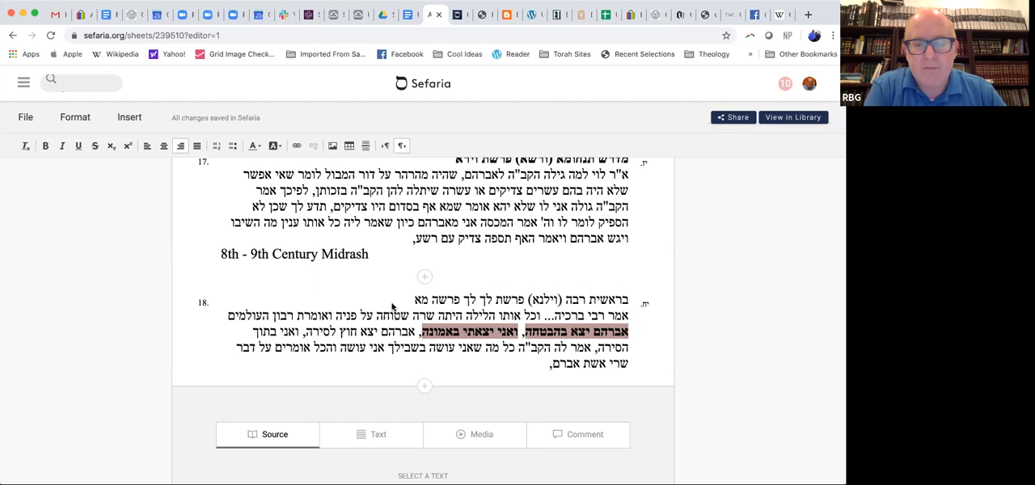
mouse_move(411, 304)
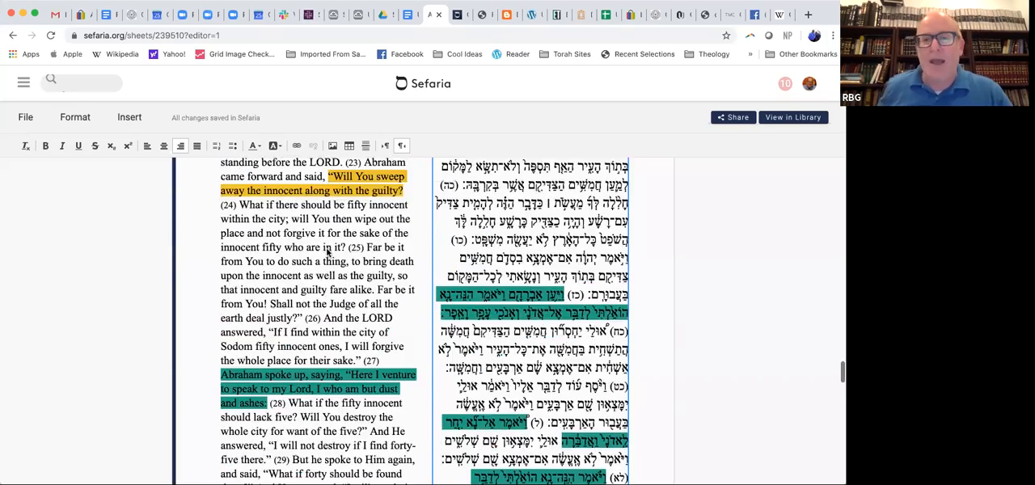
Scroll past the Job verses and Pesikta Rabbati midrash to source 5, 'The Need for a Biblical Model'.
scroll("down", 3)
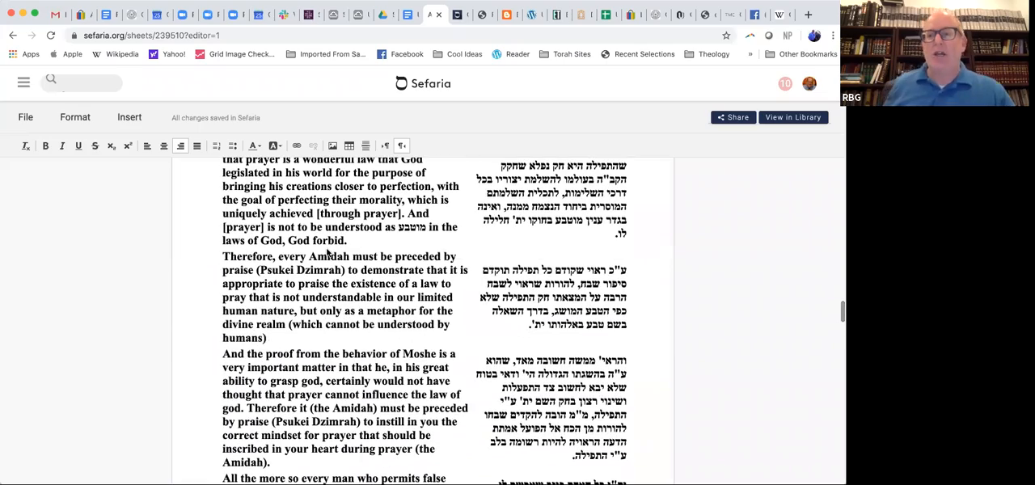
scroll("down", 3)
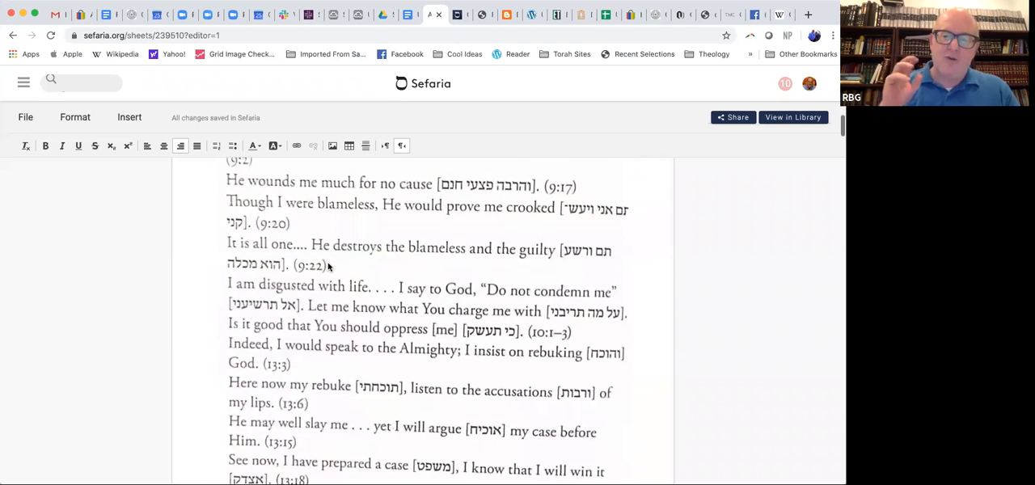
scroll("down", 3)
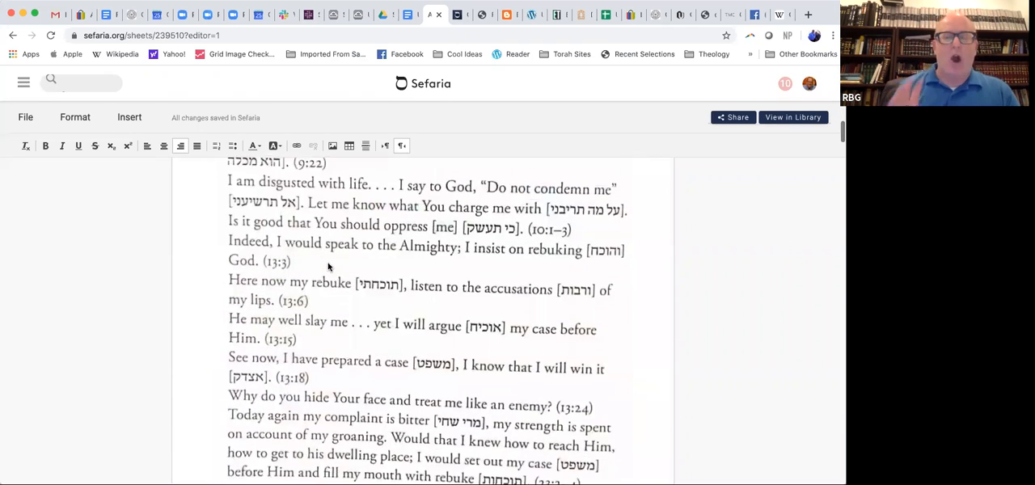
scroll("down", 3)
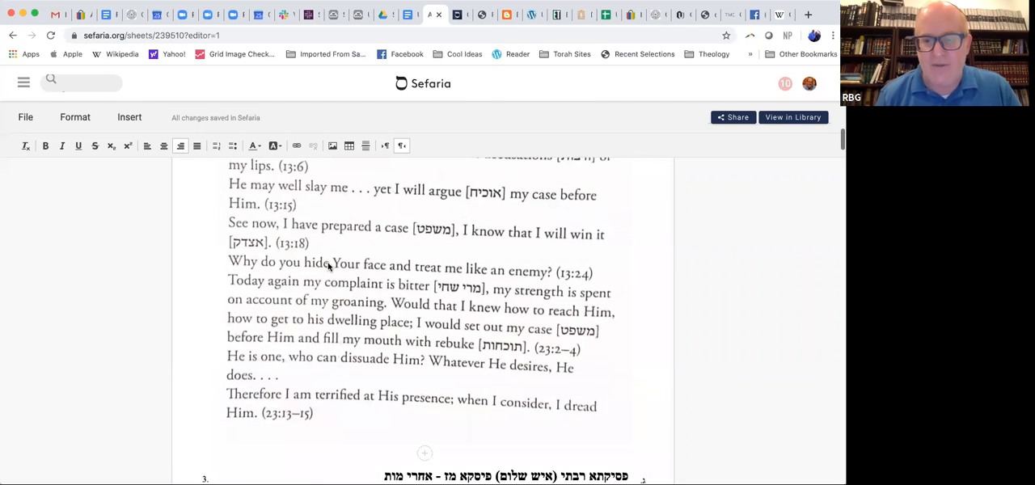
scroll("down", 3)
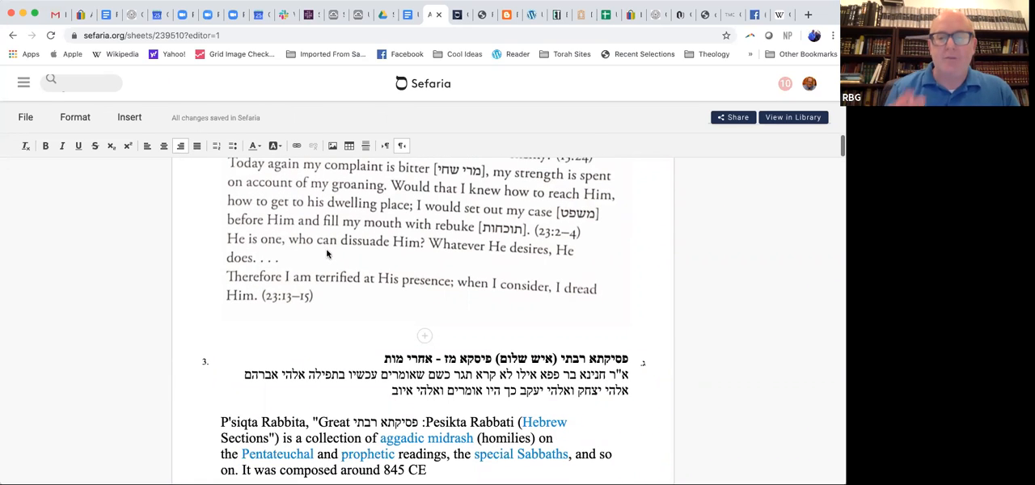
mouse_move(398, 320)
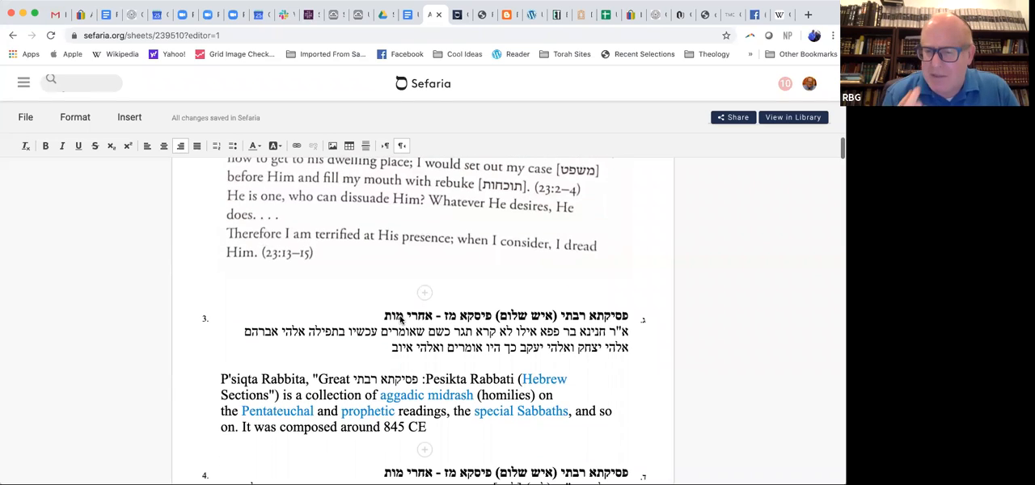
scroll("down", 3)
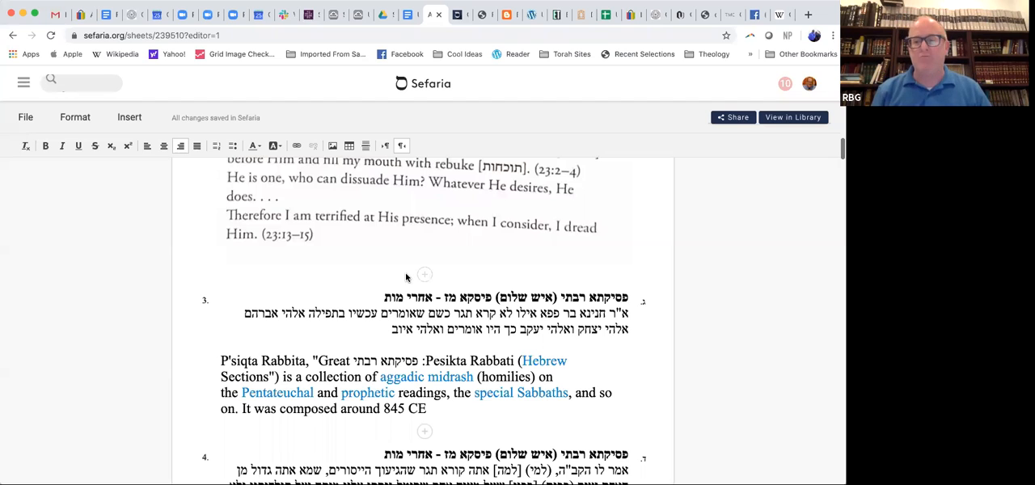
scroll("down", 3)
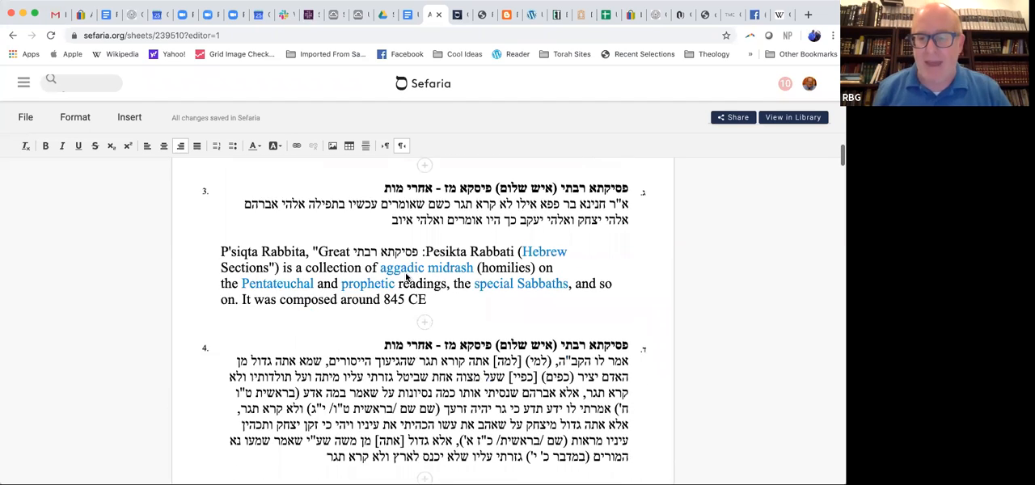
scroll("down", 3)
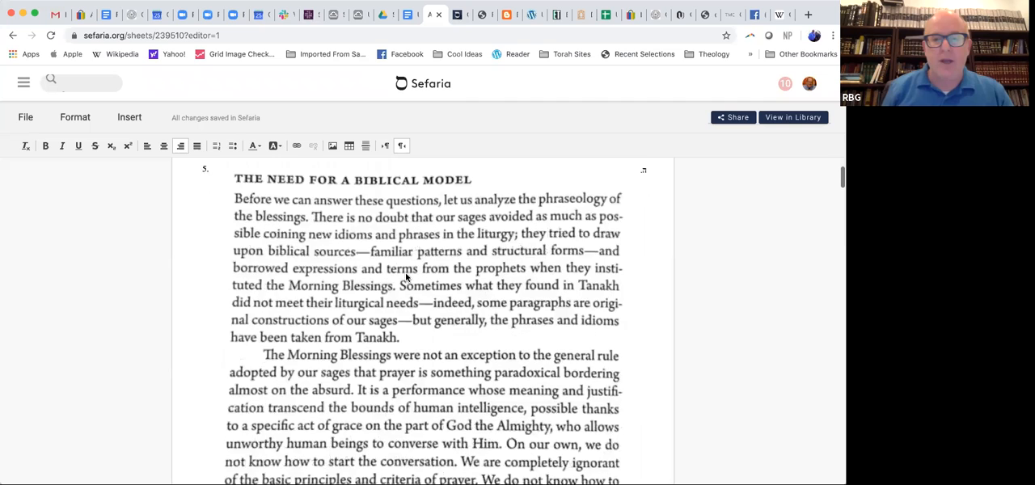
Scroll through the Morning Blessings and Prayer as Chutzpah excerpts to source 12's highlighted Genesis 18 plea.
scroll("down", 3)
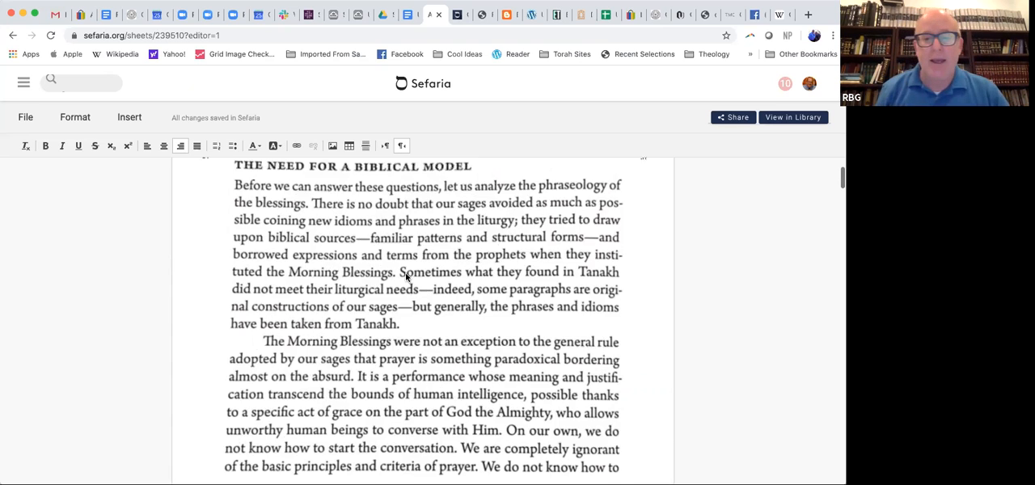
scroll("down", 3)
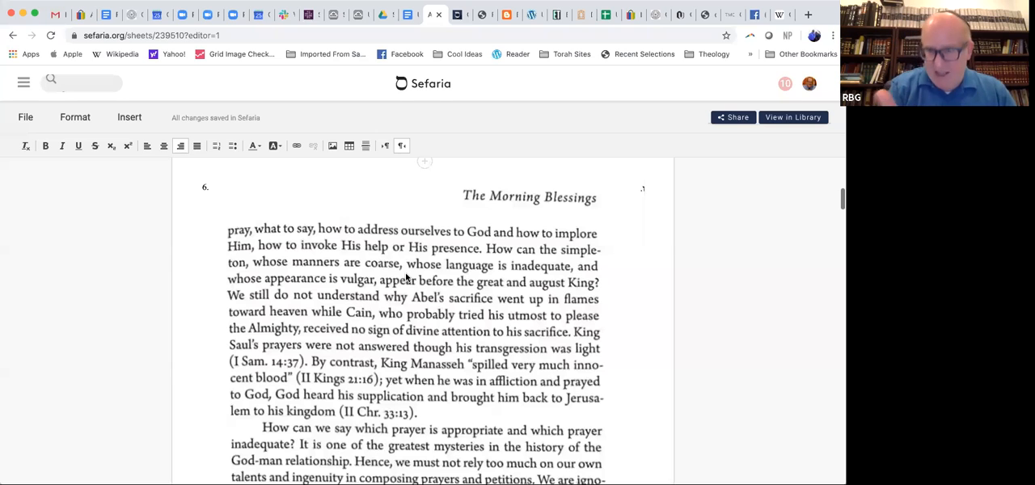
scroll("down", 3)
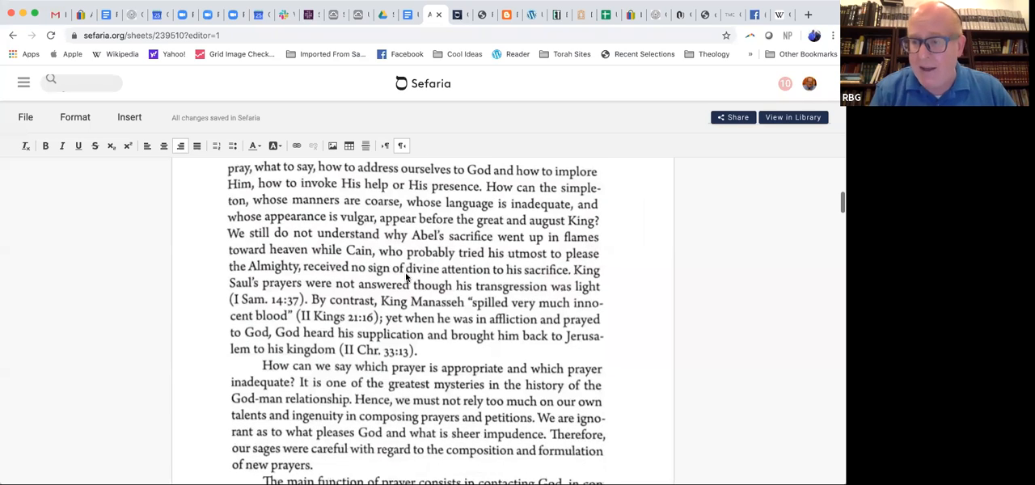
scroll("down", 3)
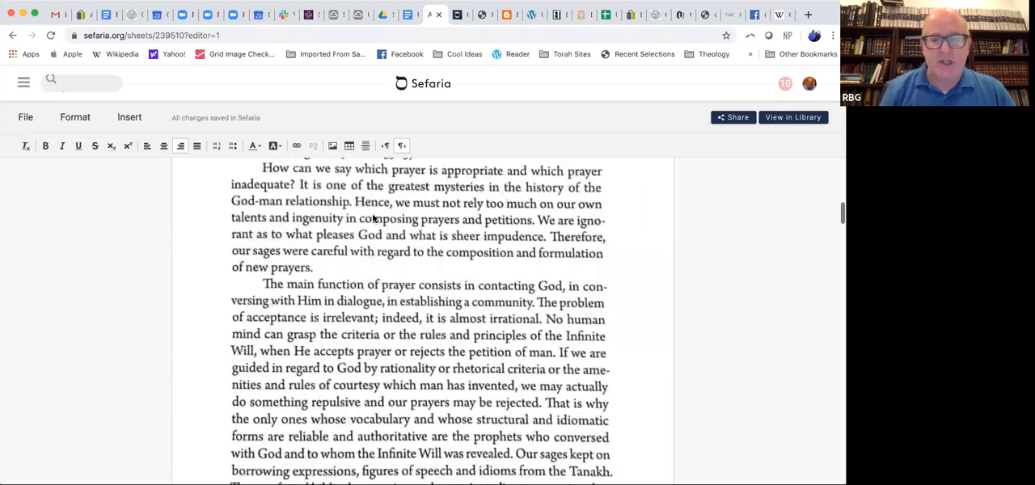
scroll("down", 3)
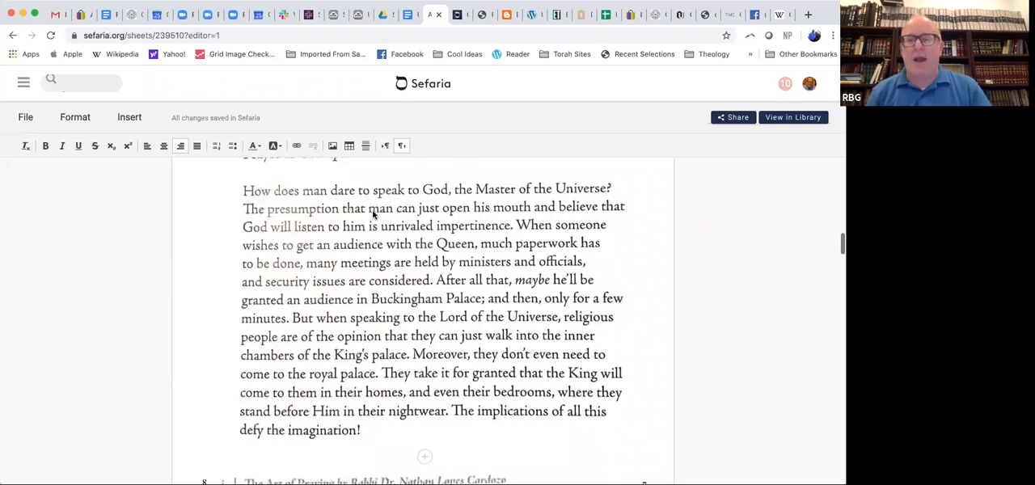
scroll("down", 3)
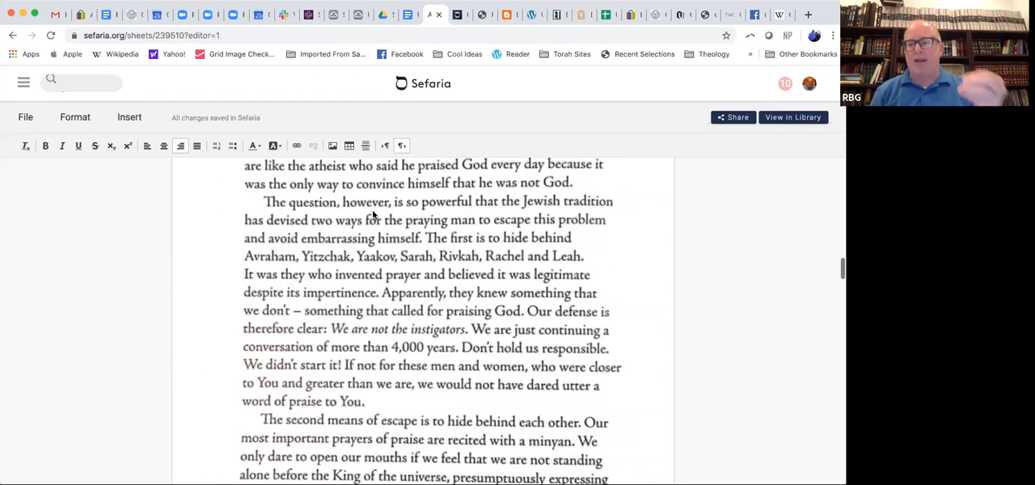
scroll("down", 3)
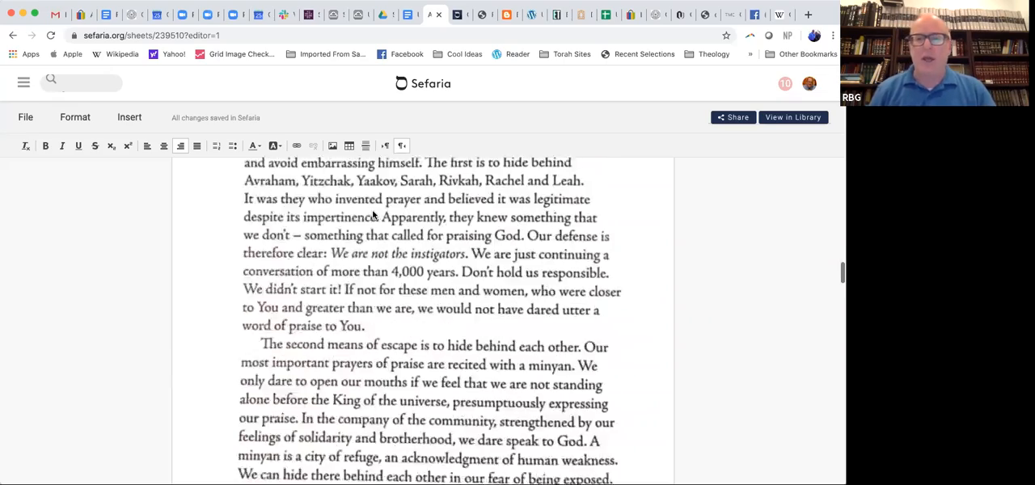
scroll("down", 3)
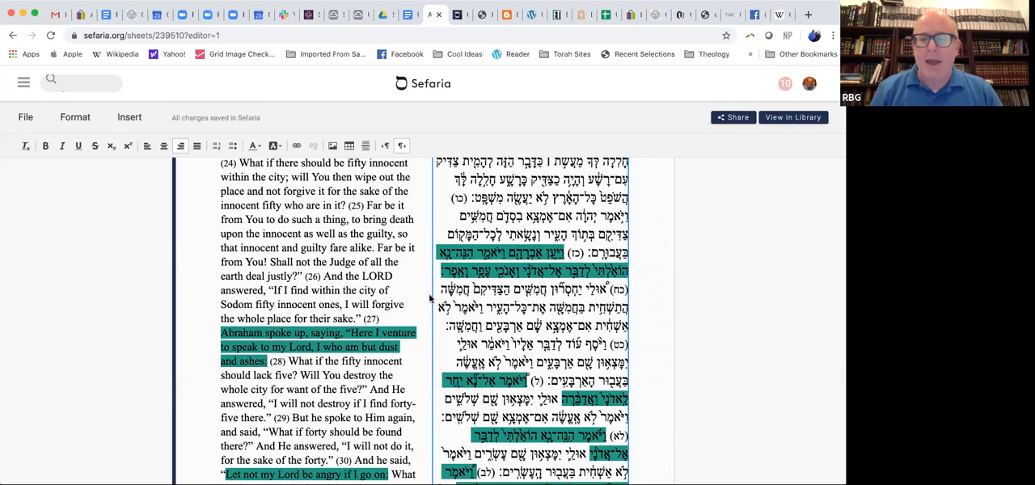
Scroll past the Sforno and Rashi commentaries to sources 16 and 17, Akeidat Yitzchak and Midrash Tanchuma.
scroll("down", 3)
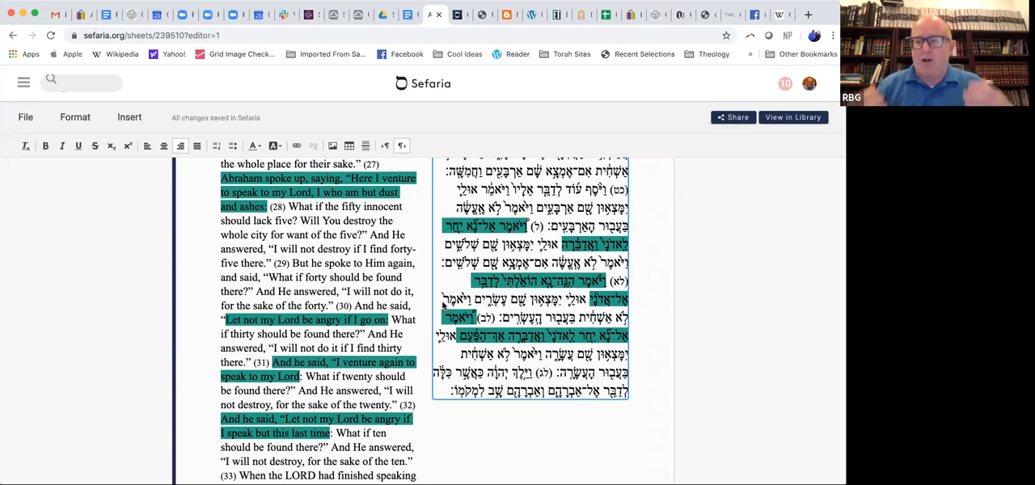
mouse_move(378, 342)
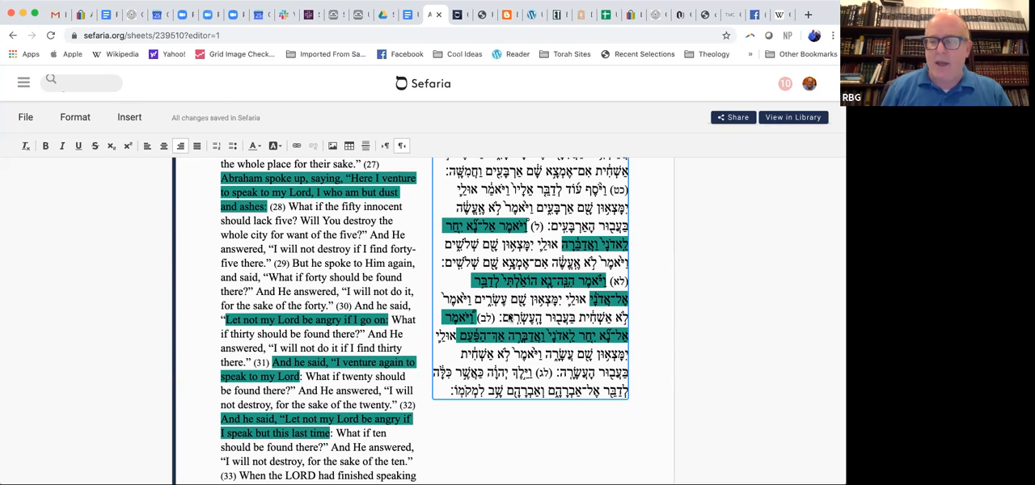
scroll("down", 3)
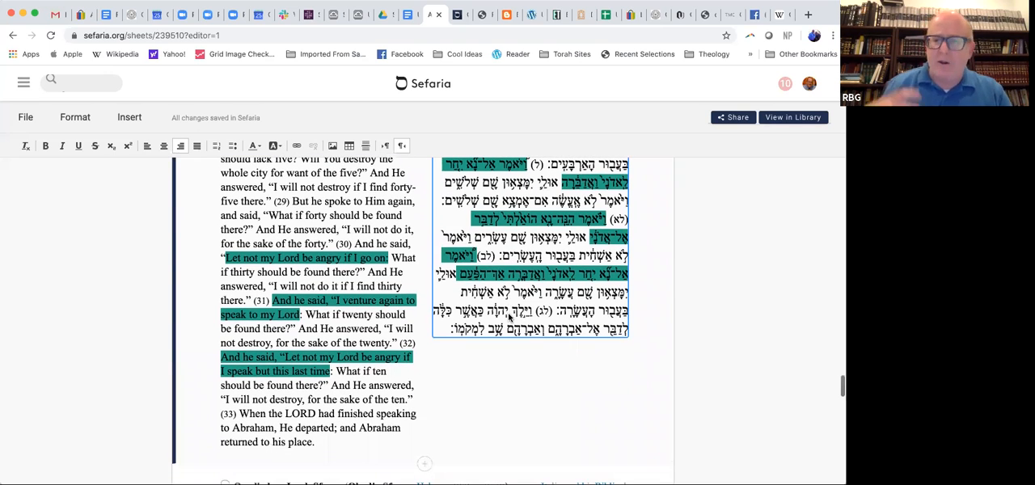
scroll("down", 3)
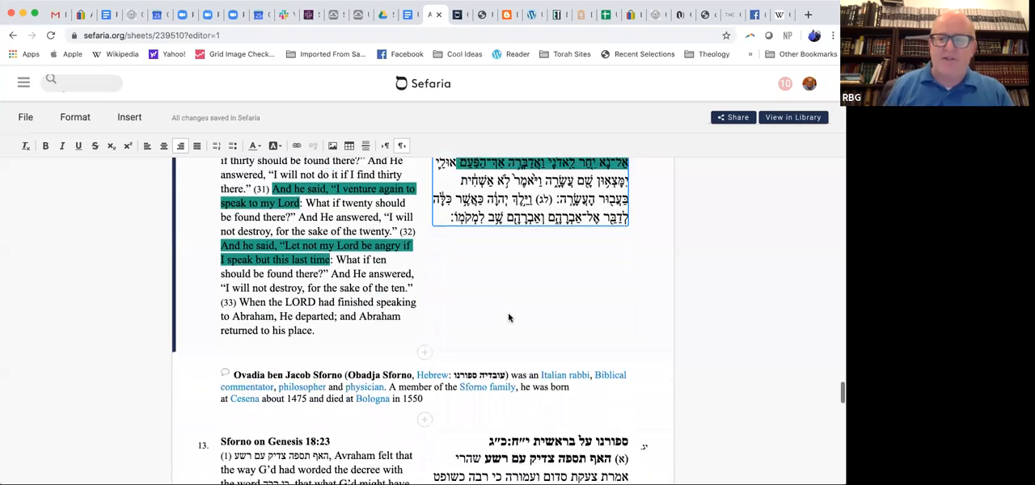
scroll("down", 3)
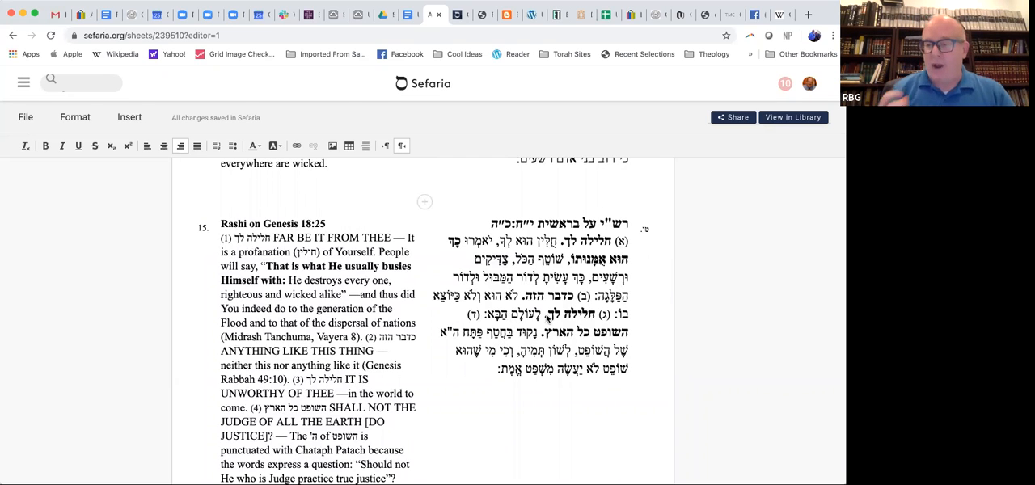
scroll("down", 3)
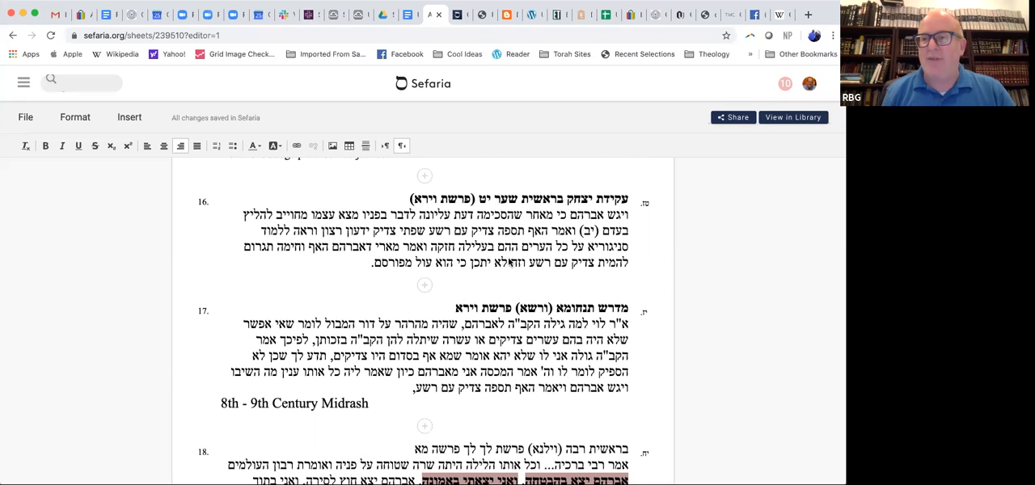
mouse_move(140, 285)
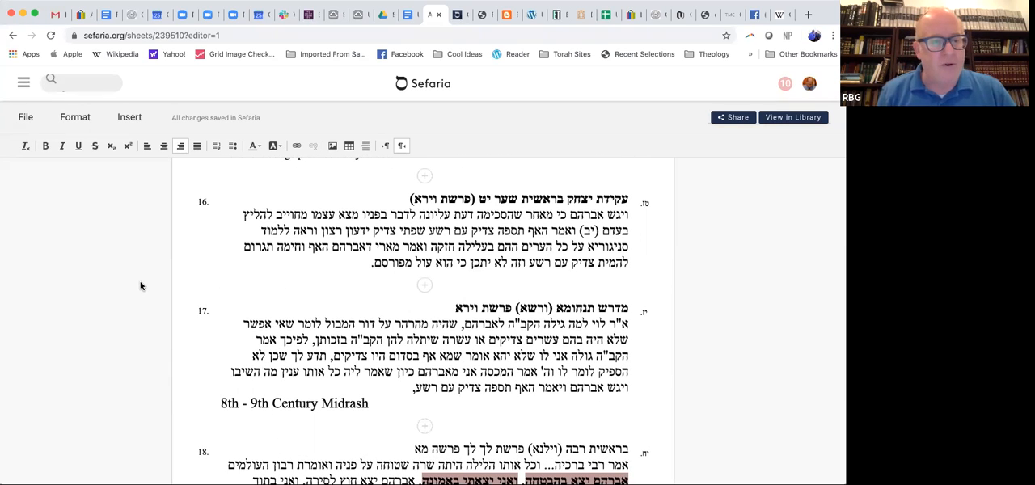
mouse_move(441, 295)
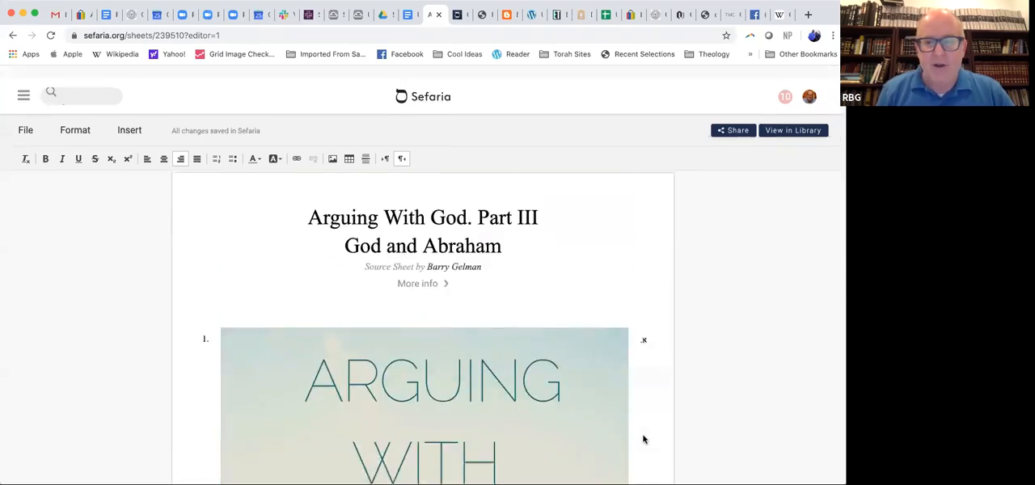
Scroll below the cover image to the session schedule, Zoom link and sponsor dedication.
scroll("down", 3)
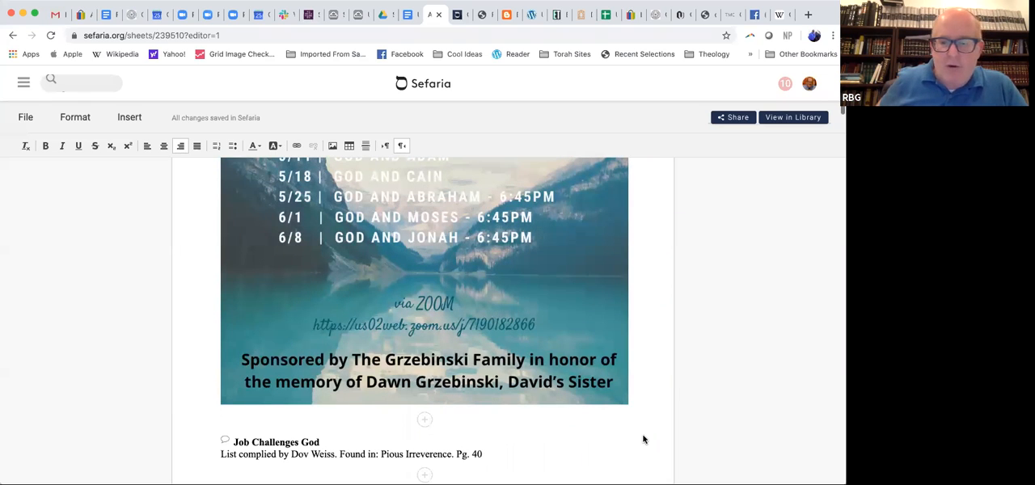
mouse_move(701, 354)
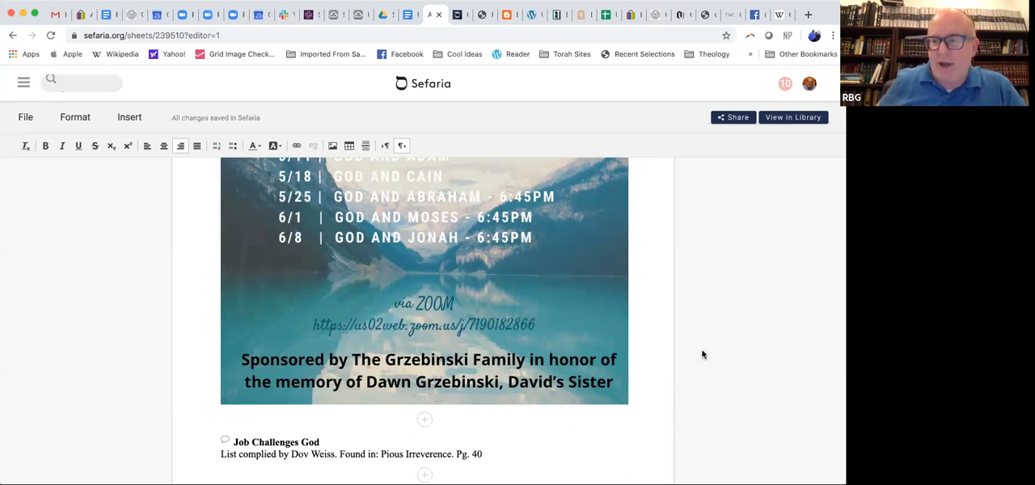
mouse_move(590, 116)
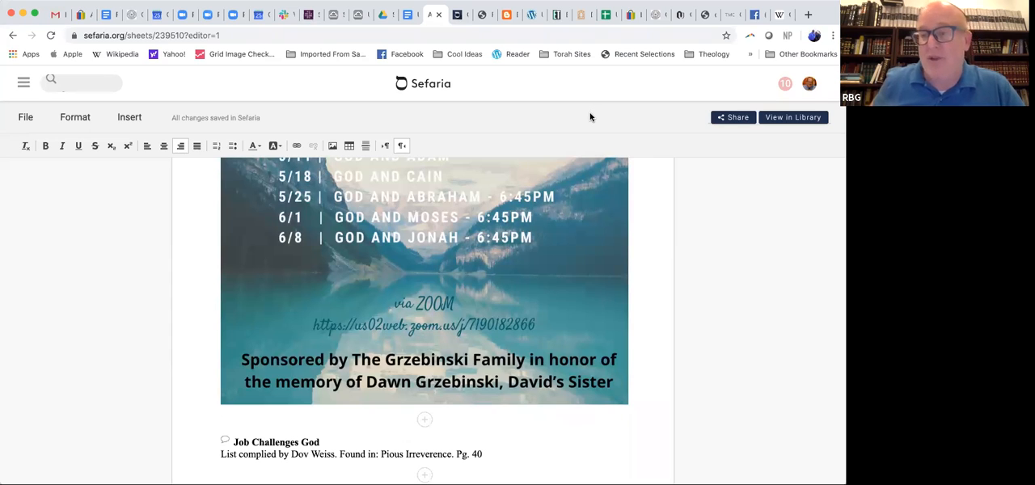
mouse_move(645, 252)
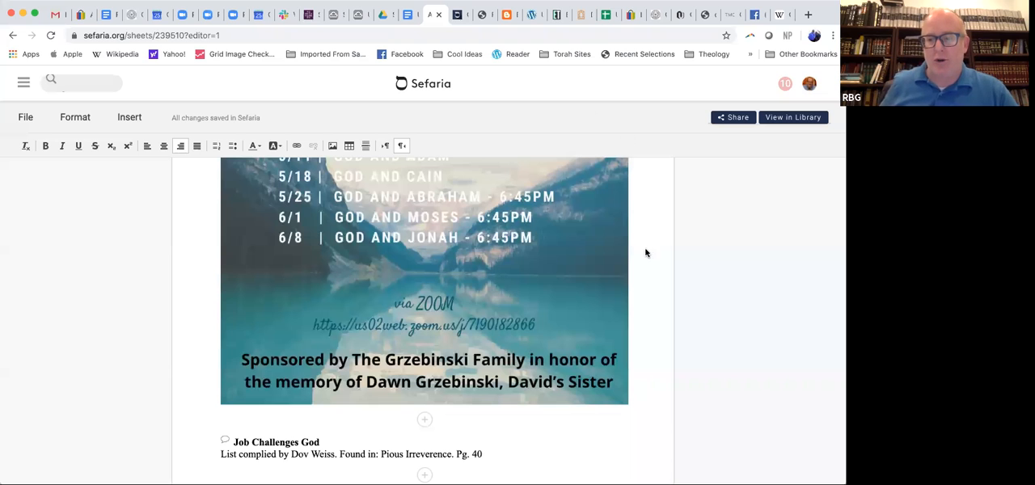